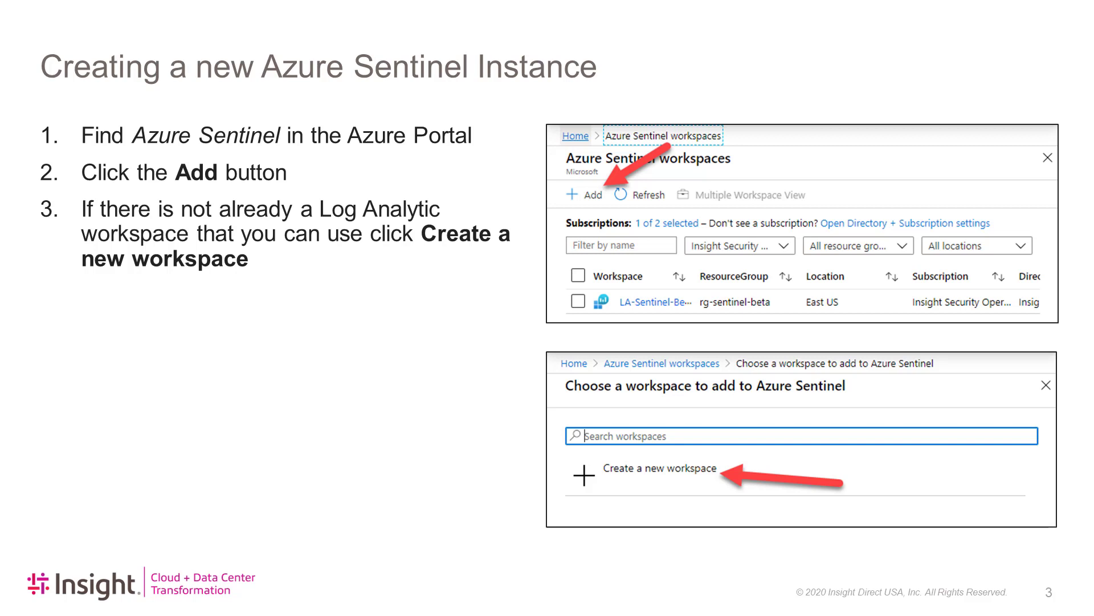
# Step: Search for Azure Sentinel, open its workspaces list and start adding a workspace
pyautogui.press('Right')
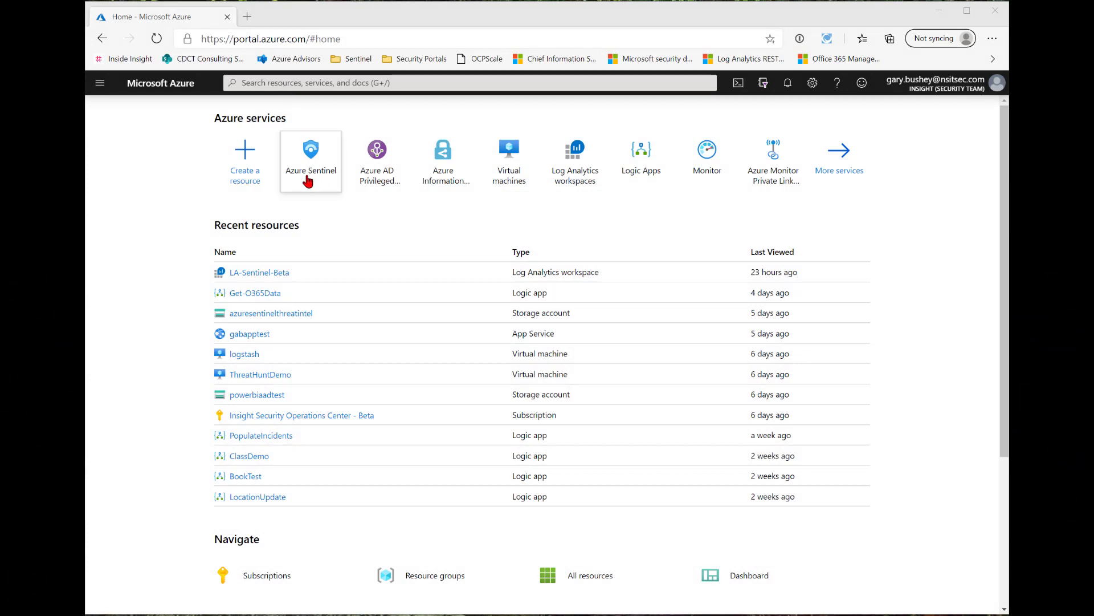
pyautogui.click(468, 82)
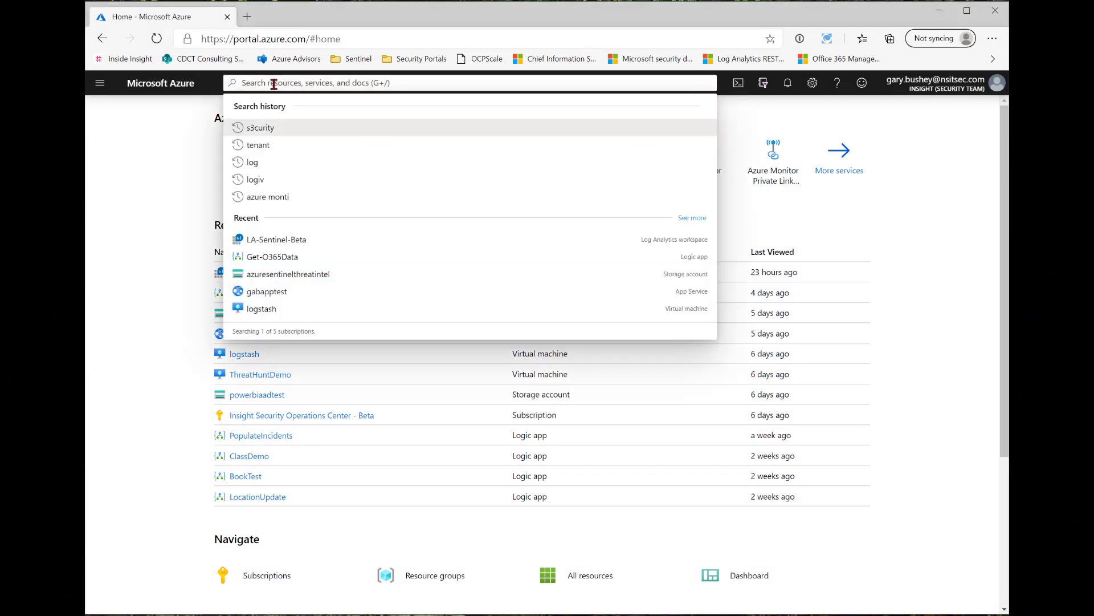
pyautogui.write('azure senteinl')
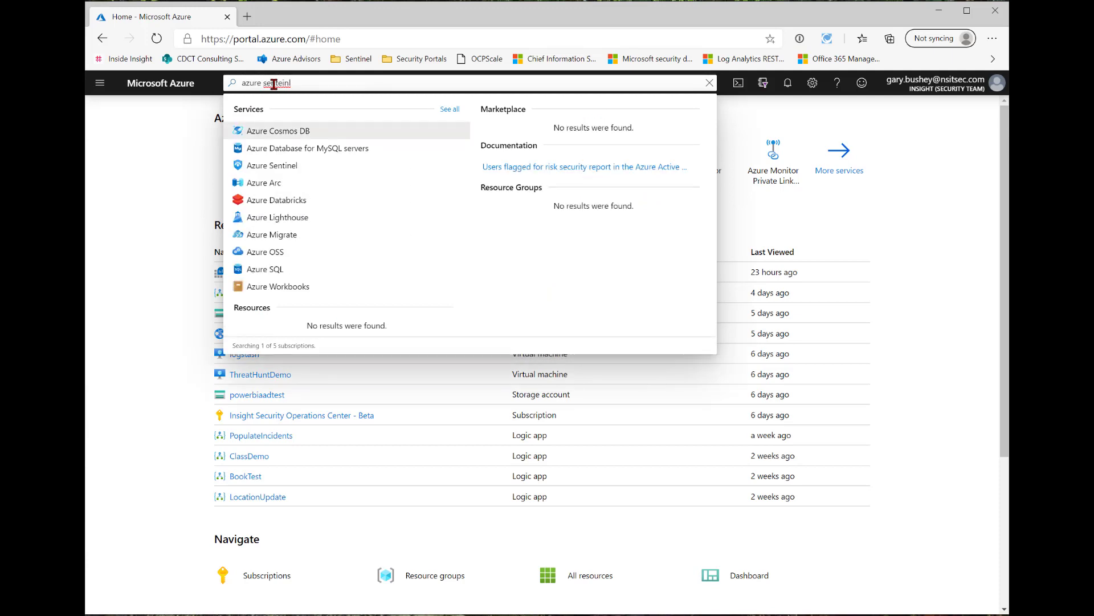
pyautogui.click(272, 165)
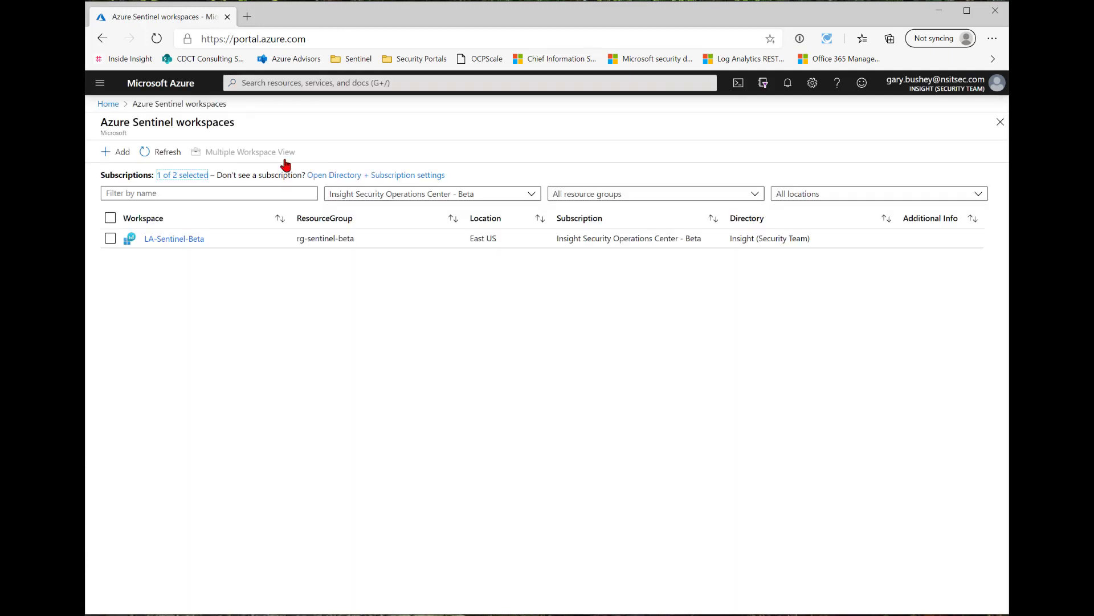
pyautogui.moveTo(182, 254)
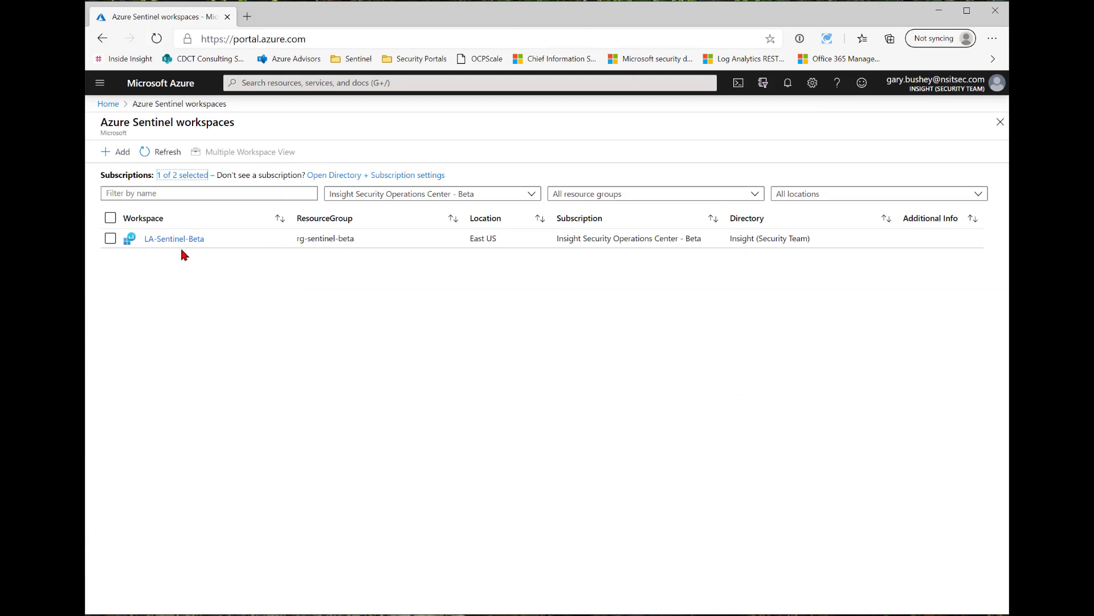
pyautogui.moveTo(138, 187)
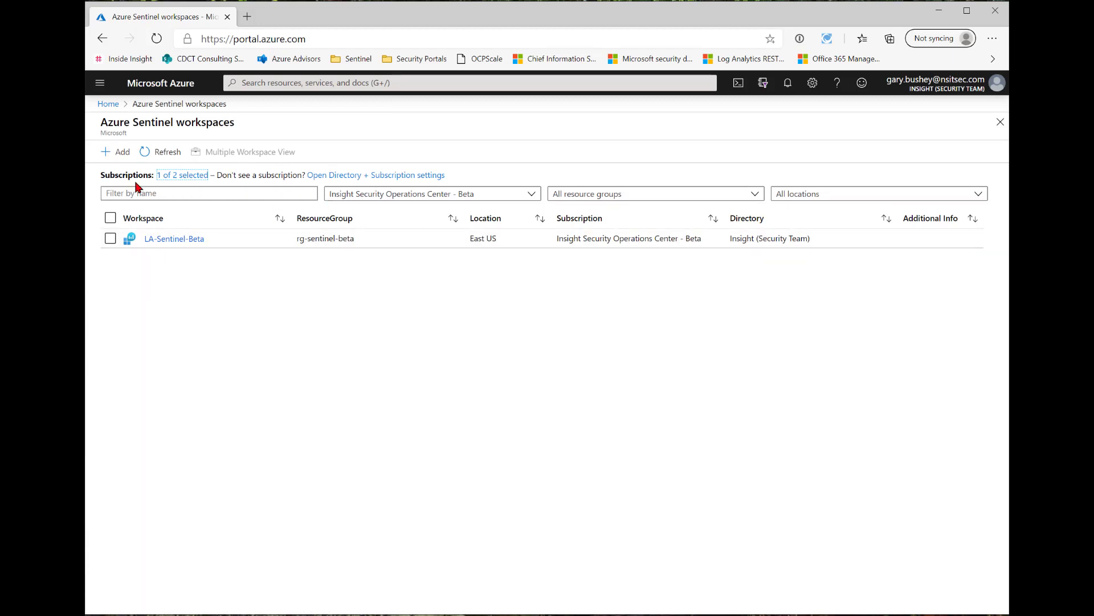
pyautogui.click(116, 152)
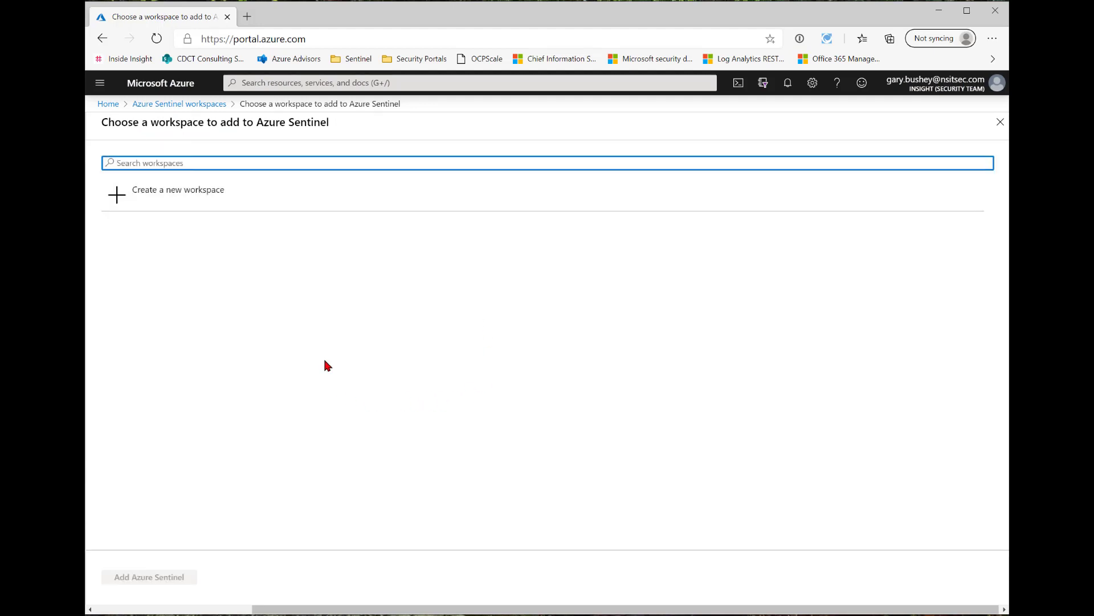
pyautogui.moveTo(300, 302)
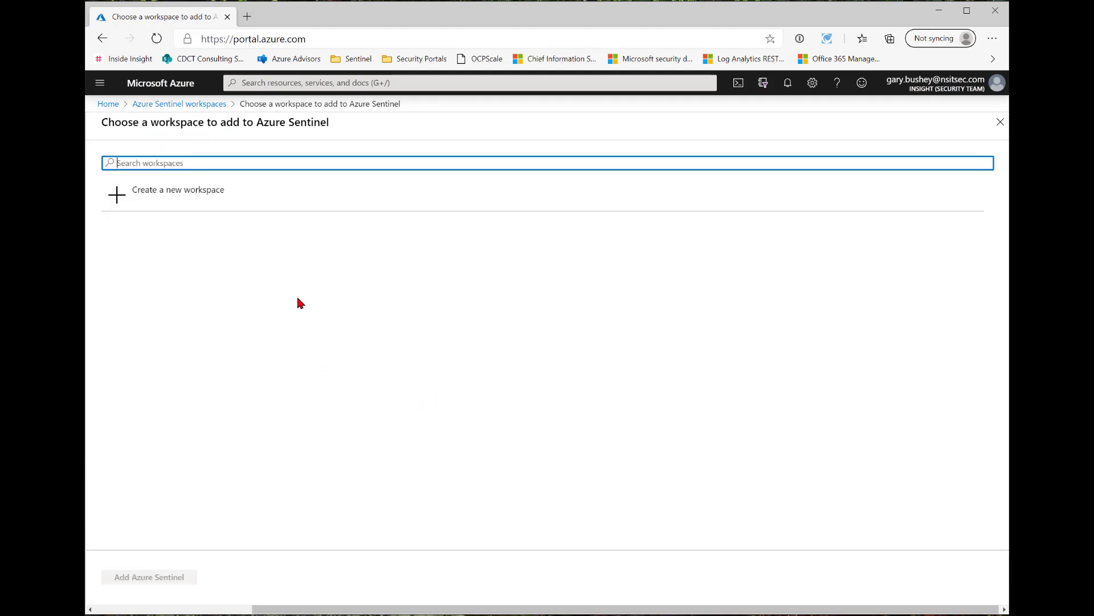
pyautogui.moveTo(162, 199)
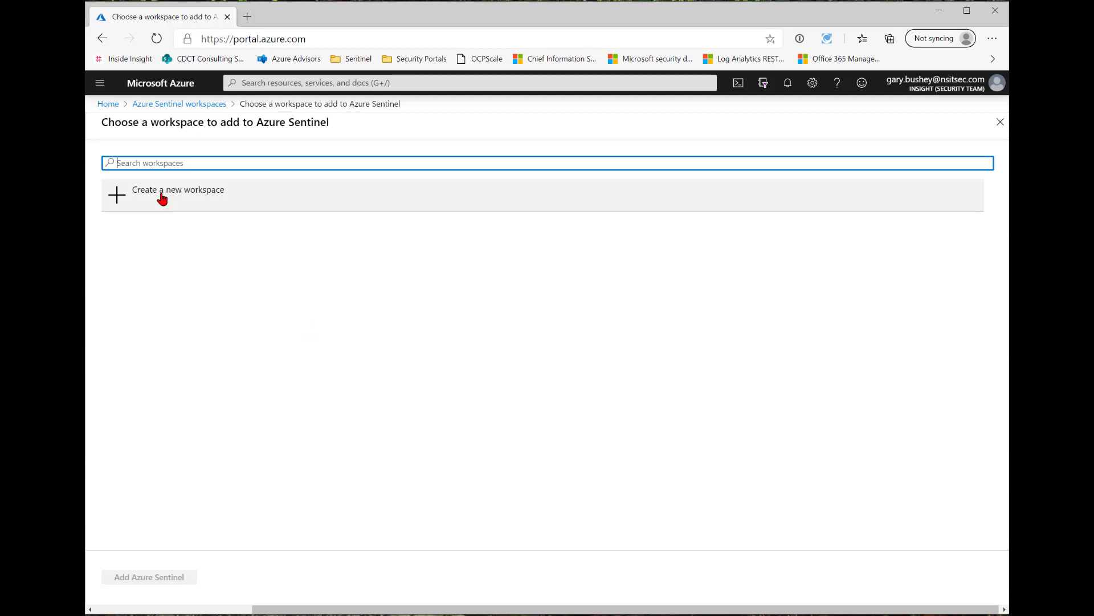
# Step: Configure a new workspace named gabDemoWorkspace in the ClassDemo resource group, region East US
pyautogui.click(178, 189)
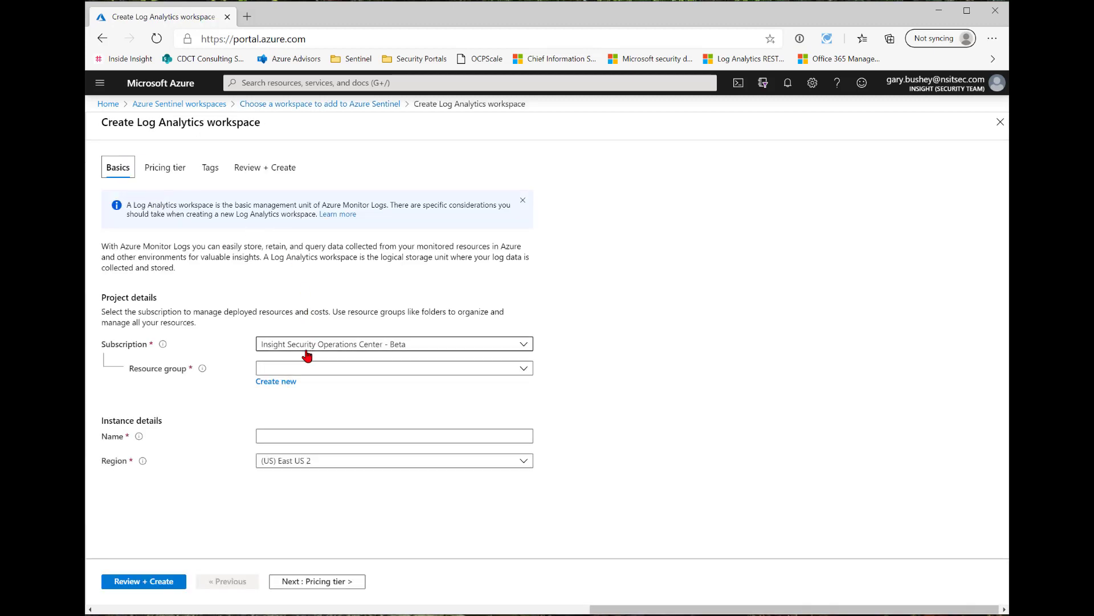
pyautogui.moveTo(523, 370)
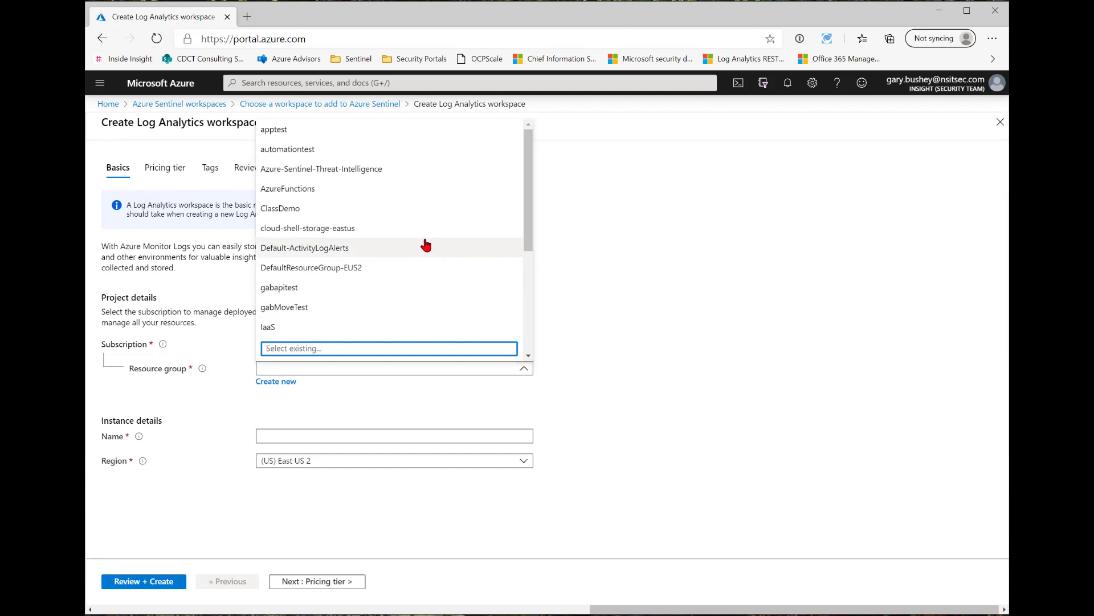
pyautogui.click(280, 207)
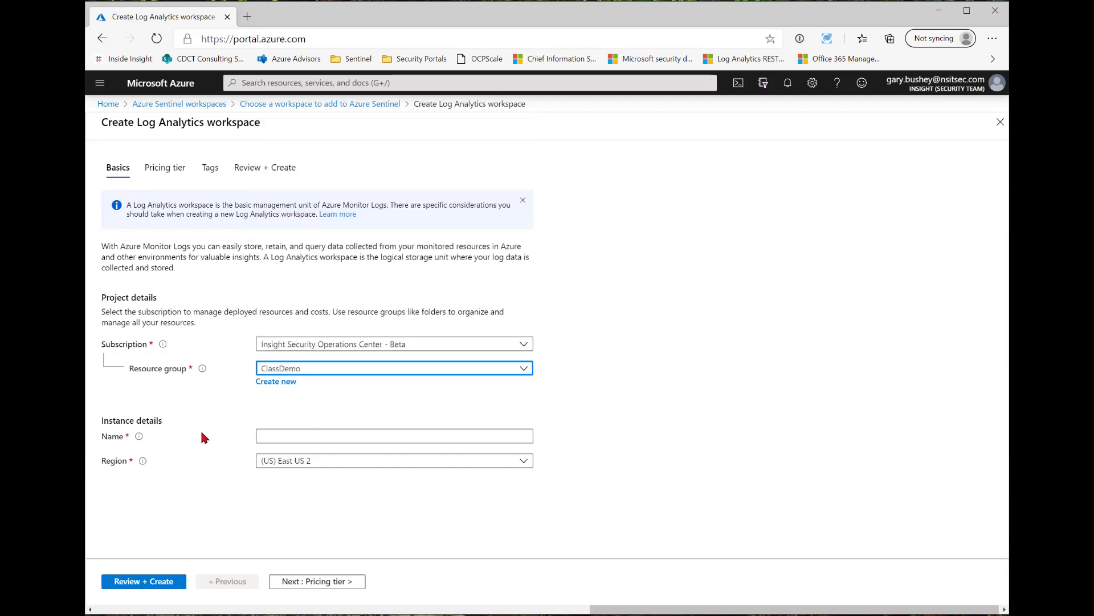
pyautogui.click(393, 436)
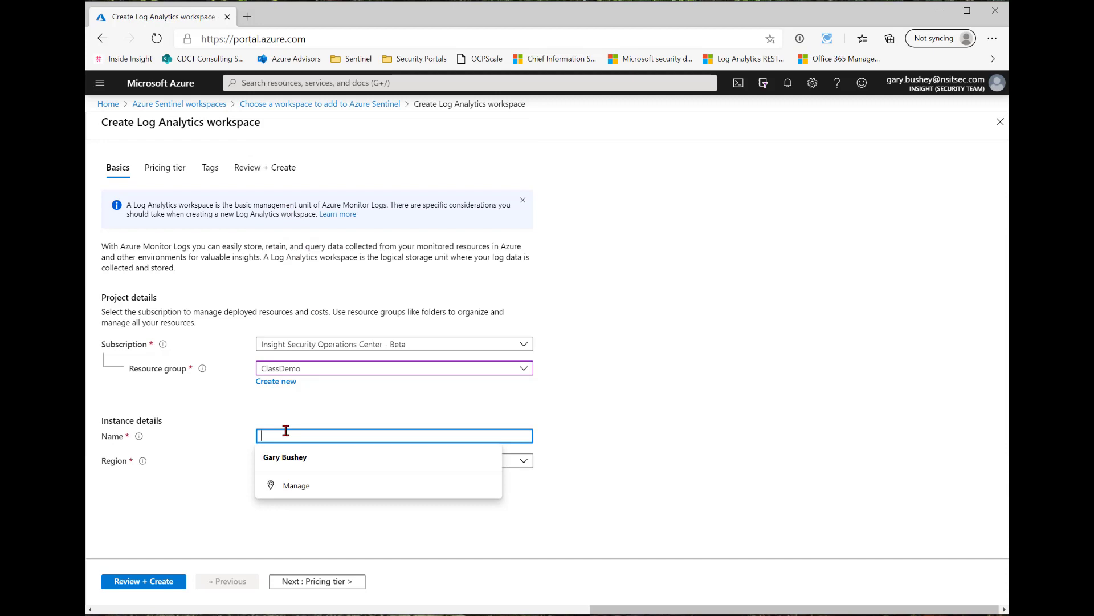
pyautogui.write('demoworkspace')
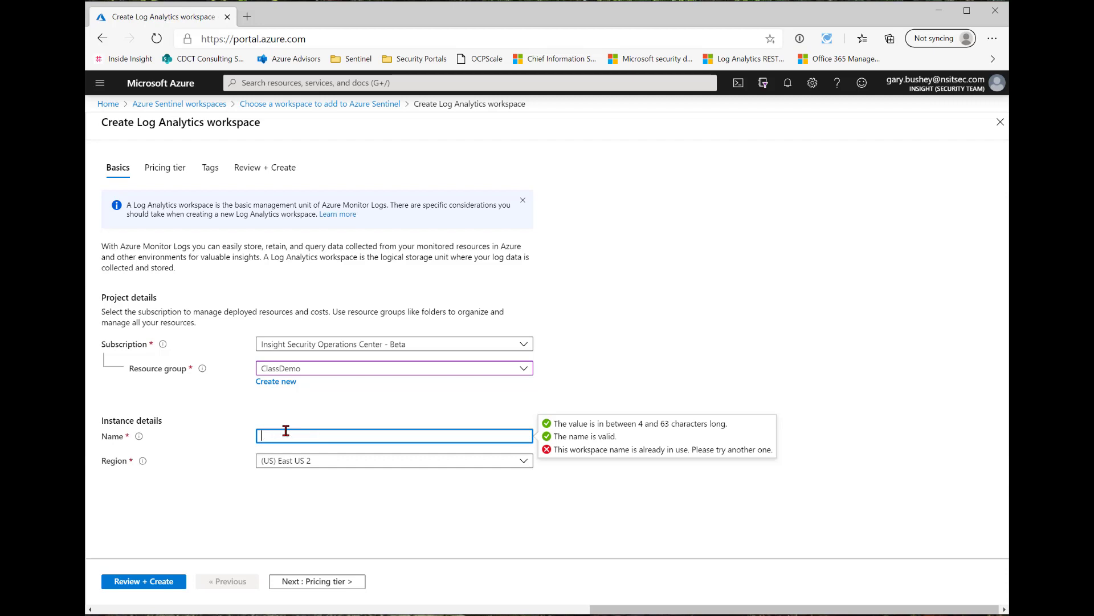
pyautogui.write('gab')
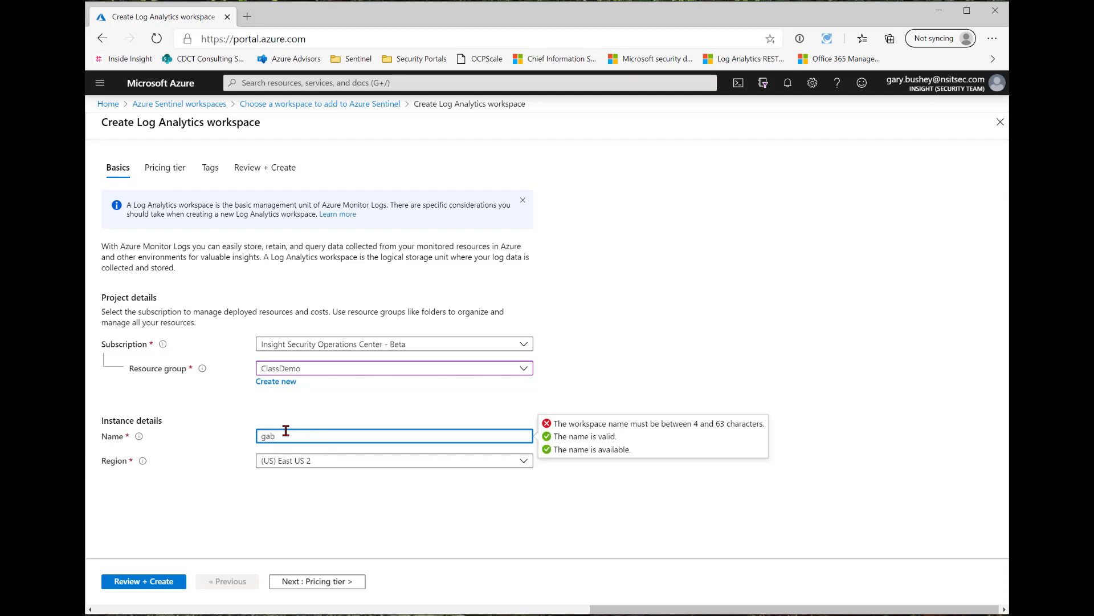
pyautogui.write('DemoWo')
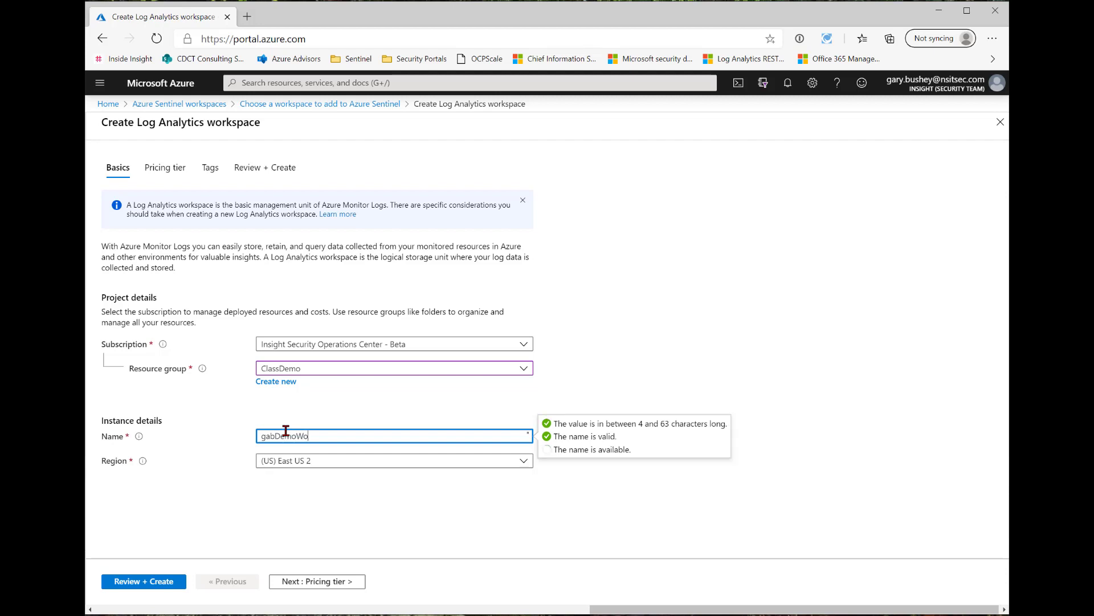
pyautogui.write('rkspace')
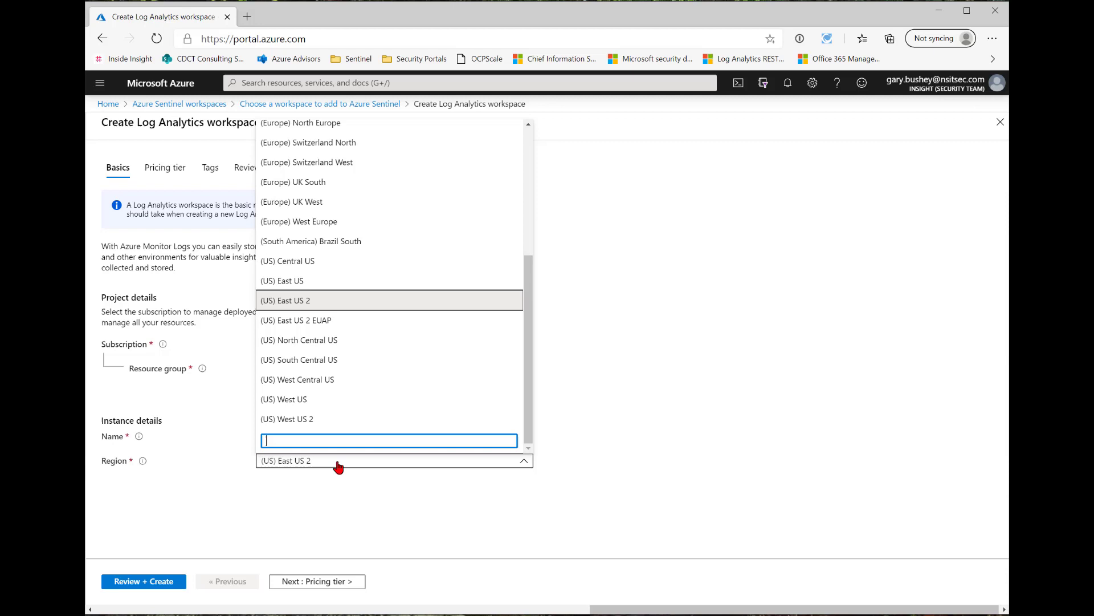
pyautogui.moveTo(297, 280)
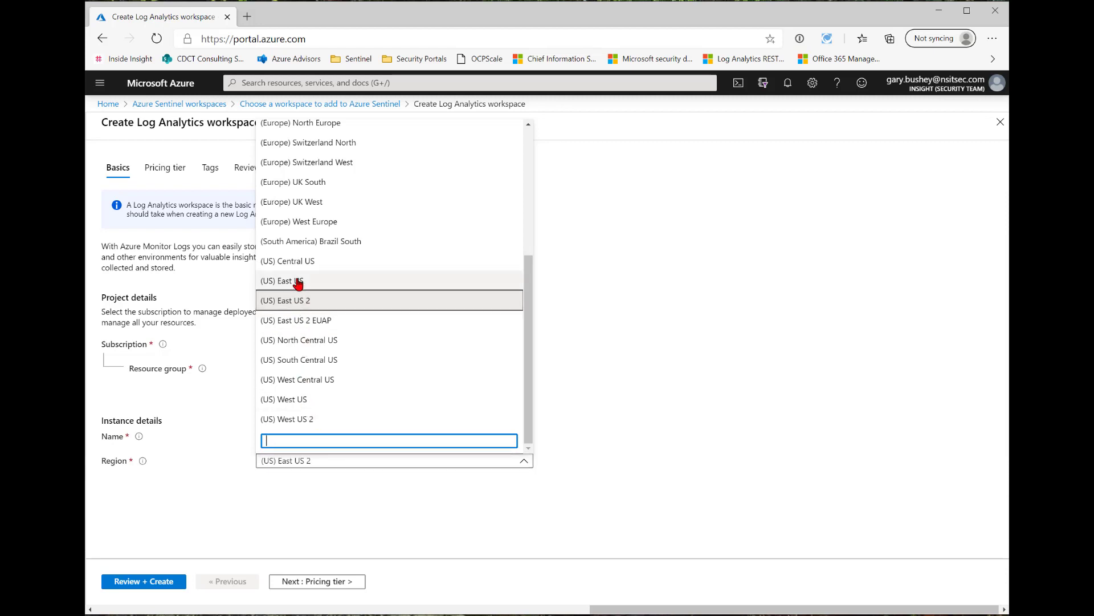
pyautogui.click(281, 280)
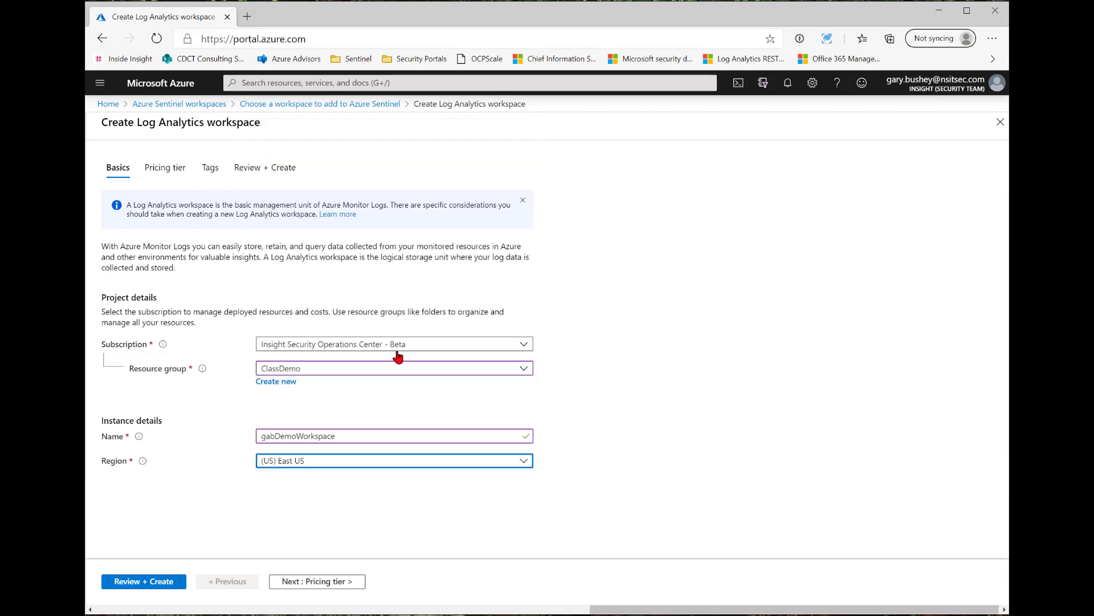
pyautogui.moveTo(316, 567)
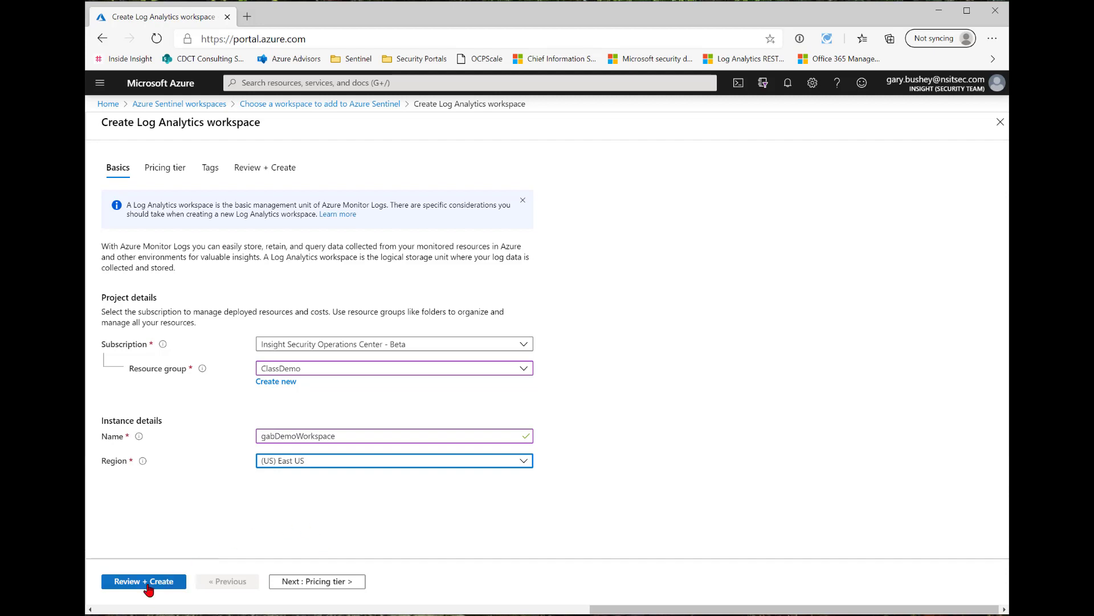
pyautogui.moveTo(224, 197)
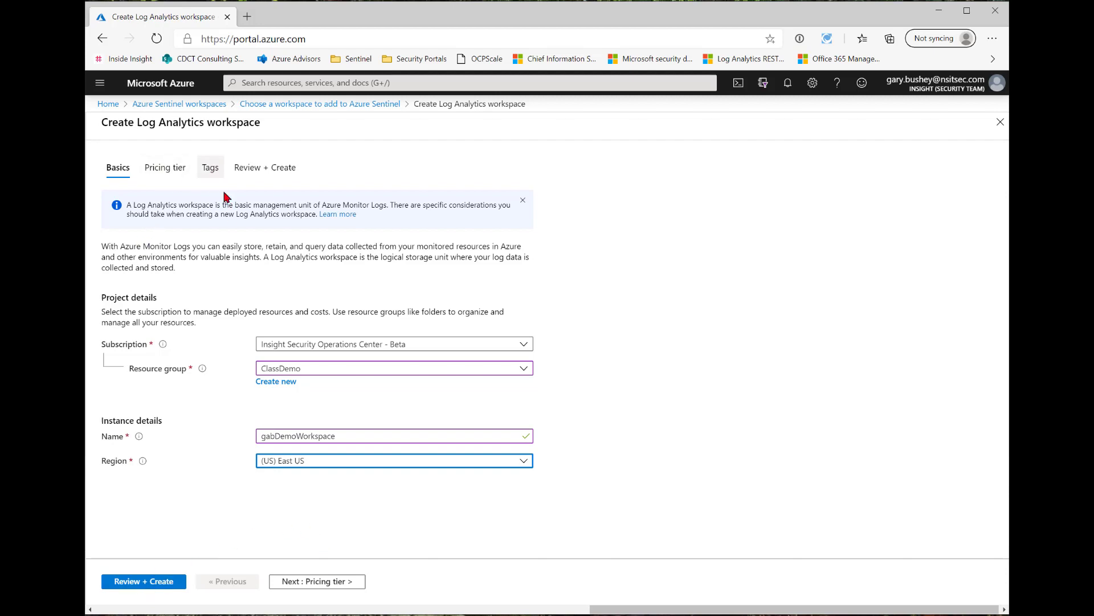
# Step: Review the workspace settings and submit it for creation
pyautogui.click(144, 580)
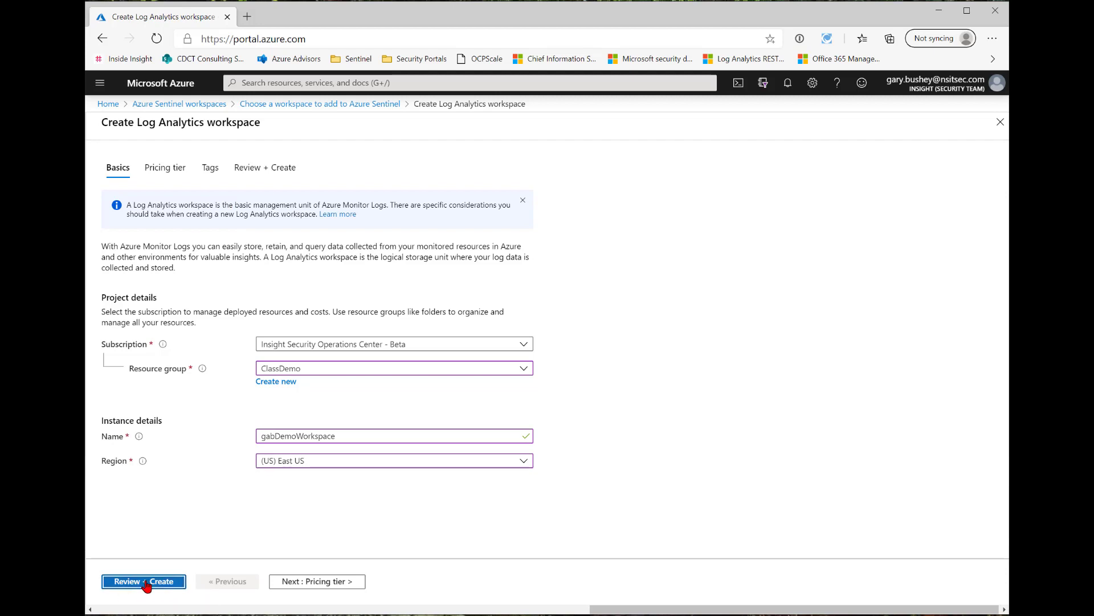
pyautogui.click(143, 581)
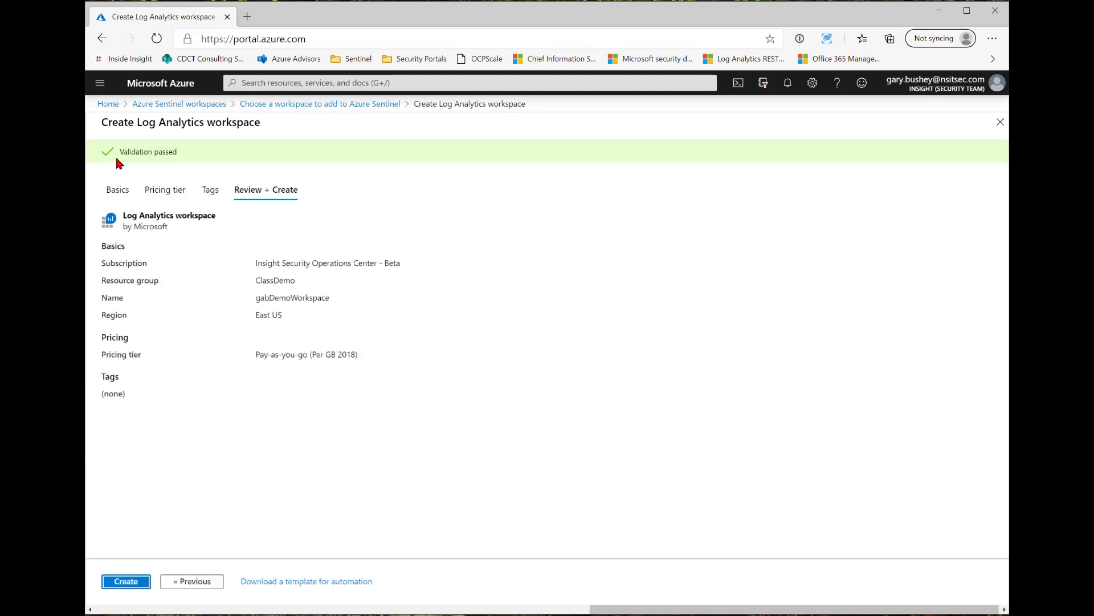
pyautogui.click(125, 580)
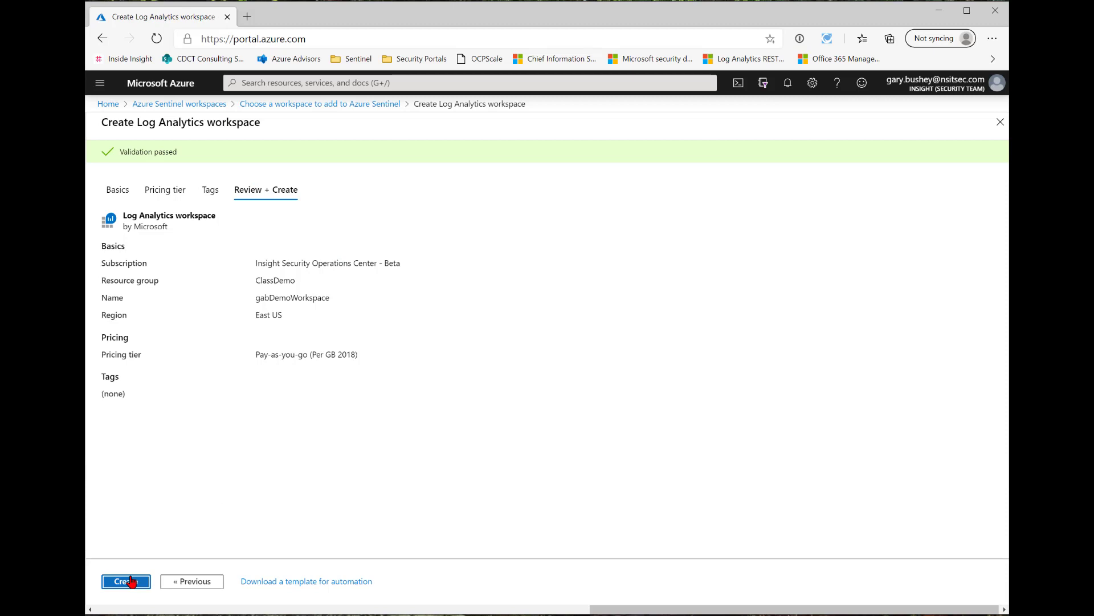
pyautogui.click(126, 581)
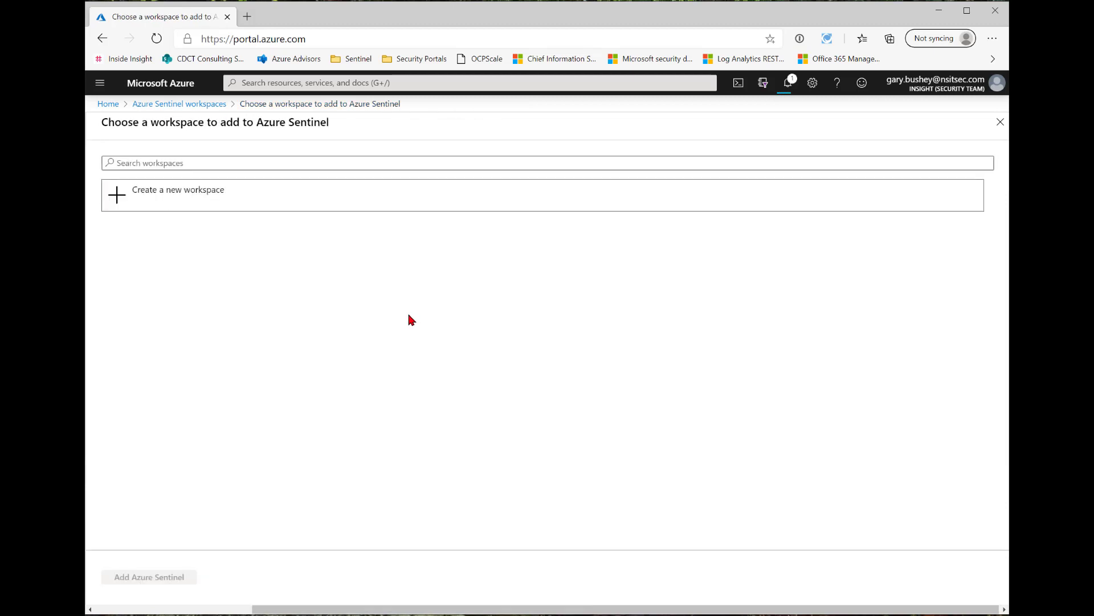
pyautogui.moveTo(425, 299)
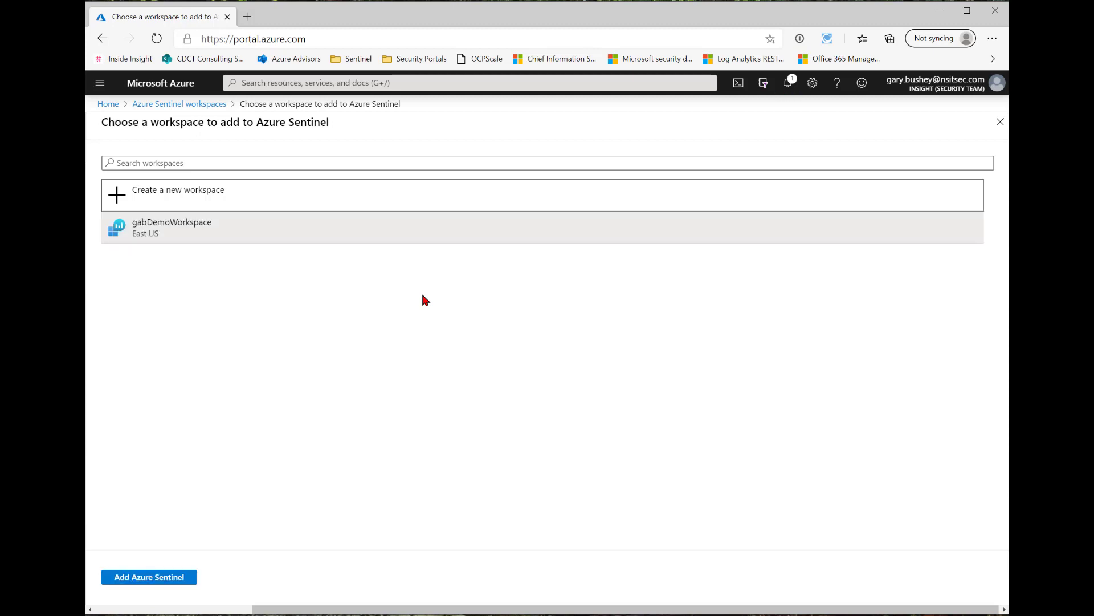
pyautogui.moveTo(251, 268)
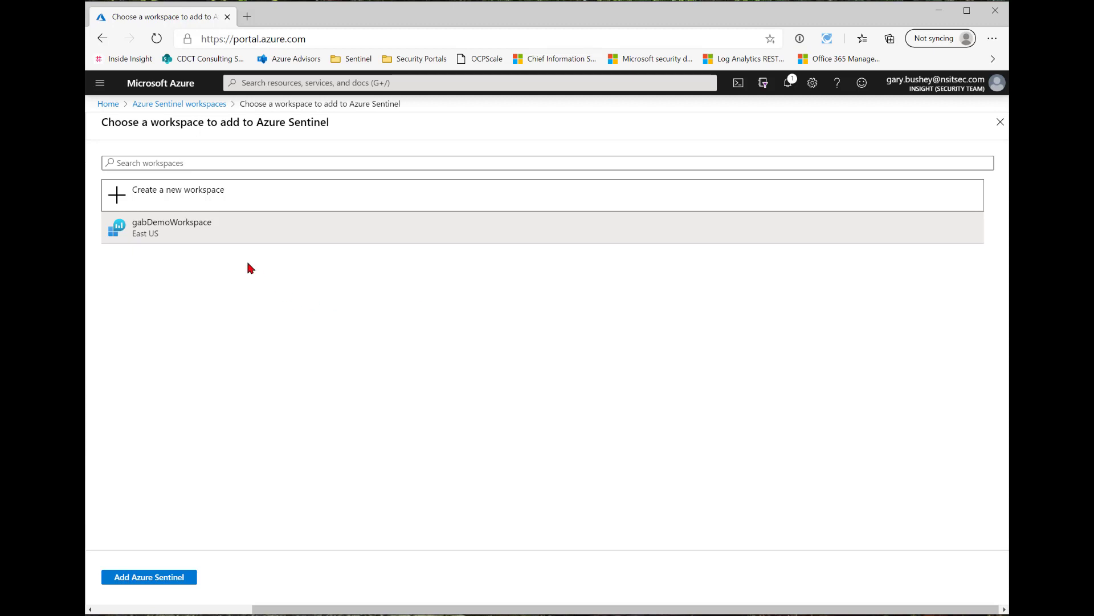
pyautogui.moveTo(201, 583)
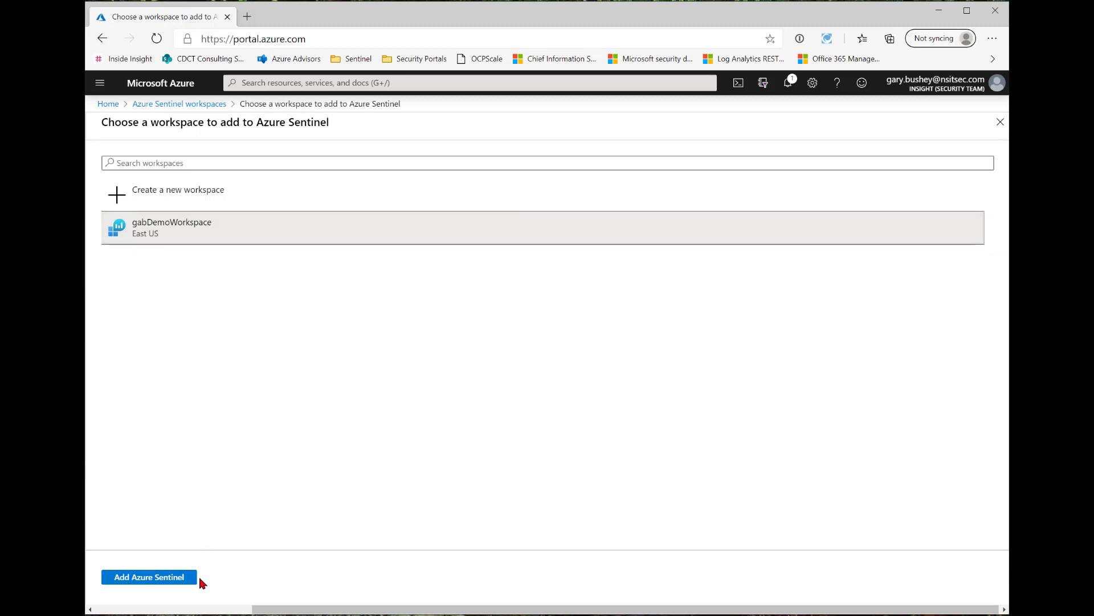
pyautogui.moveTo(148, 577)
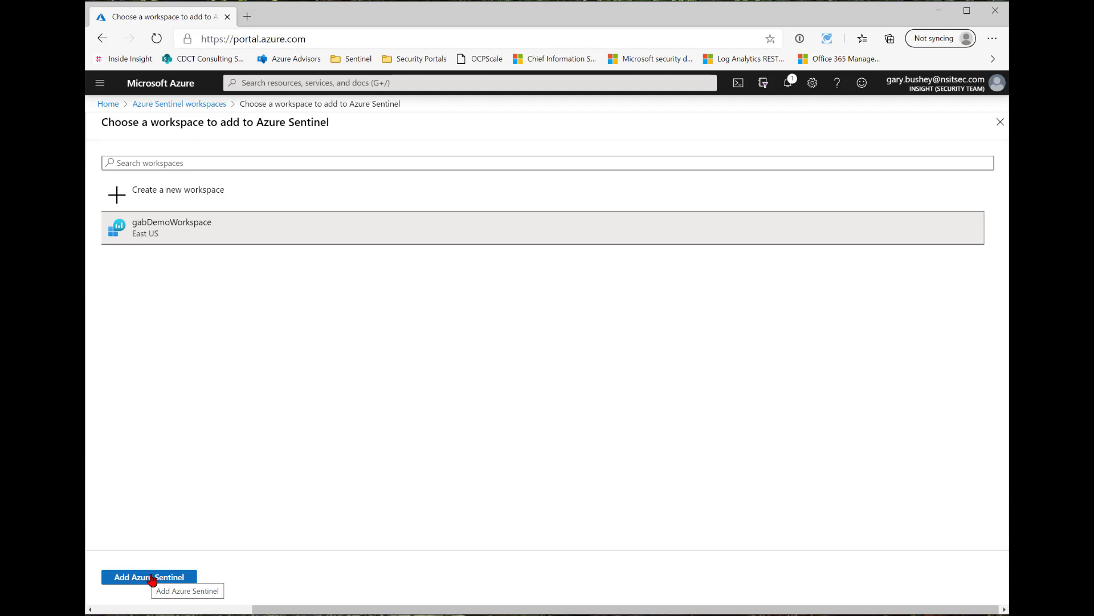
# Step: Add Azure Sentinel to the selected gabDemoWorkspace workspace
pyautogui.click(148, 577)
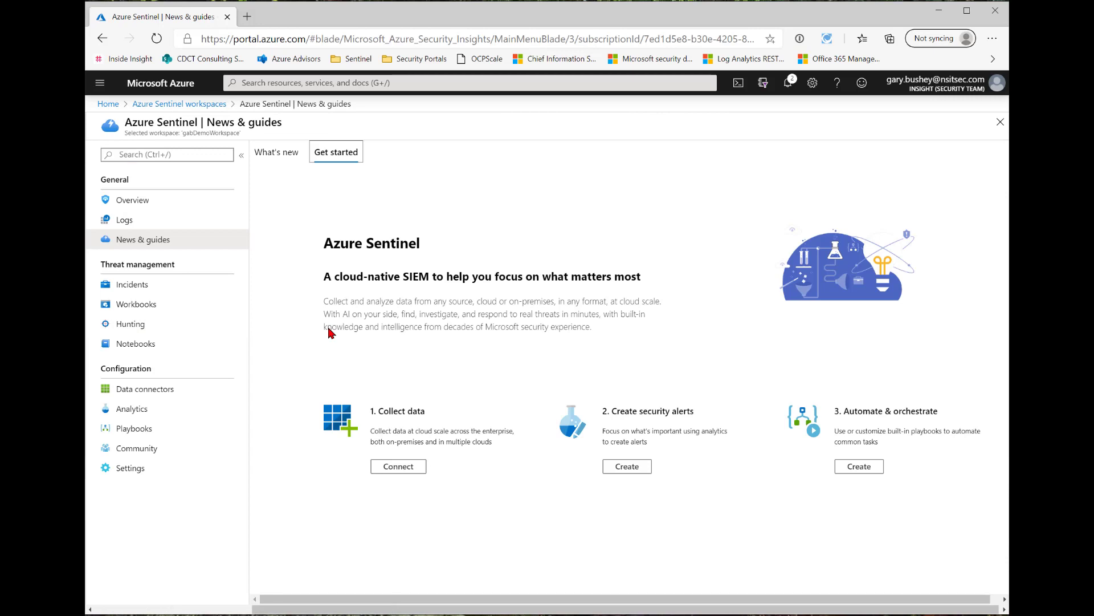
pyautogui.moveTo(310, 183)
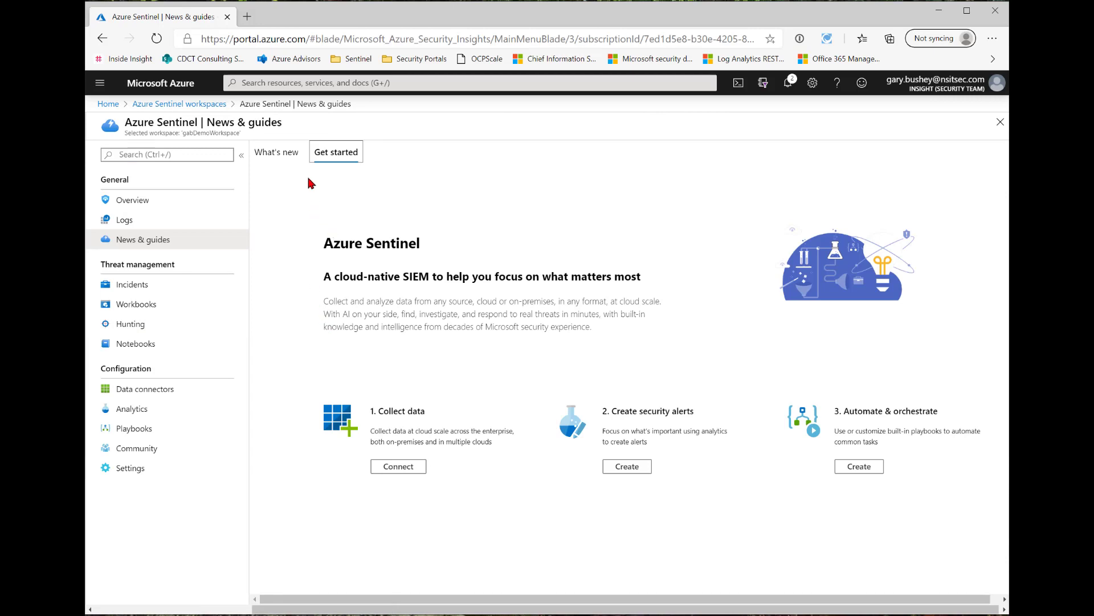
pyautogui.moveTo(271, 122)
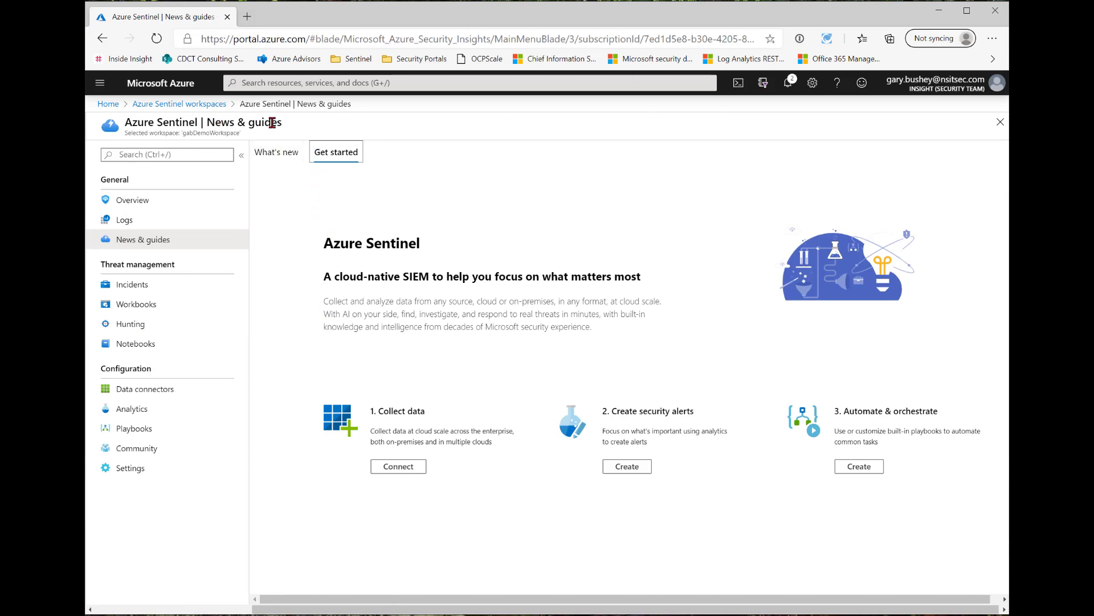
pyautogui.moveTo(444, 263)
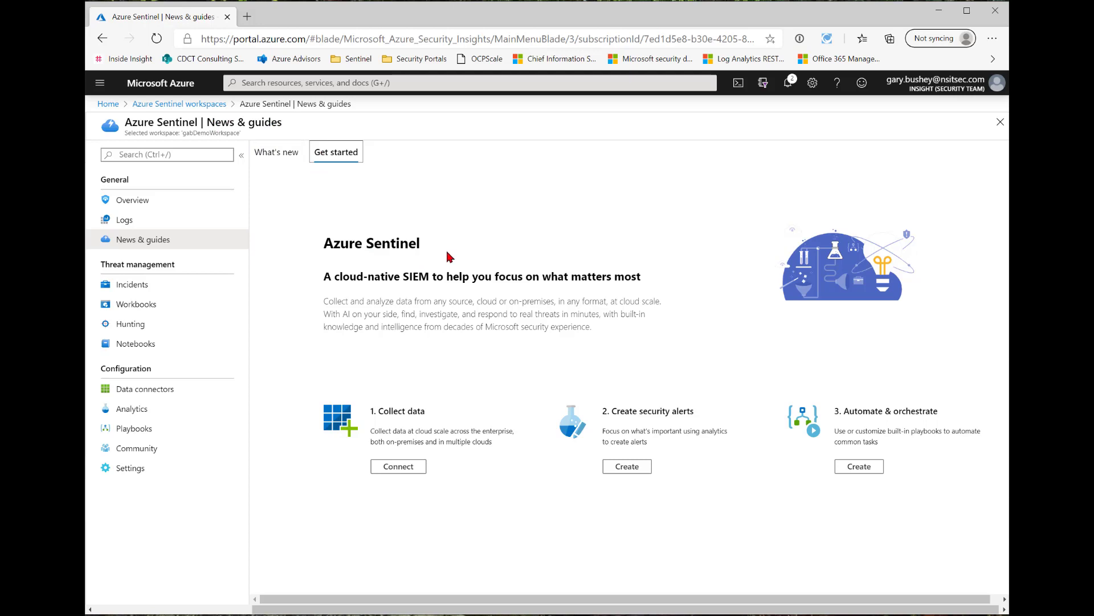
pyautogui.moveTo(133, 199)
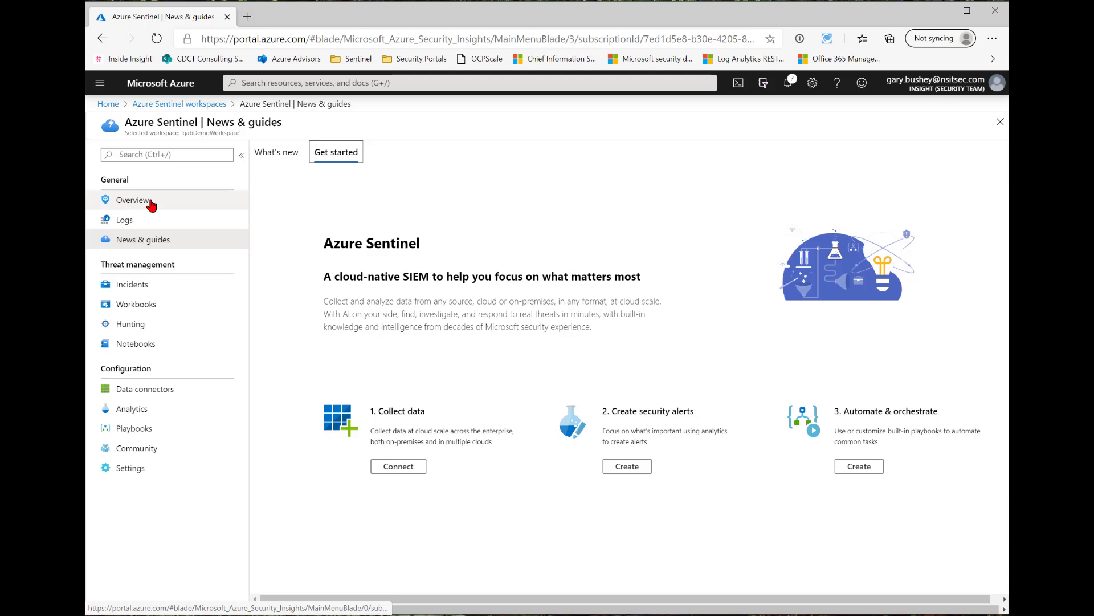
pyautogui.moveTo(362, 598)
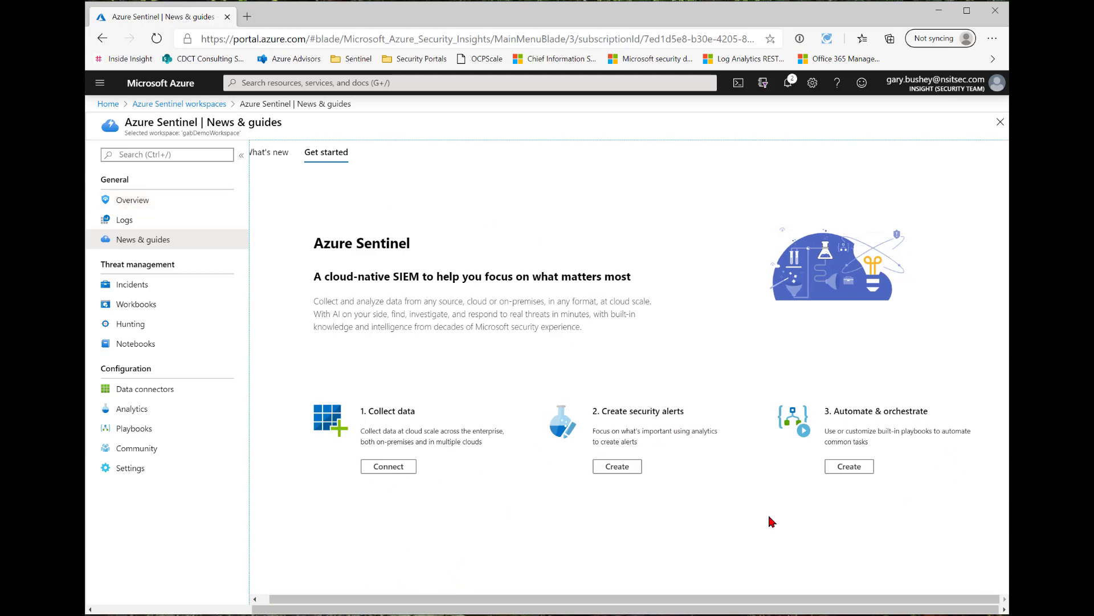
pyautogui.moveTo(519, 402)
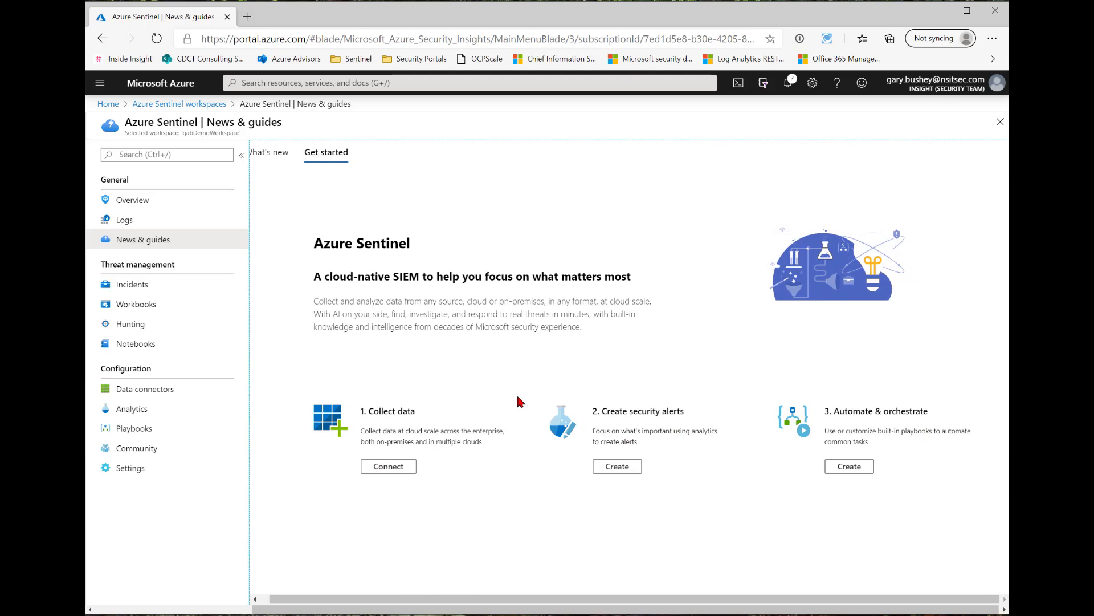
pyautogui.moveTo(520, 375)
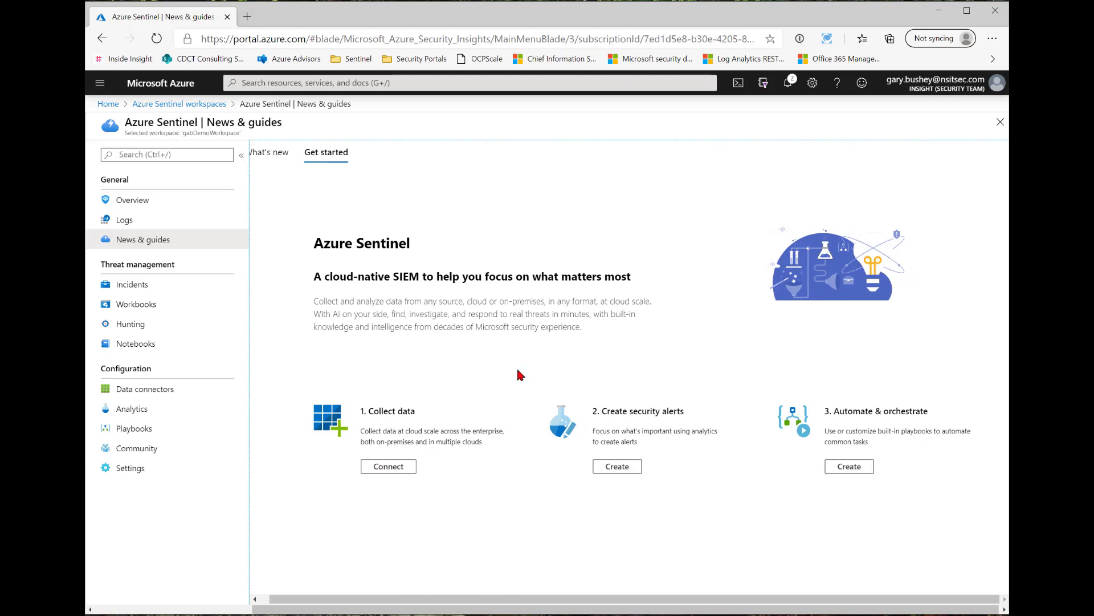
pyautogui.moveTo(193, 397)
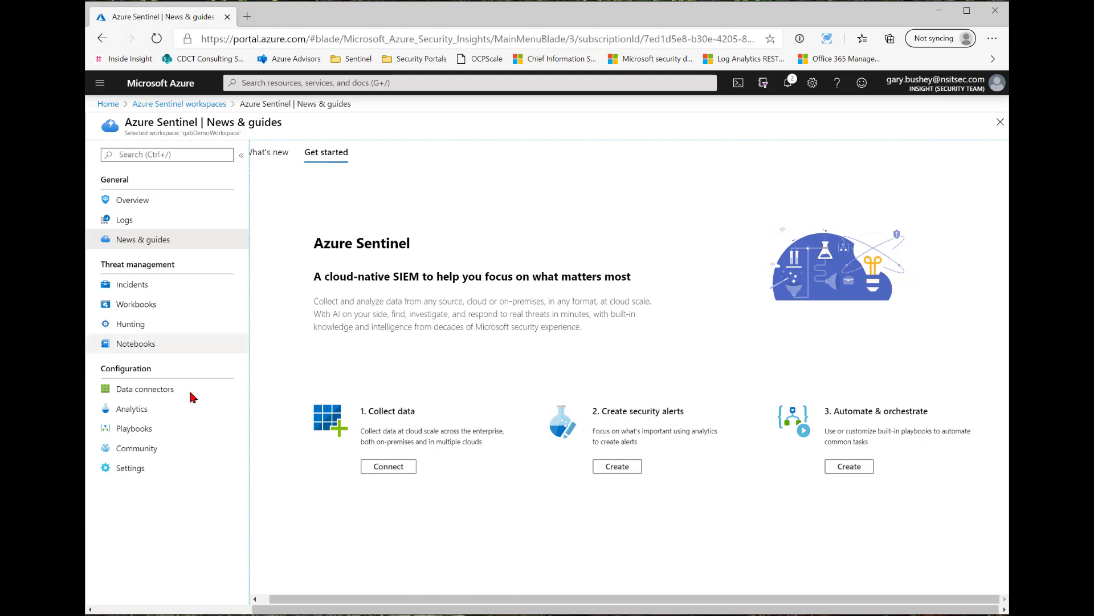
pyautogui.moveTo(130, 468)
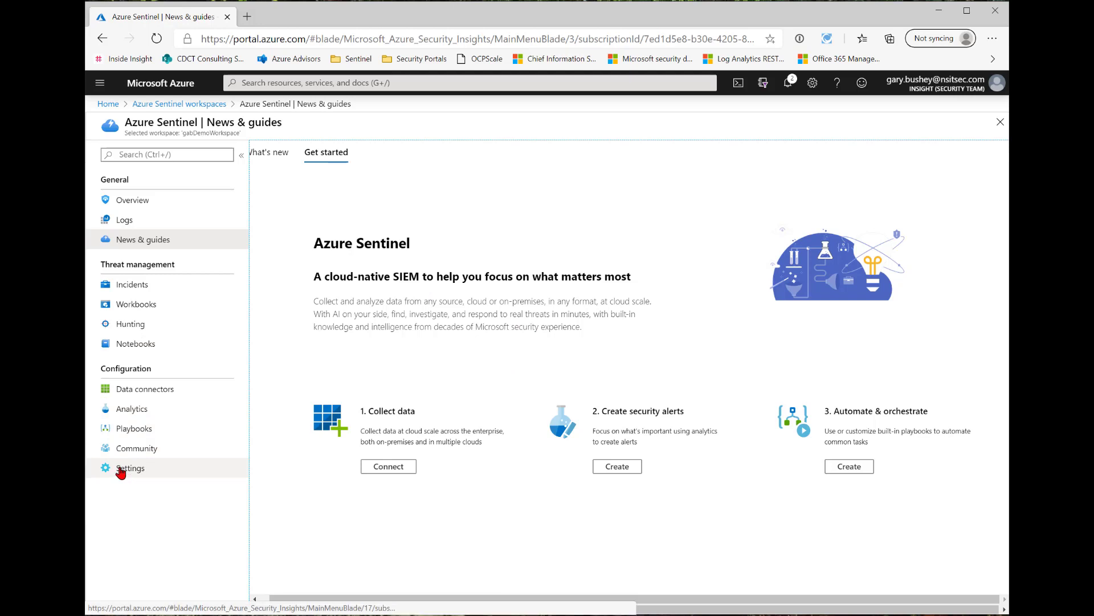
# Step: Go through Sentinel settings into the Log Analytics workspace and list the Azure VMs to connect
pyautogui.click(130, 467)
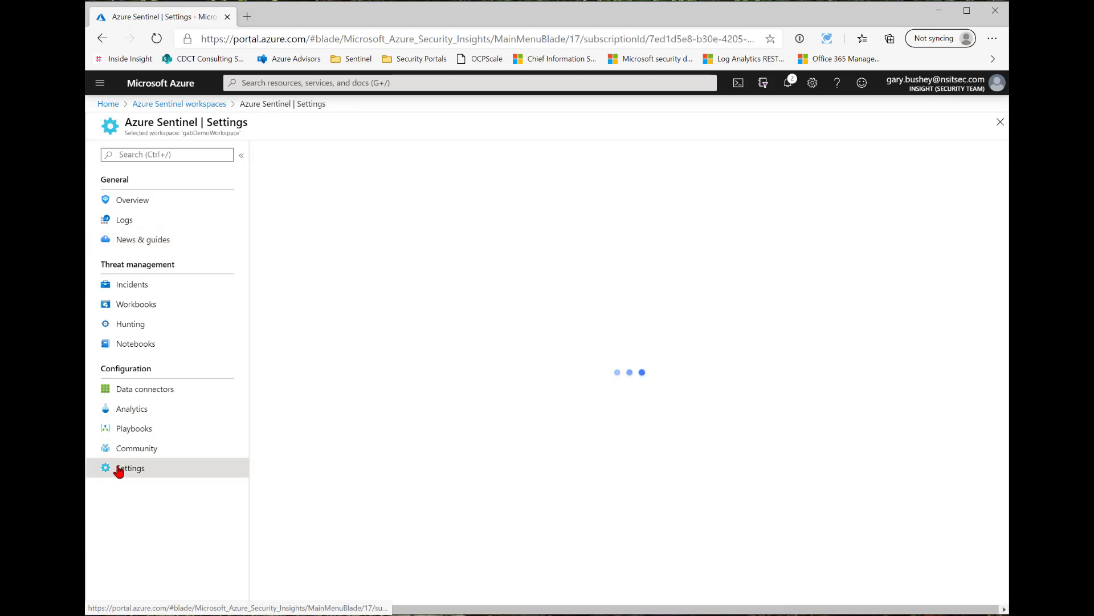
pyautogui.click(130, 467)
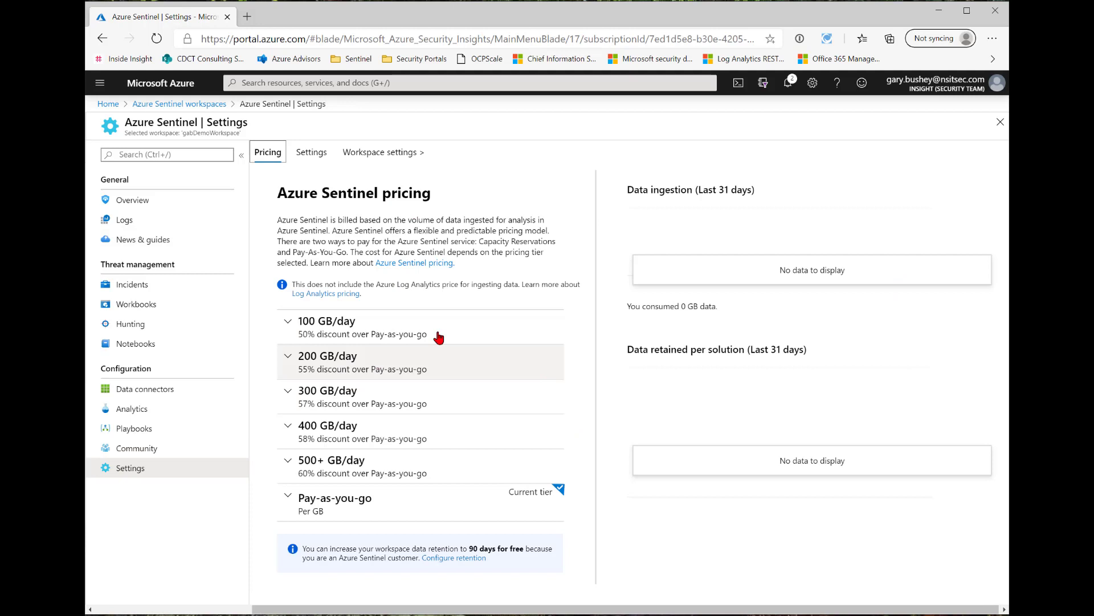
pyautogui.moveTo(385, 152)
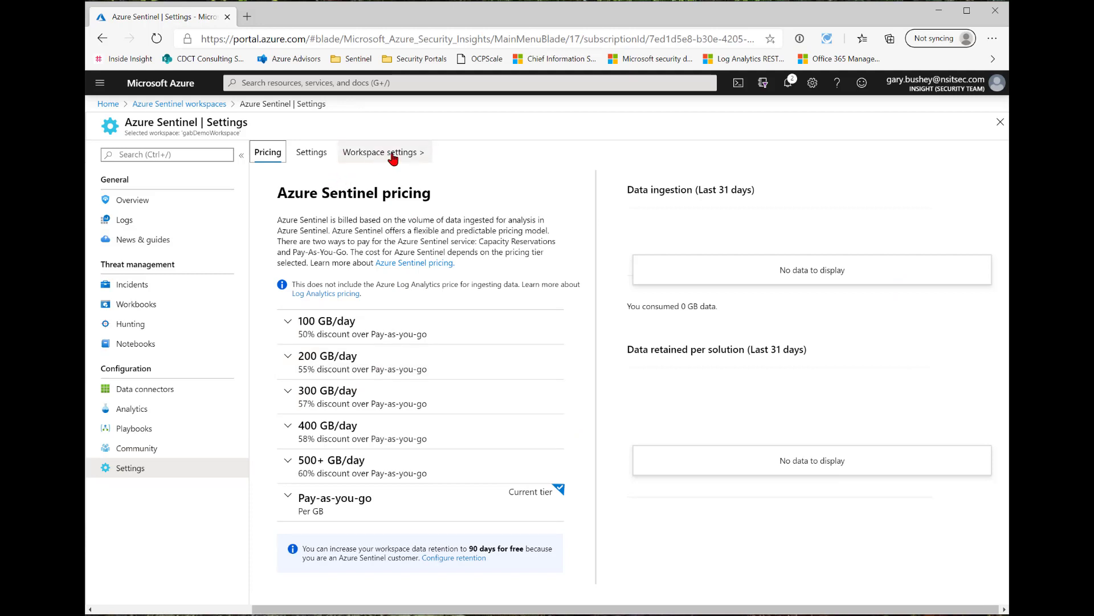
pyautogui.click(379, 152)
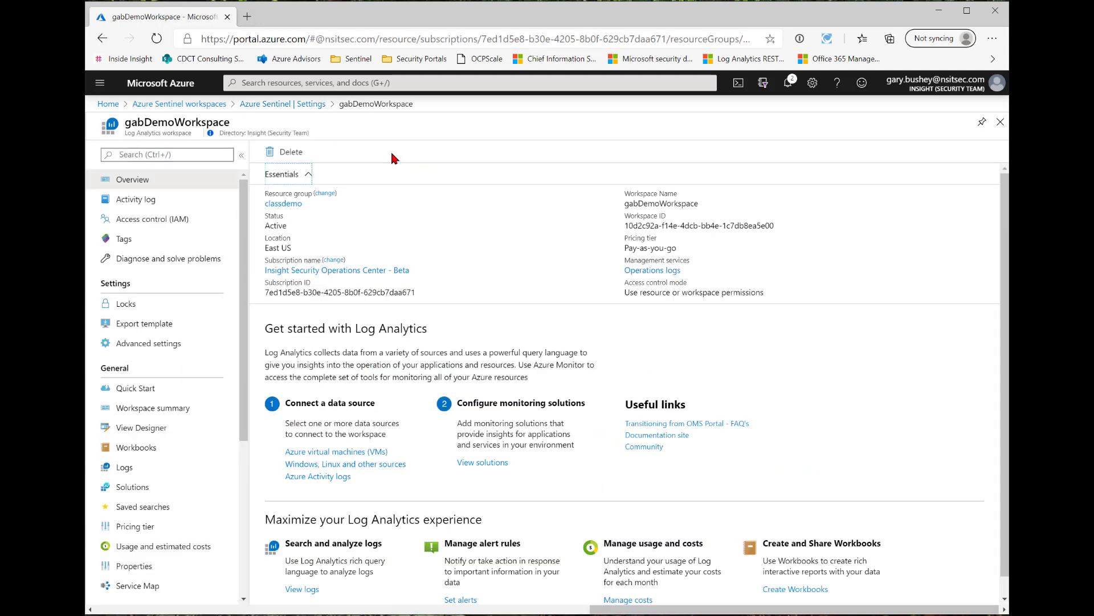
pyautogui.moveTo(289, 401)
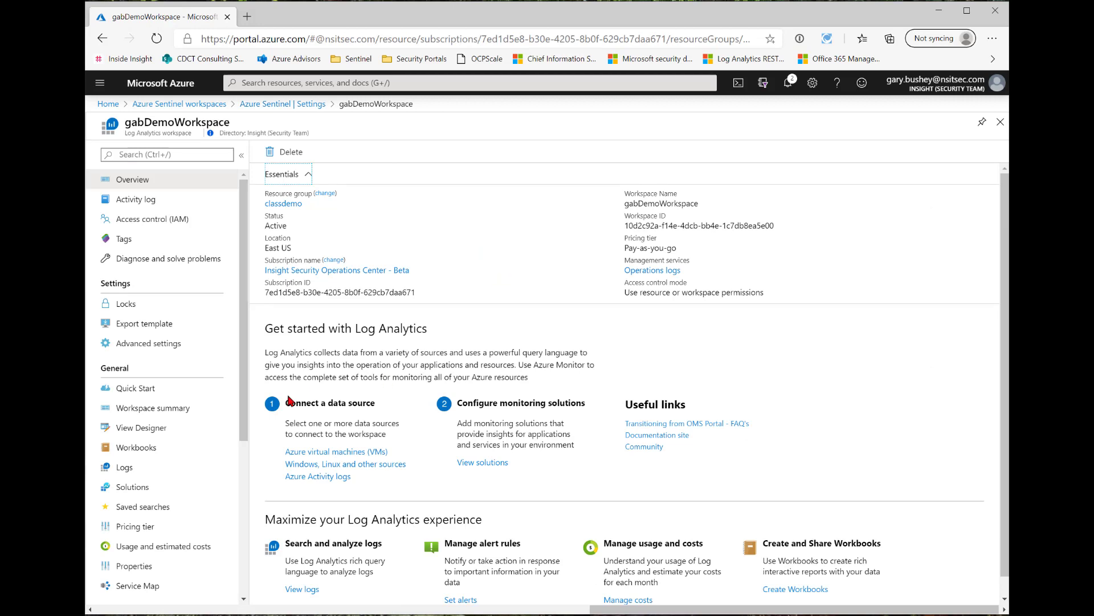
pyautogui.moveTo(428, 493)
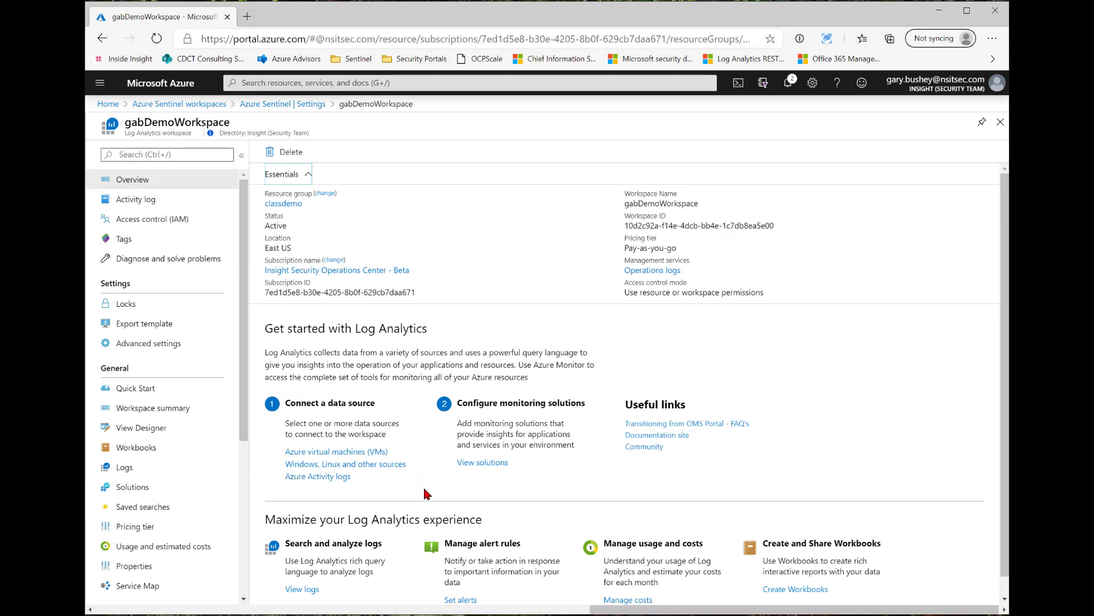
pyautogui.moveTo(335, 451)
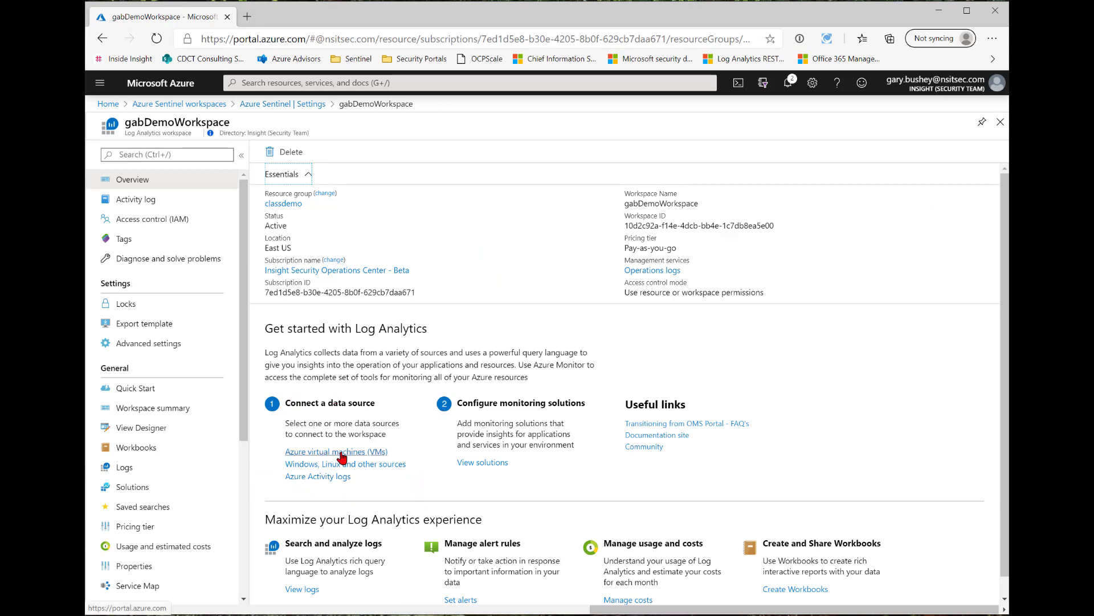
pyautogui.click(335, 451)
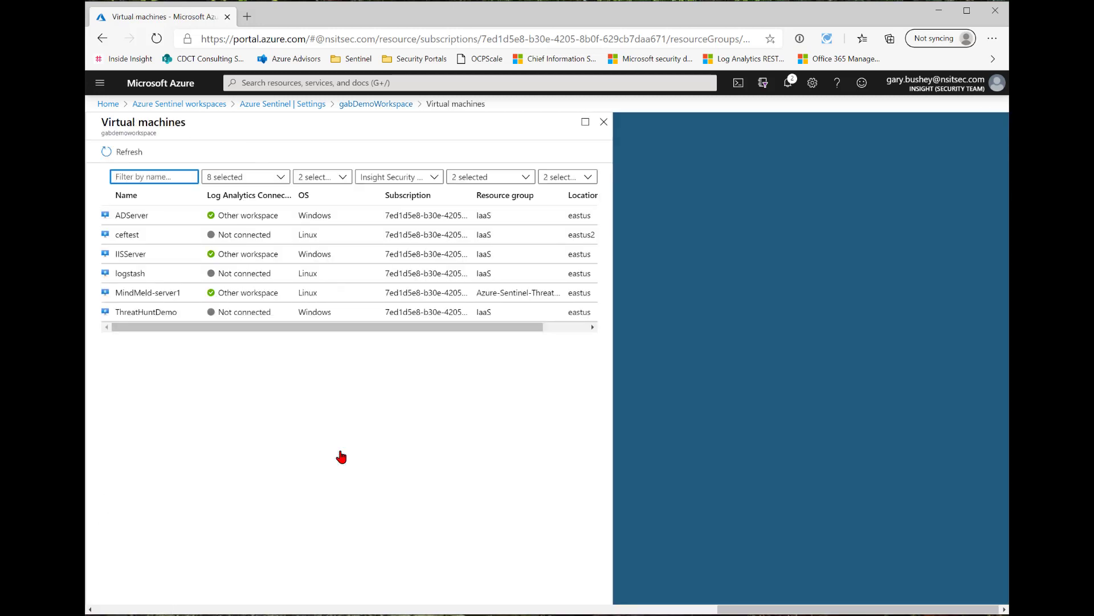
pyautogui.moveTo(314, 440)
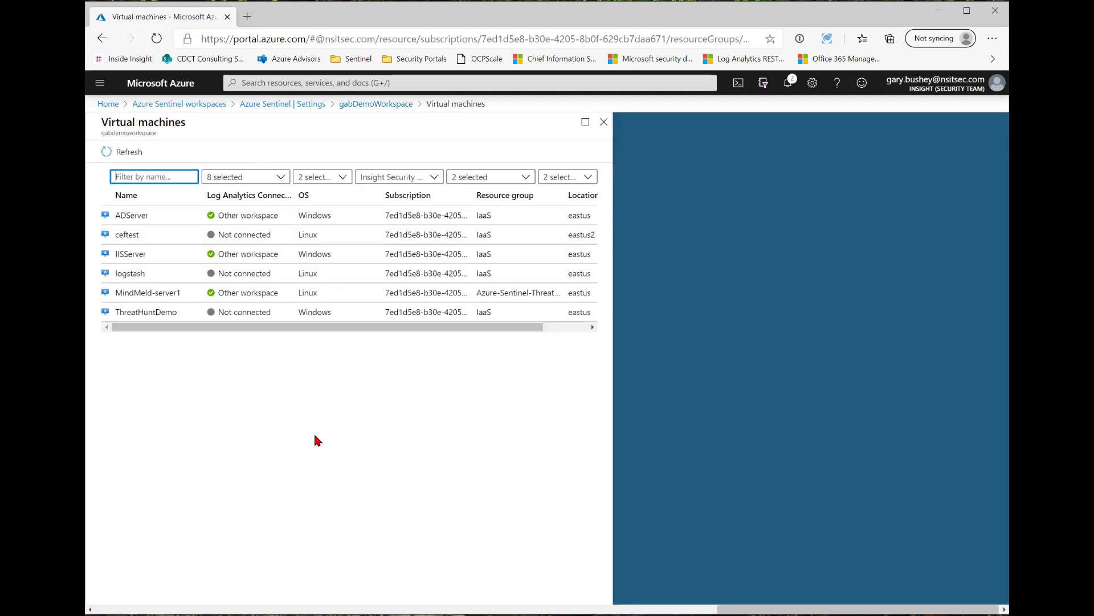
pyautogui.moveTo(334, 433)
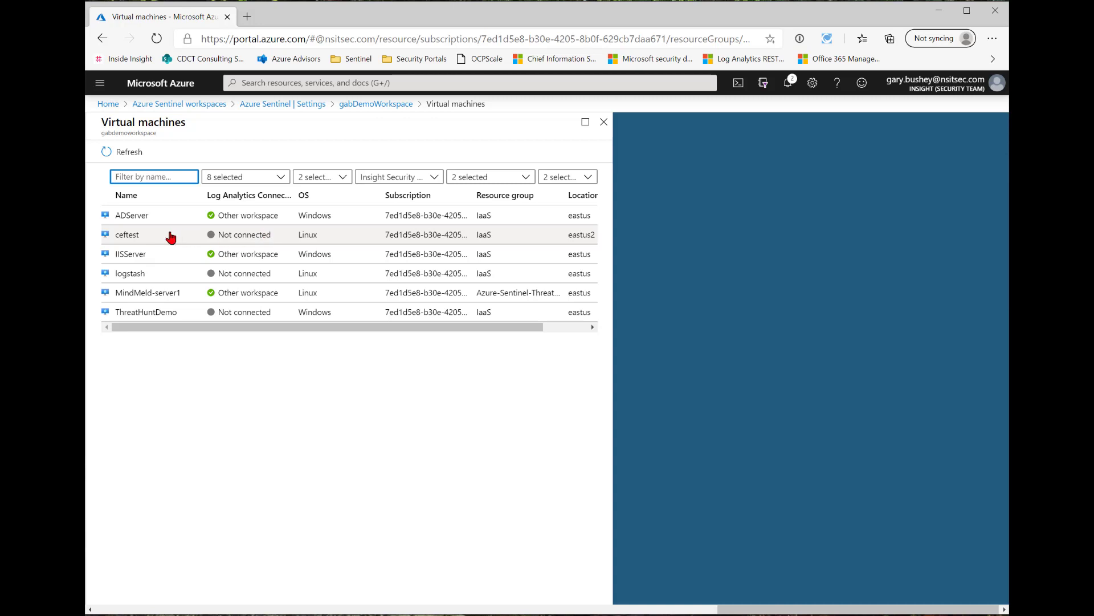
pyautogui.moveTo(265, 221)
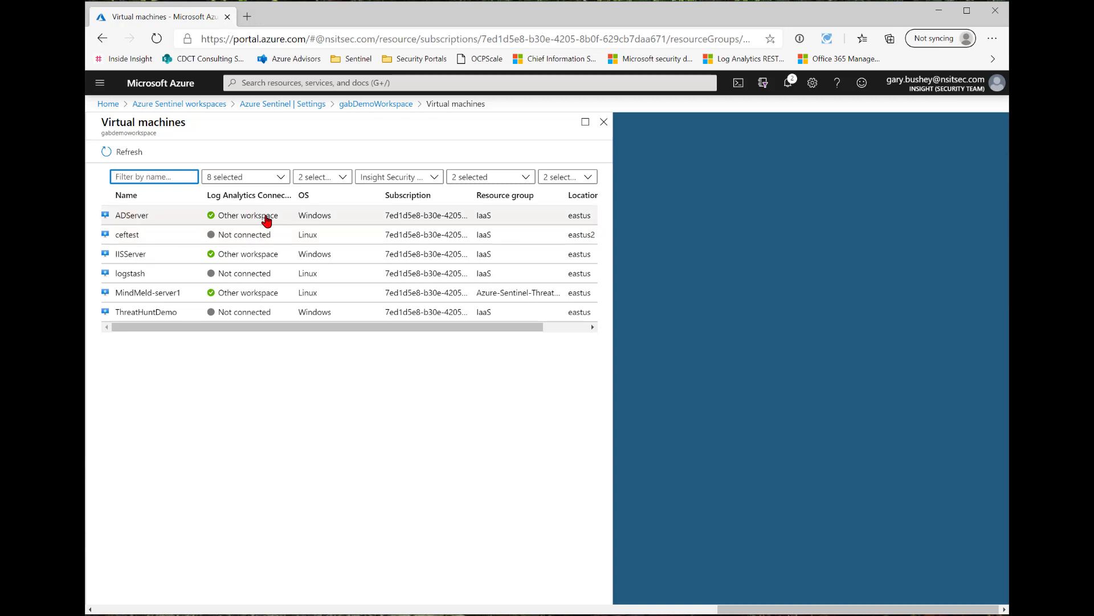
pyautogui.moveTo(251, 240)
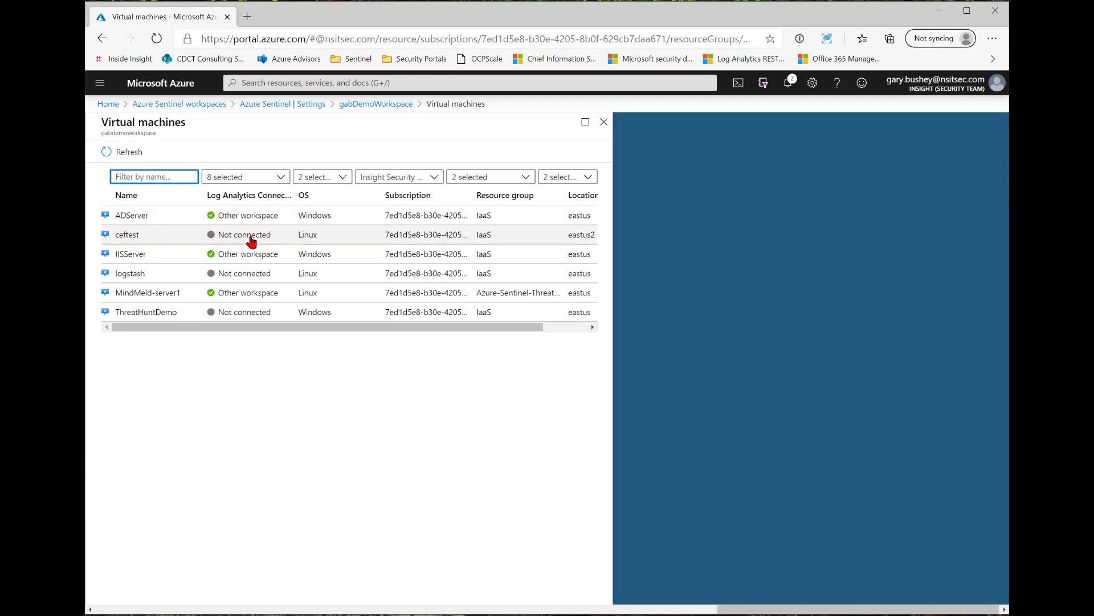
pyautogui.moveTo(253, 332)
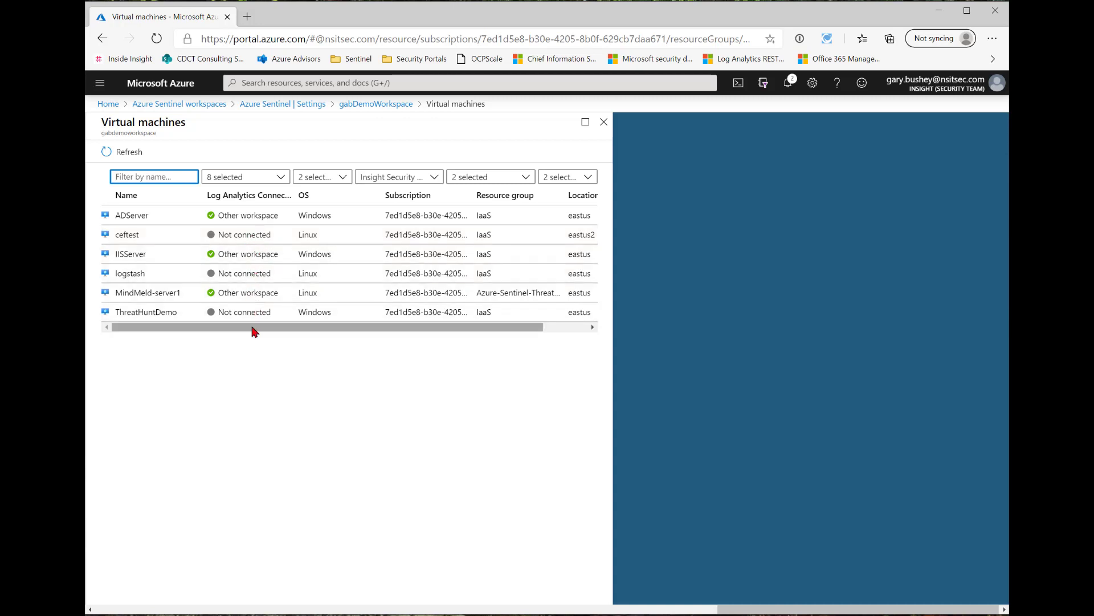
pyautogui.moveTo(232, 316)
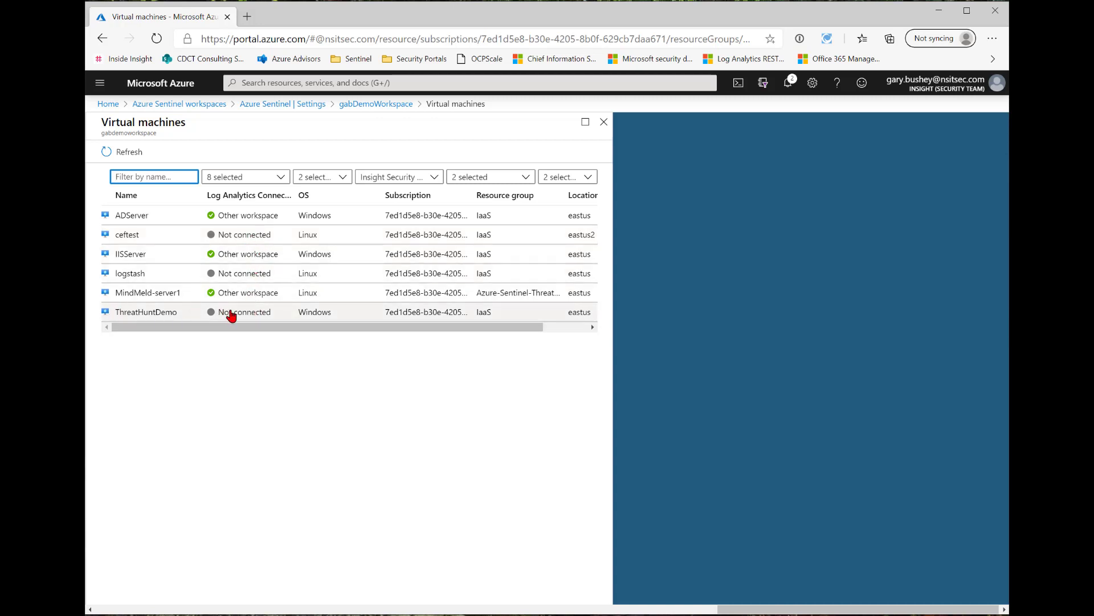
# Step: View ThreatHuntDemo's Not connected status, then return to the workspace overview
pyautogui.click(144, 311)
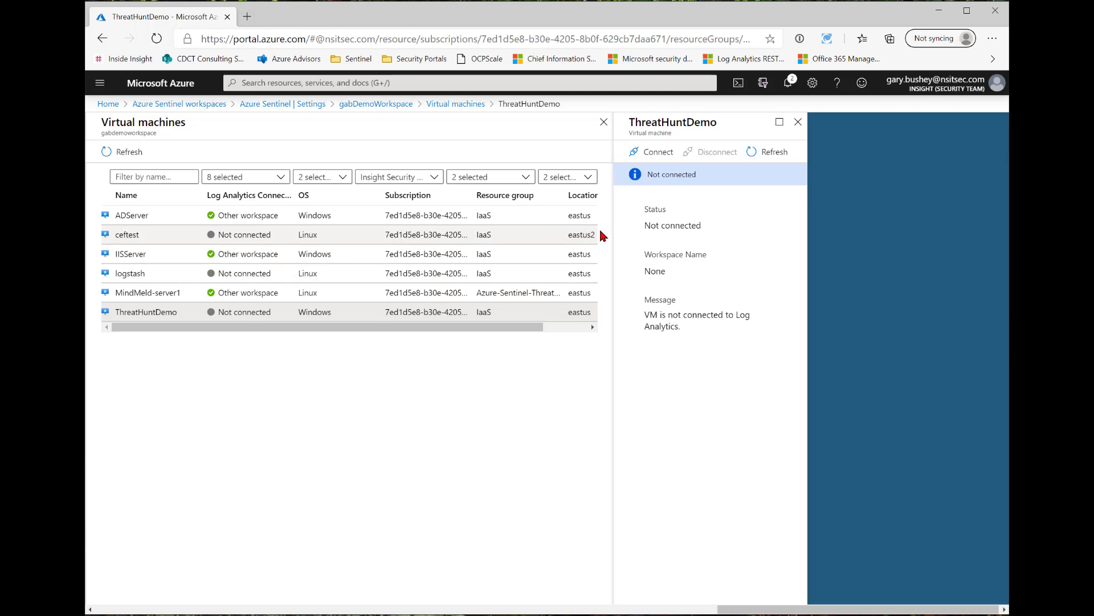
pyautogui.moveTo(704, 158)
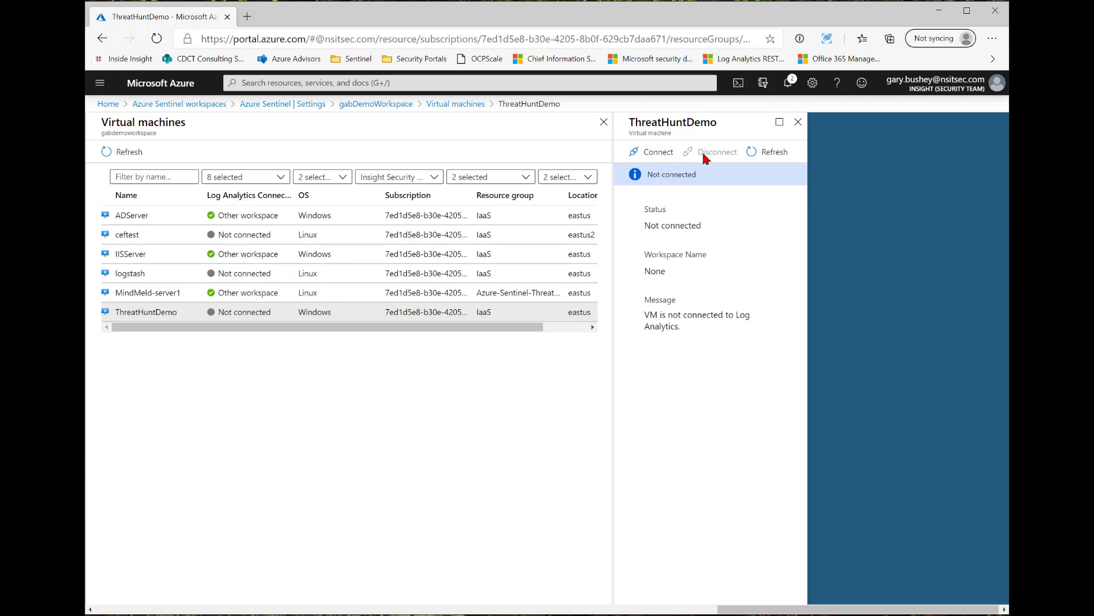
pyautogui.moveTo(798, 161)
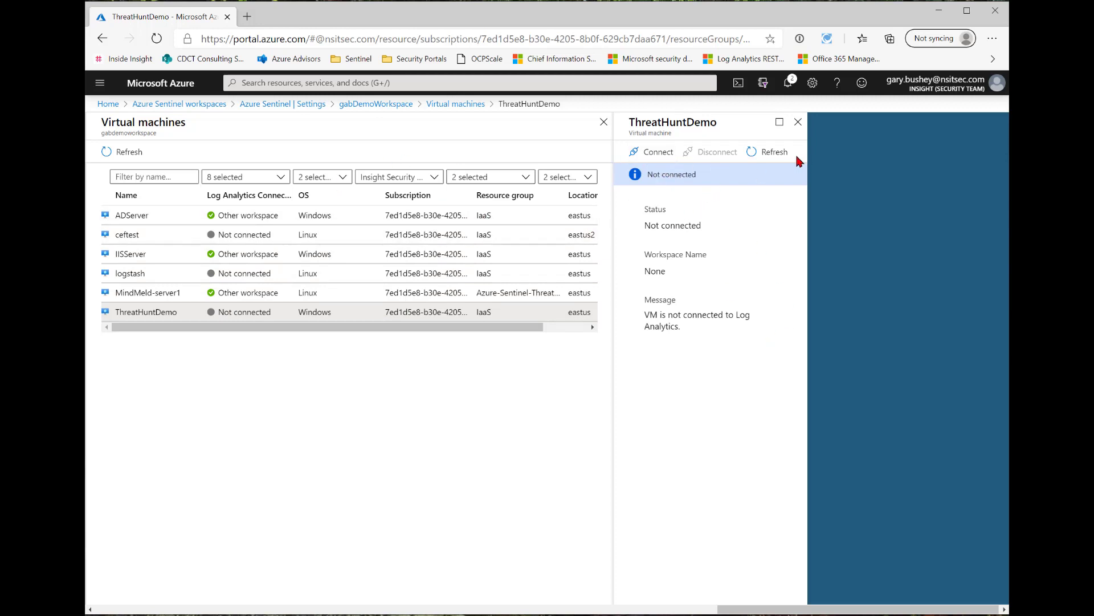
pyautogui.moveTo(754, 244)
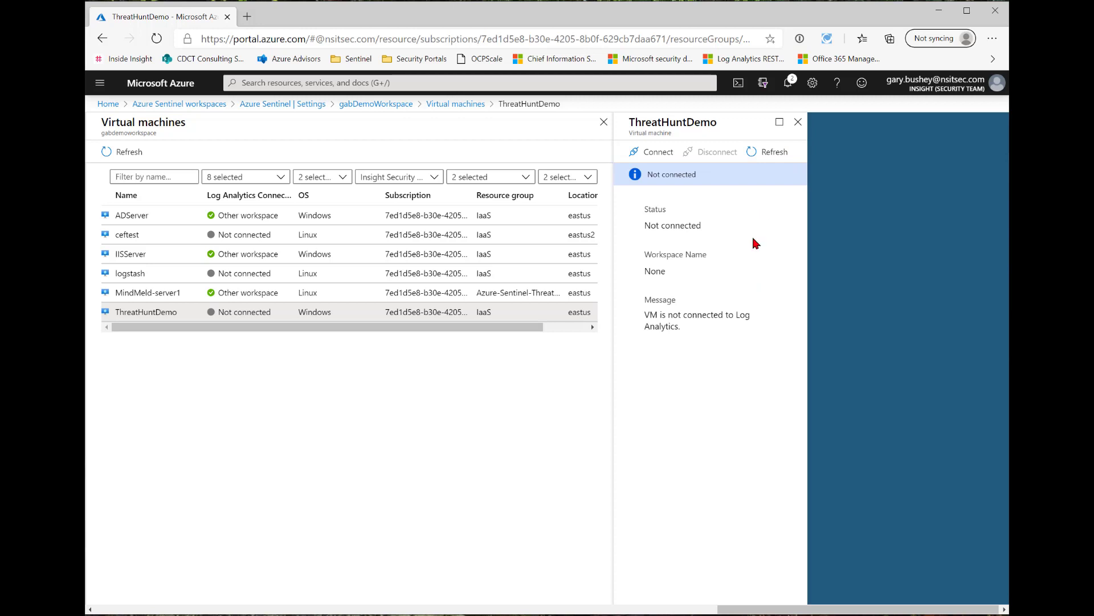
pyautogui.moveTo(661, 206)
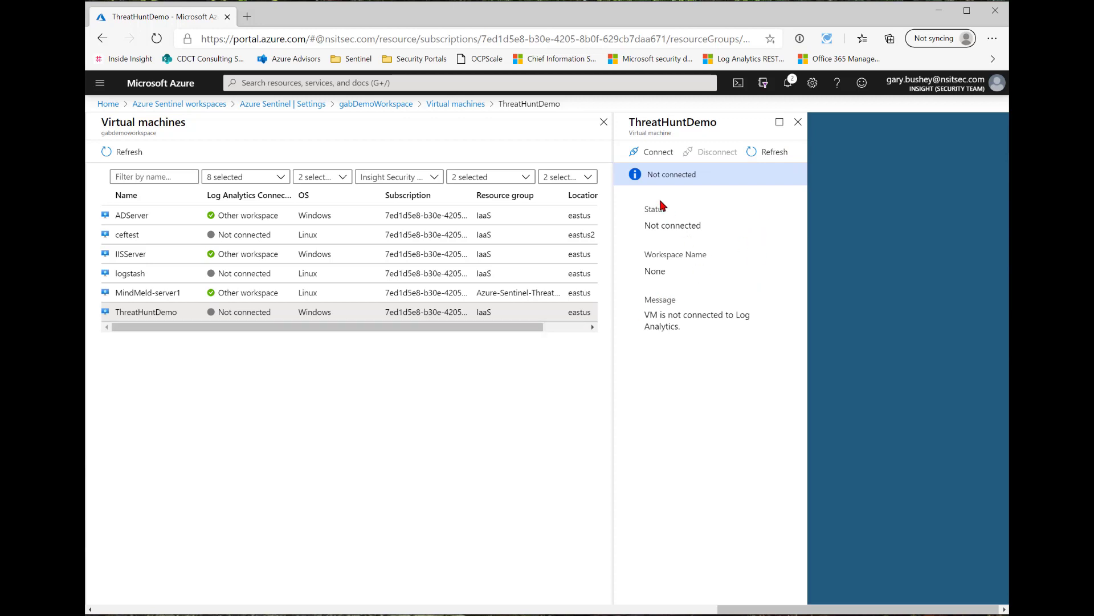
pyautogui.moveTo(653, 154)
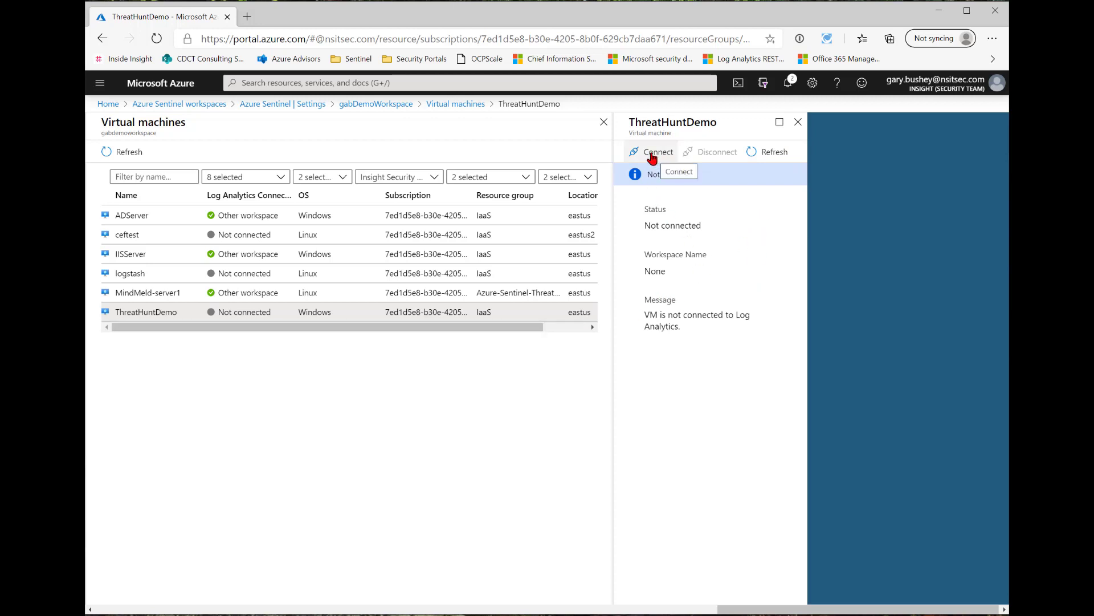
pyautogui.moveTo(615, 132)
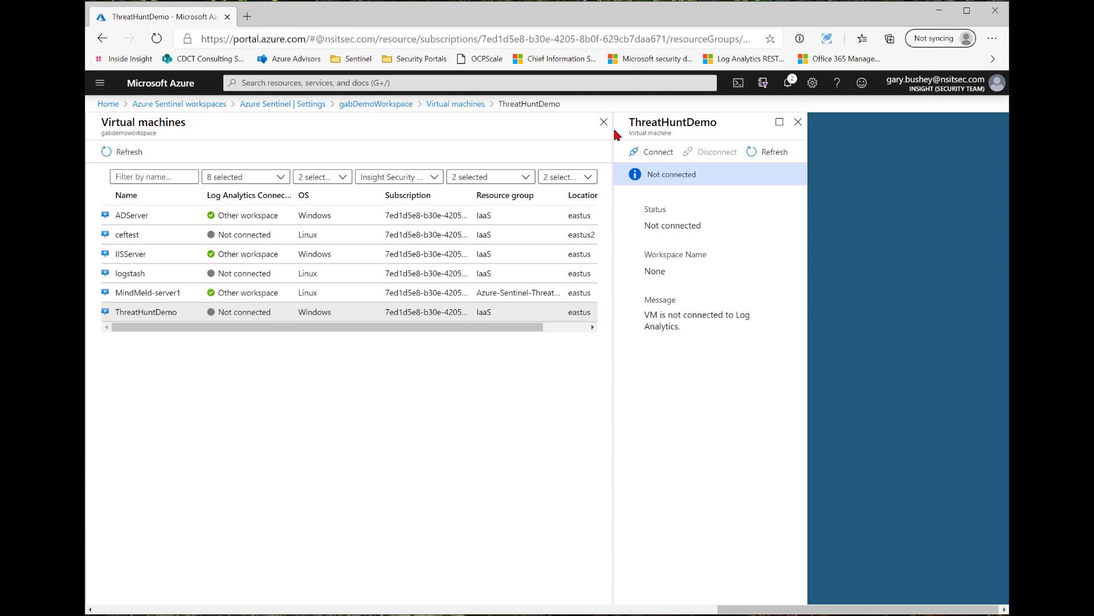
pyautogui.click(375, 104)
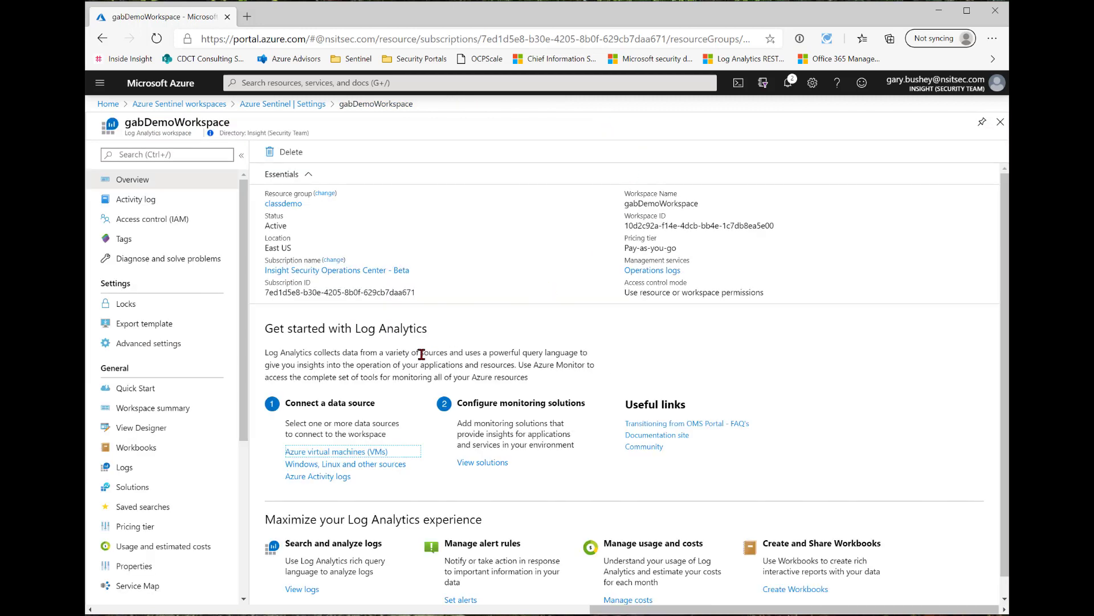
pyautogui.moveTo(300, 468)
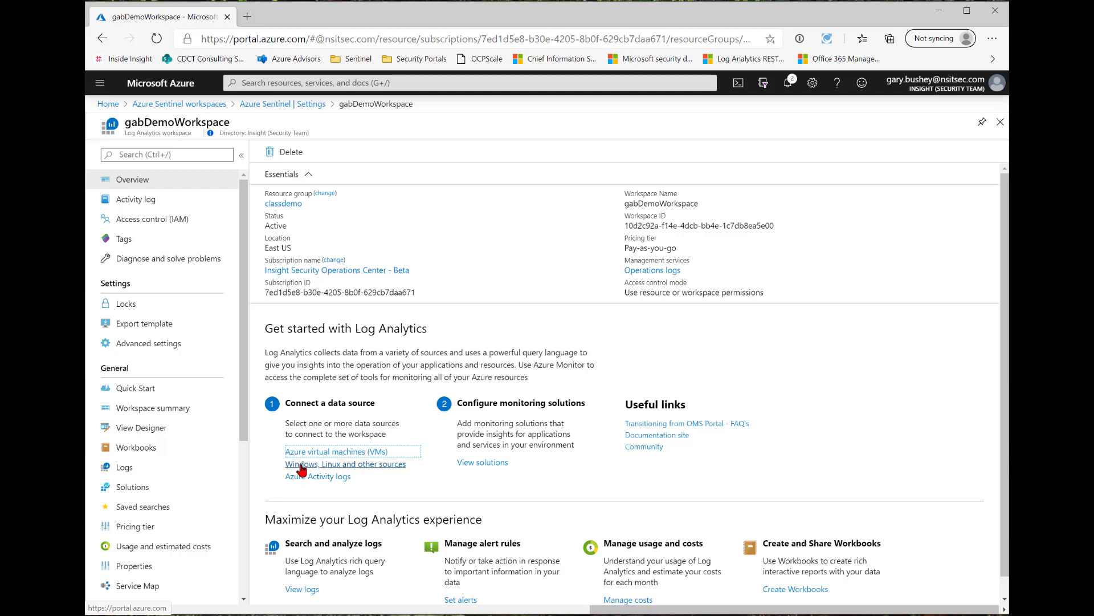
# Step: View the Windows/Linux agent connection settings, then move to the Data collection settings
pyautogui.click(148, 343)
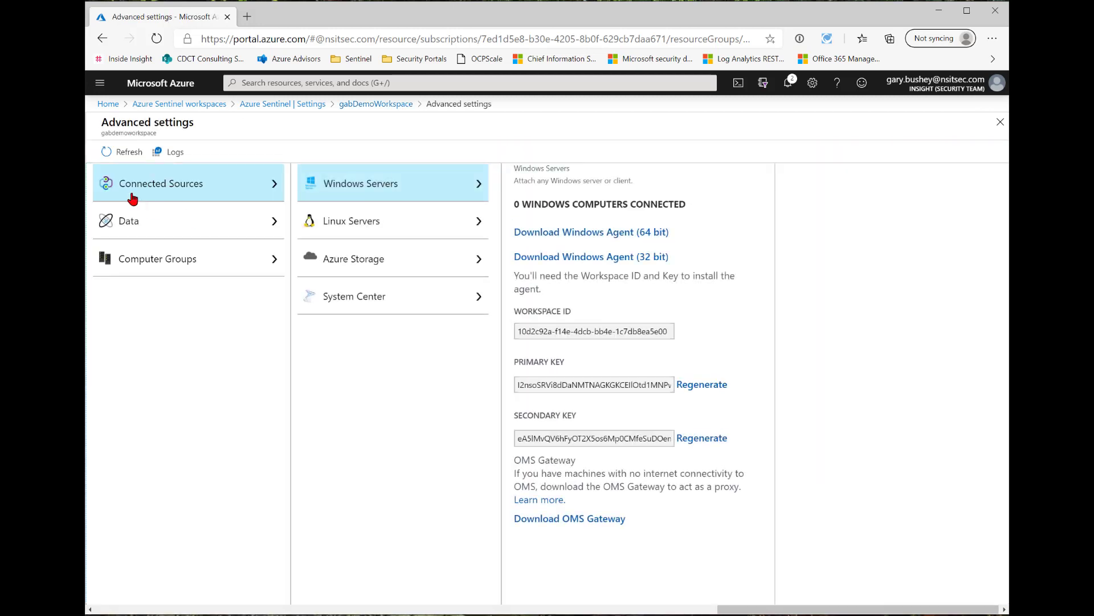
pyautogui.moveTo(429, 305)
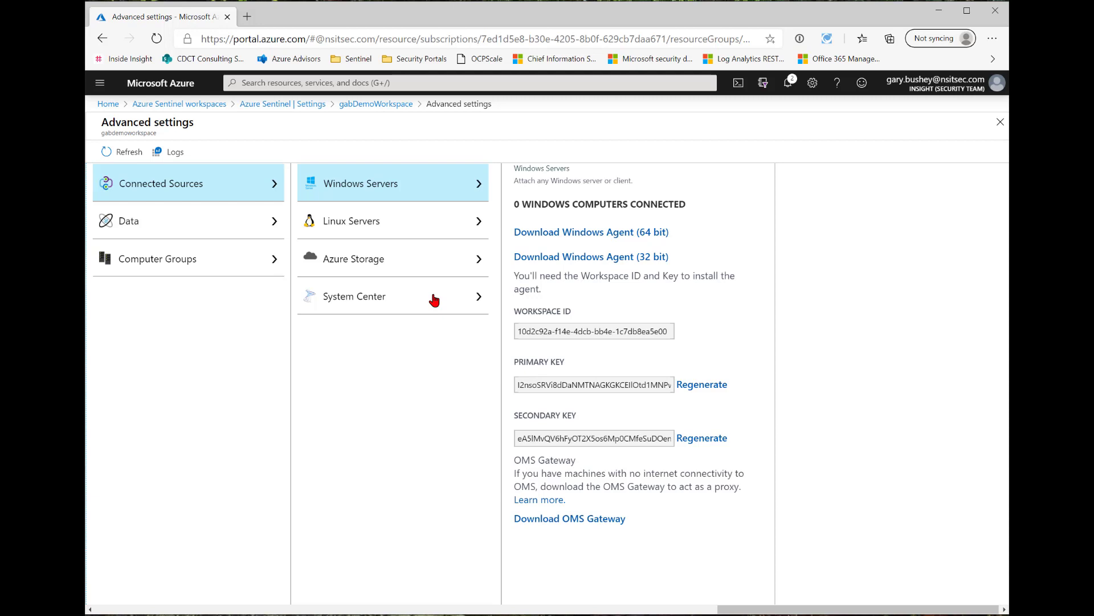
pyautogui.moveTo(339, 192)
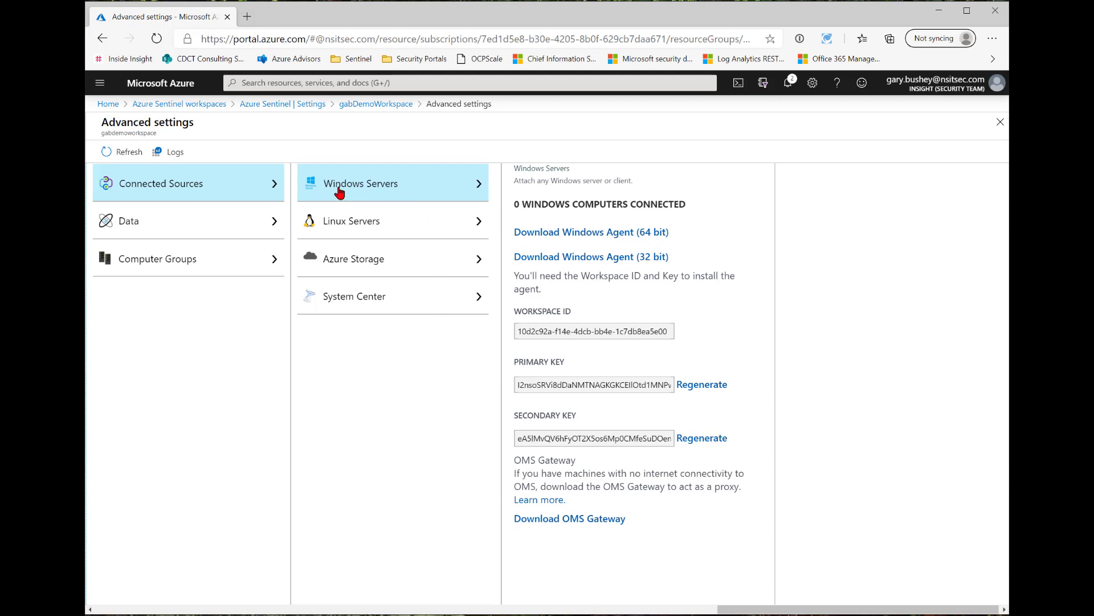
pyautogui.moveTo(591, 231)
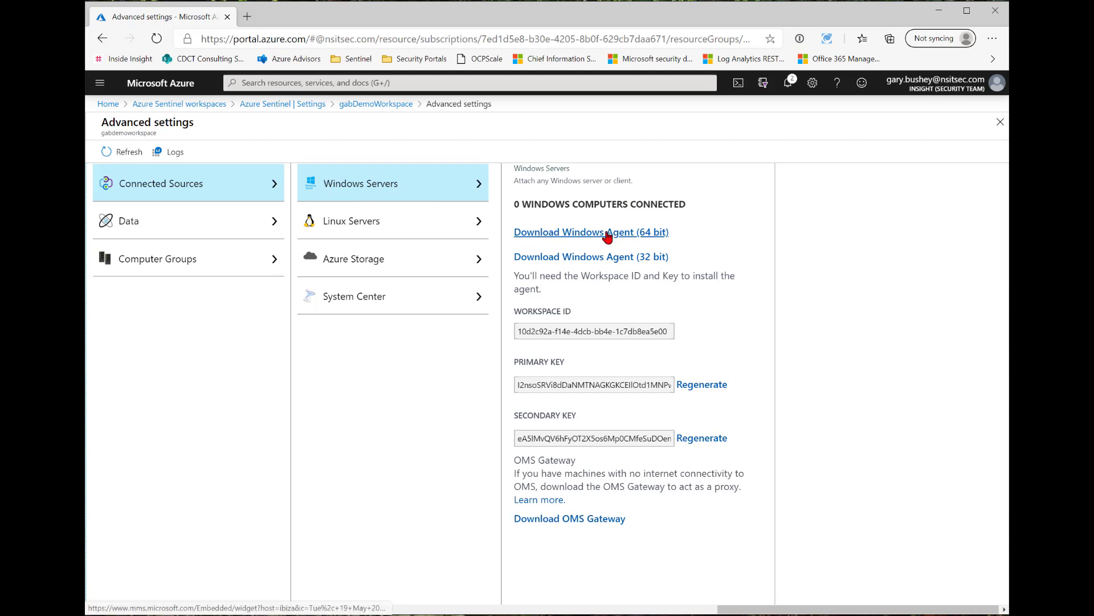
pyautogui.moveTo(643, 318)
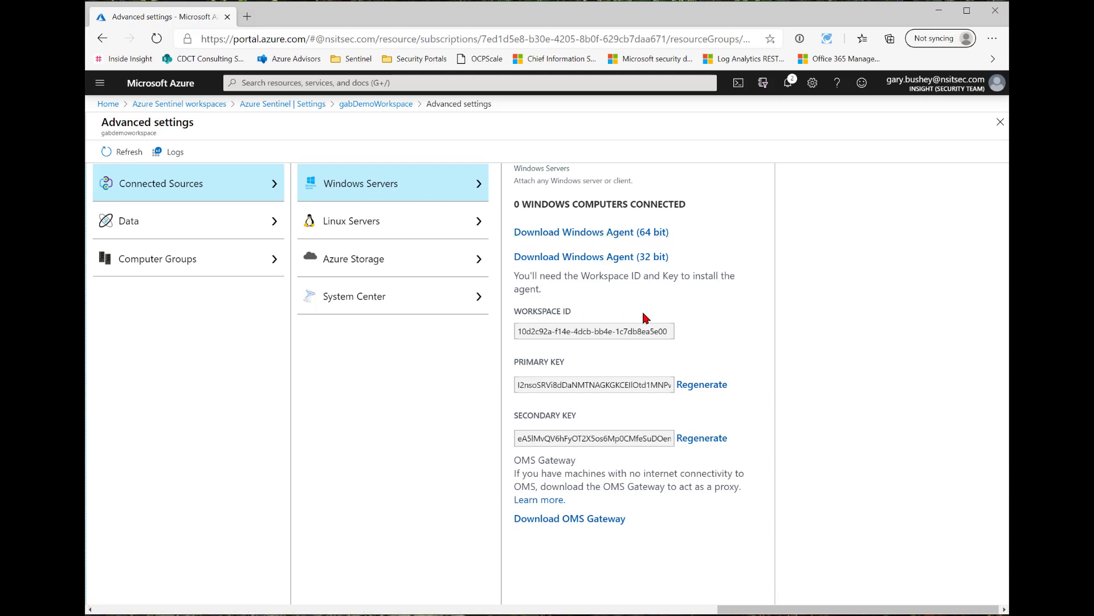
pyautogui.moveTo(598, 426)
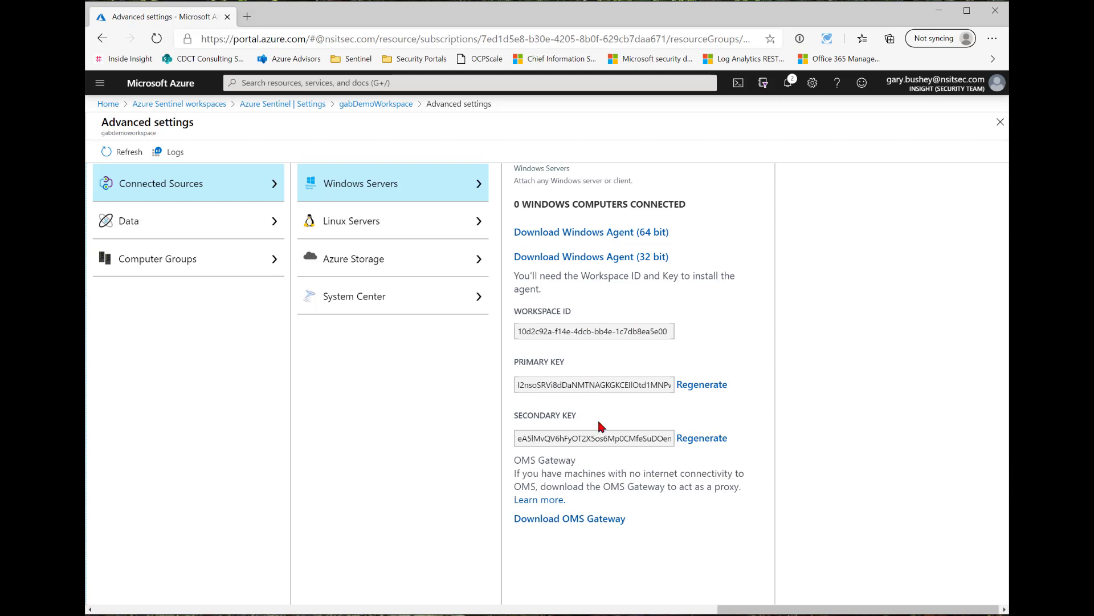
pyautogui.moveTo(368, 220)
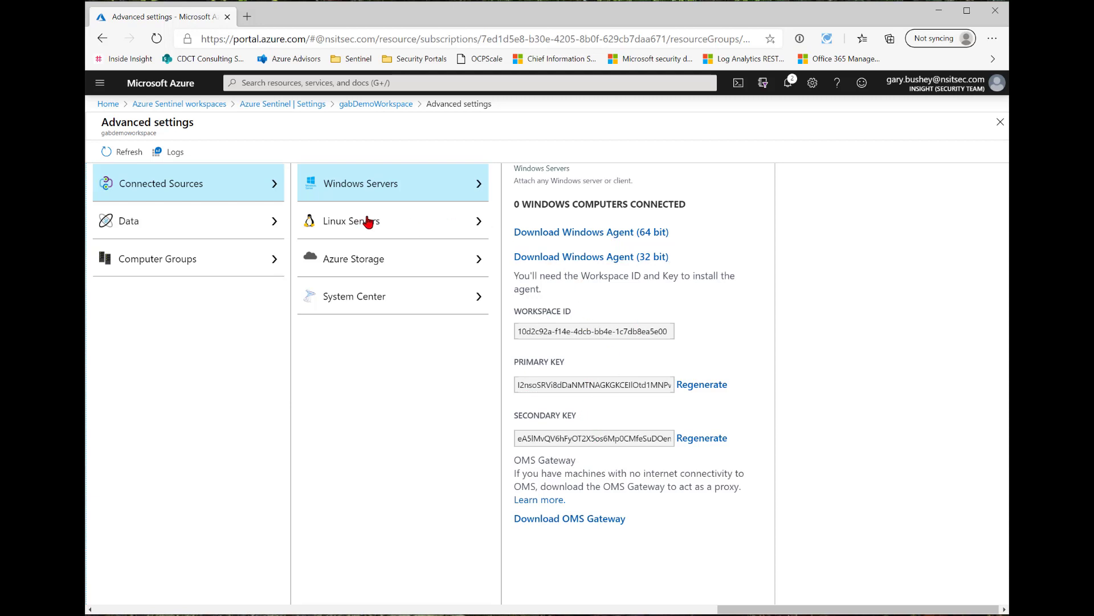
pyautogui.moveTo(362, 265)
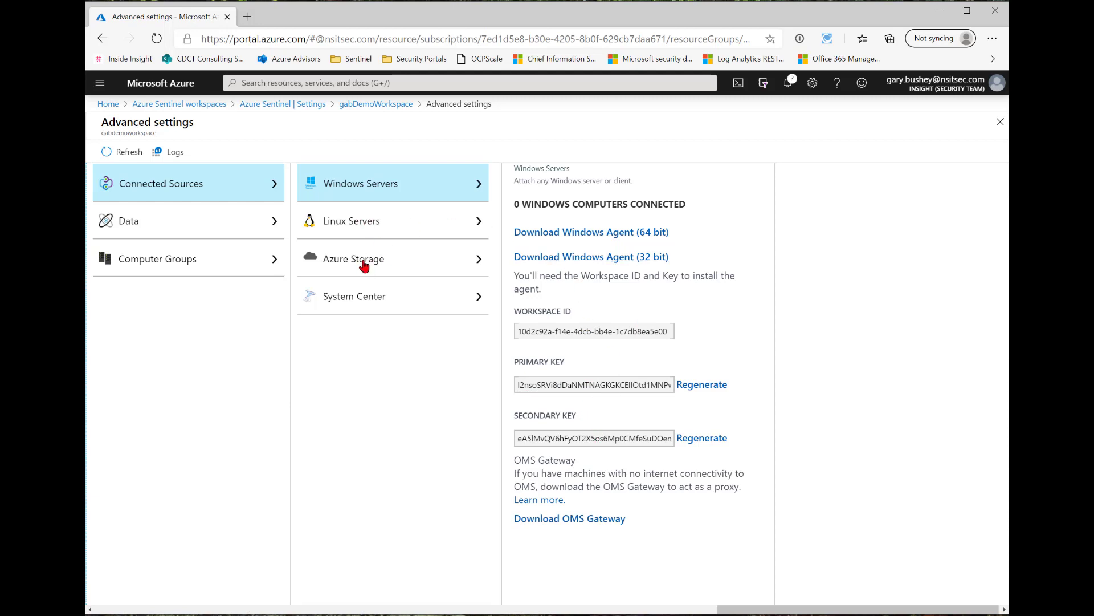
pyautogui.moveTo(435, 297)
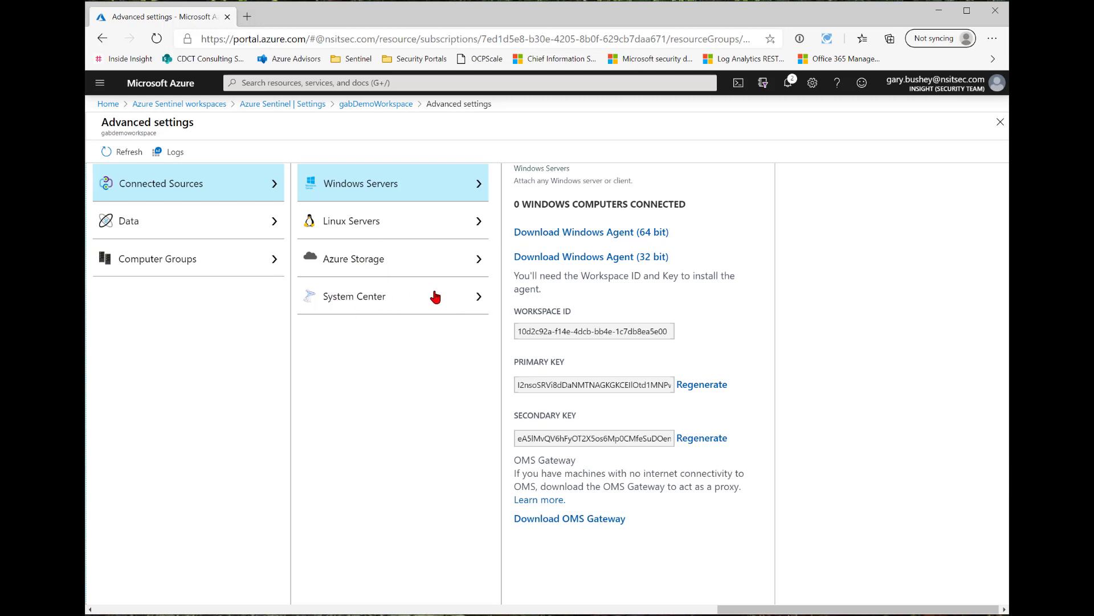
pyautogui.moveTo(129, 220)
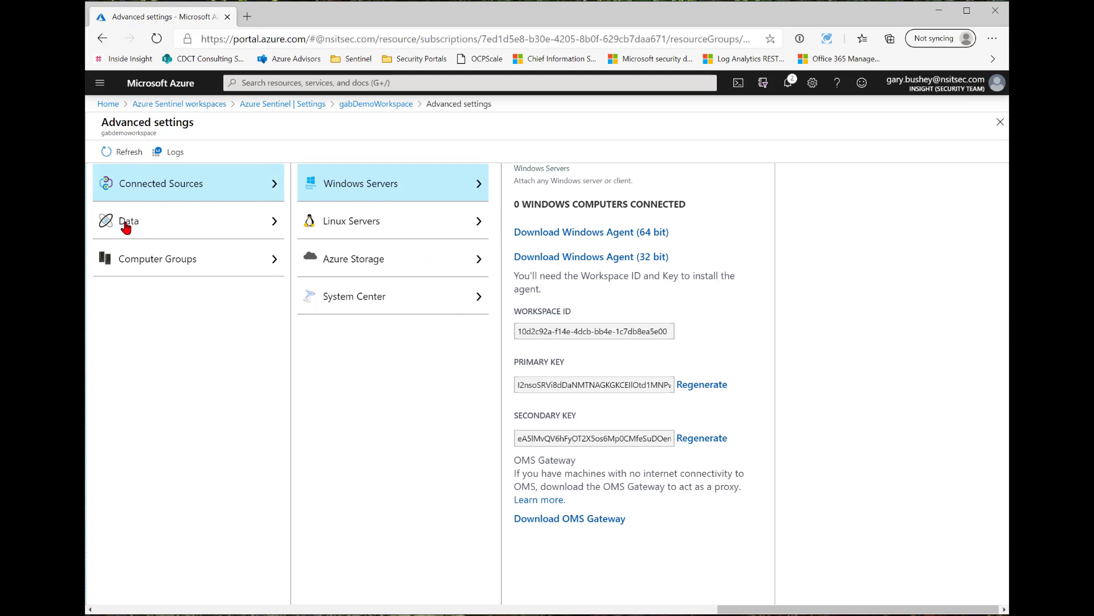
pyautogui.click(129, 220)
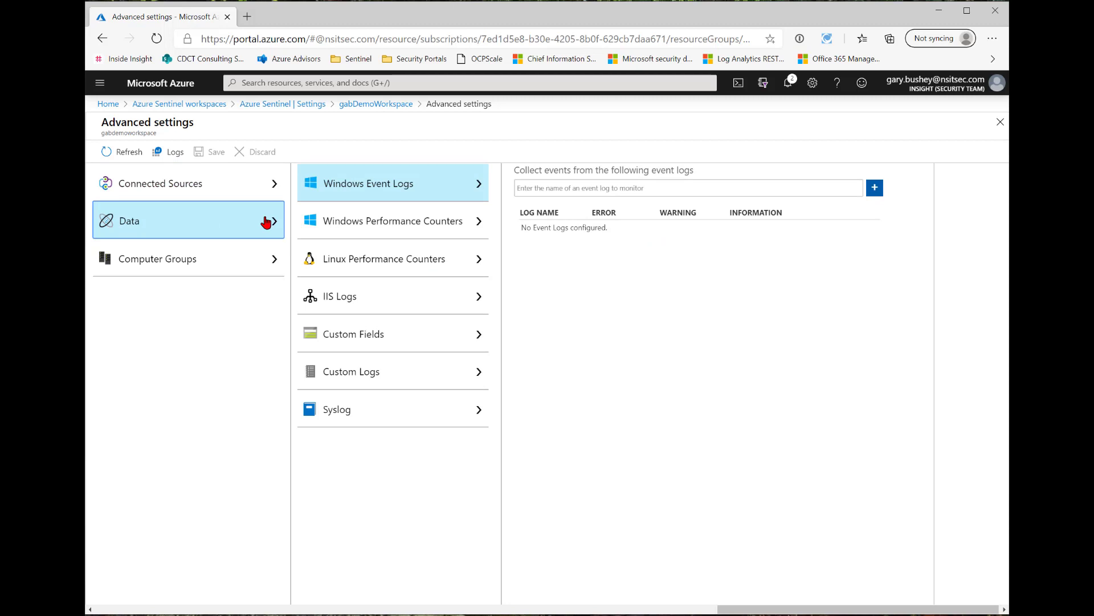
pyautogui.moveTo(530, 188)
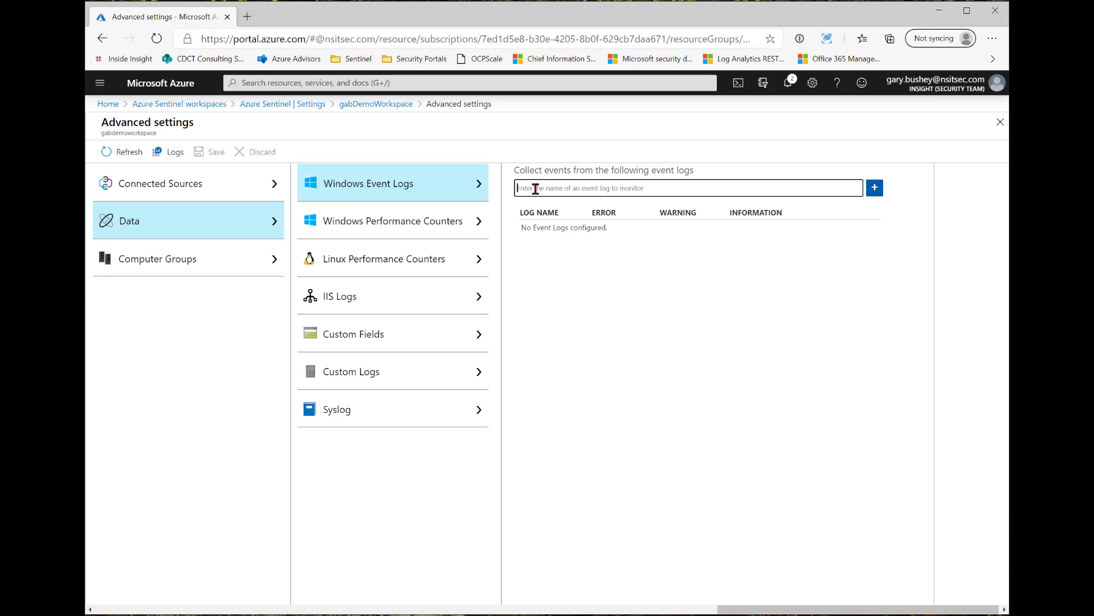
# Step: Add the Setup event log collecting errors and warnings only, save, and move to Windows Performance Counters
pyautogui.write('setup')
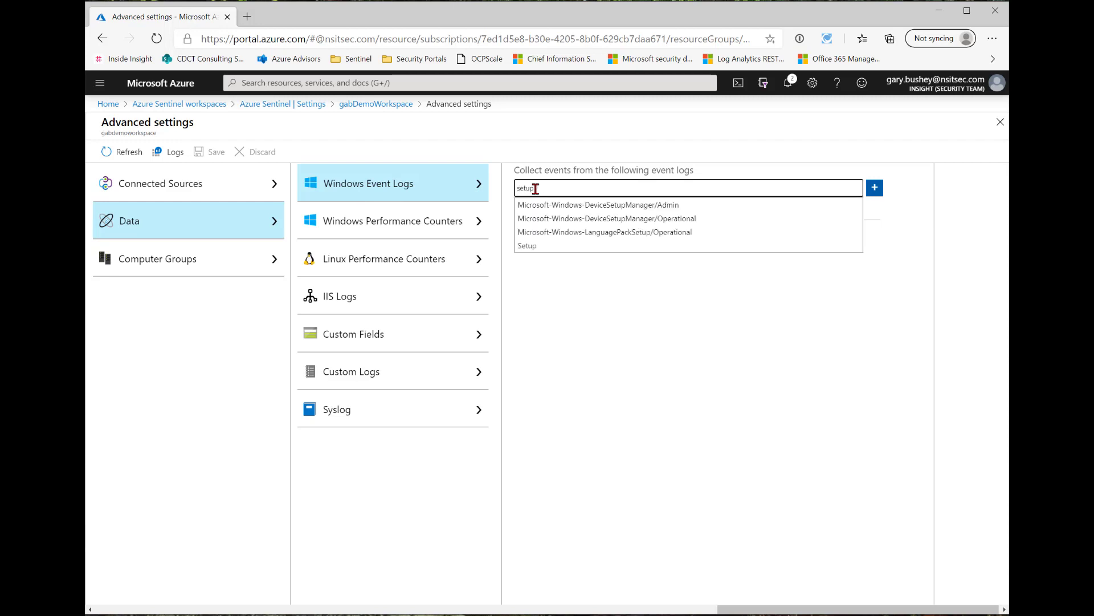
pyautogui.moveTo(558, 247)
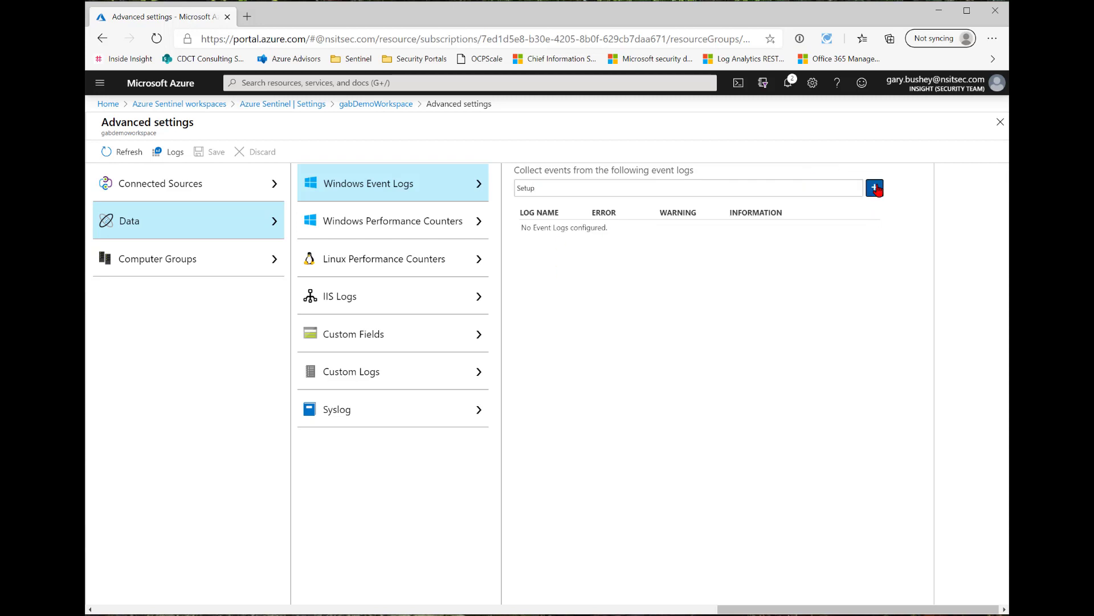
pyautogui.click(874, 189)
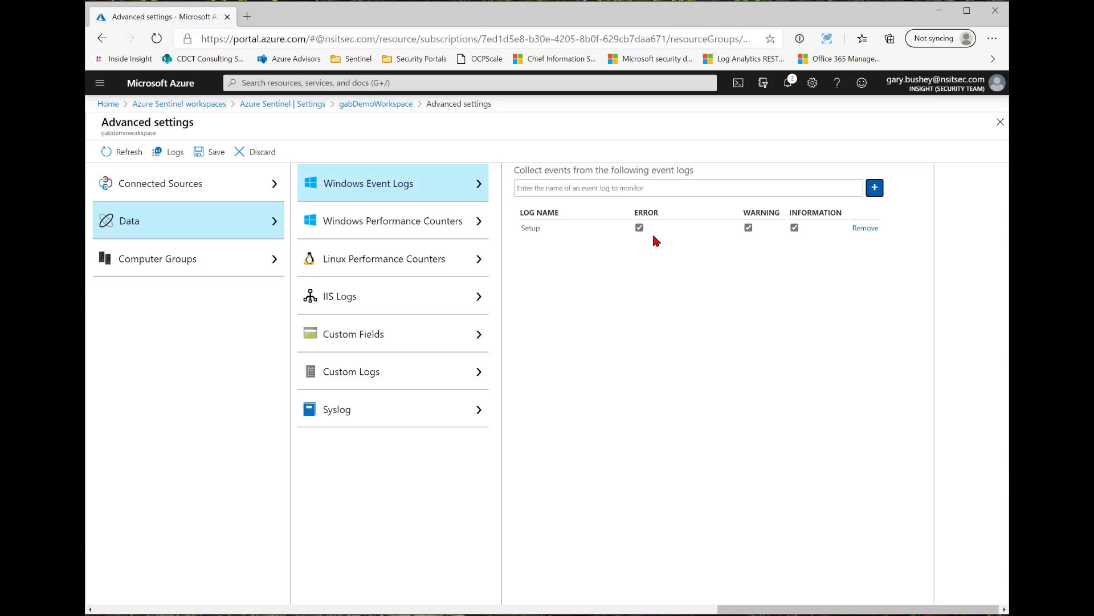
pyautogui.moveTo(676, 245)
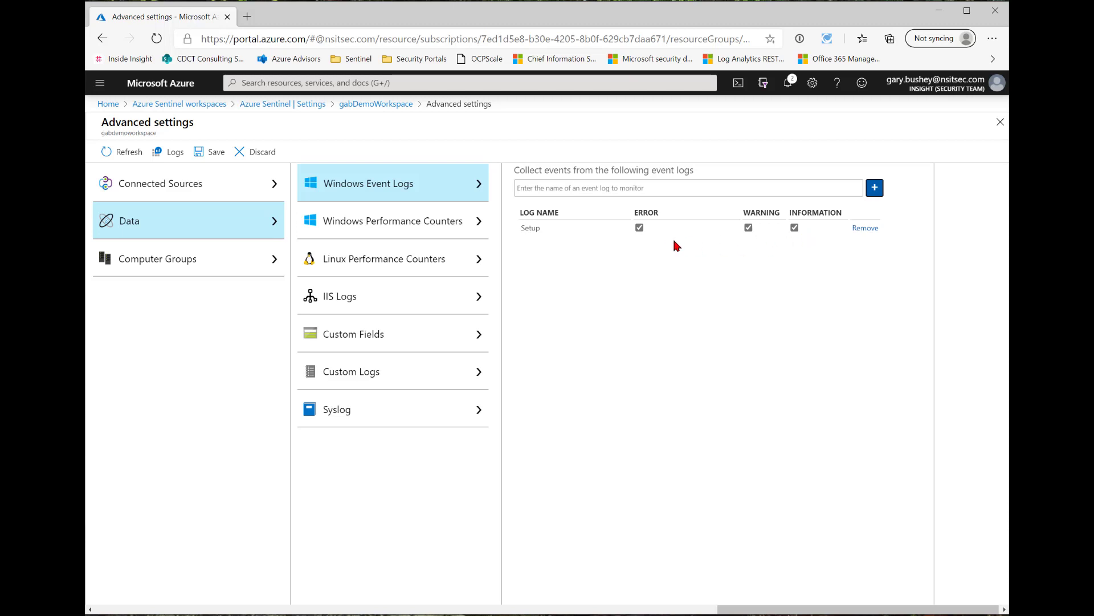
pyautogui.moveTo(693, 271)
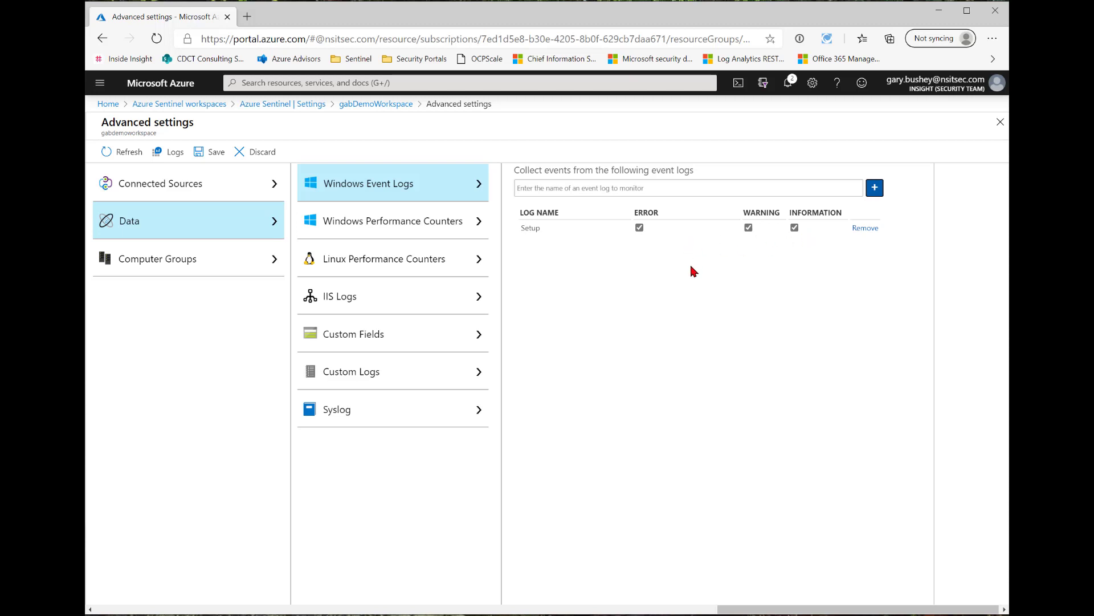
pyautogui.click(793, 228)
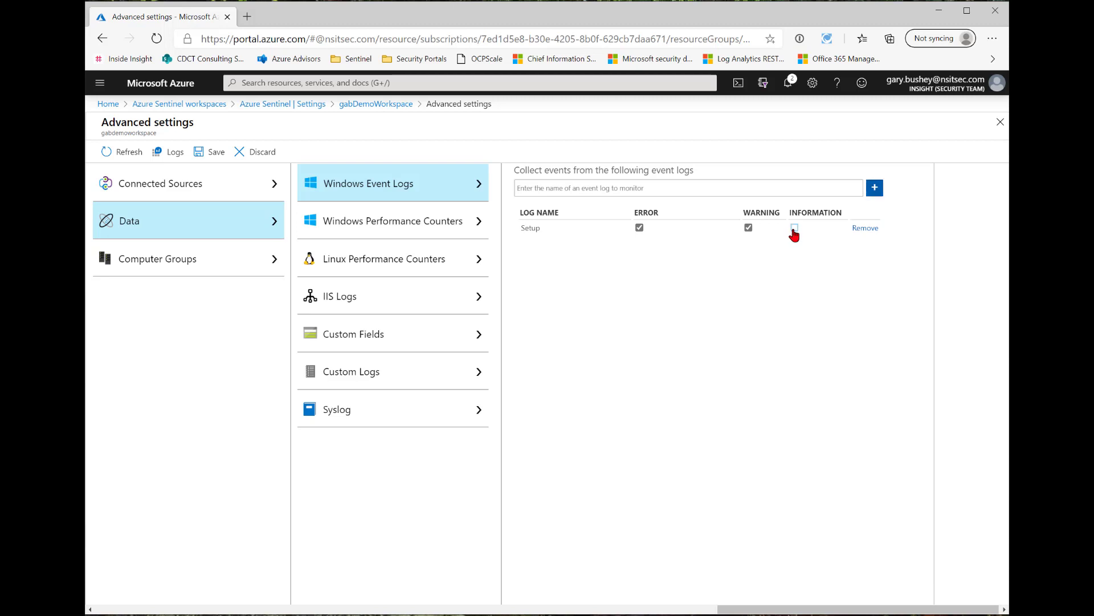
pyautogui.click(795, 228)
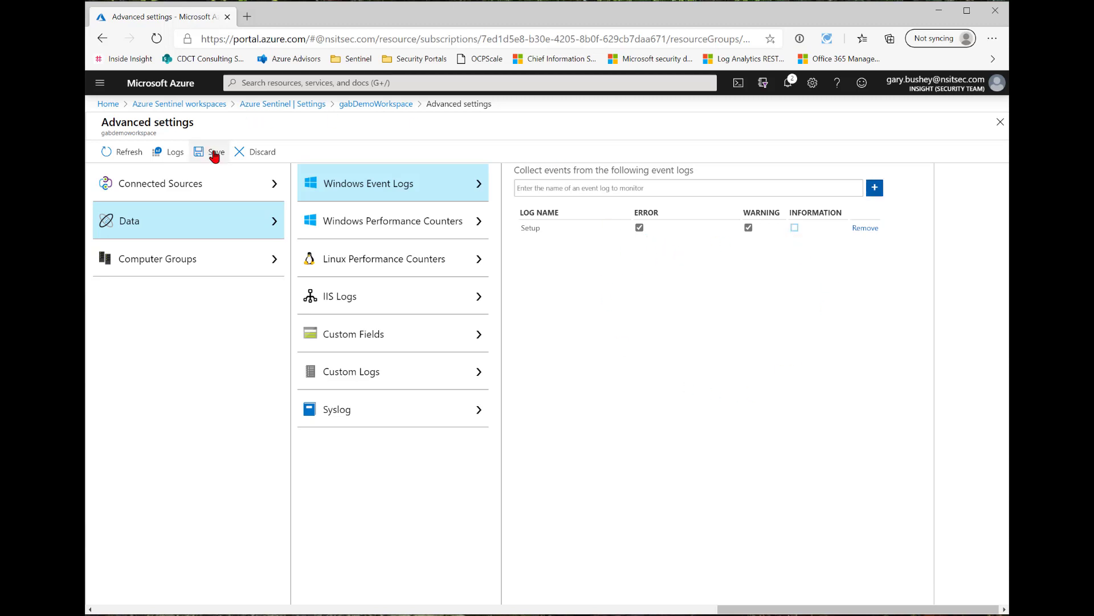
pyautogui.click(215, 152)
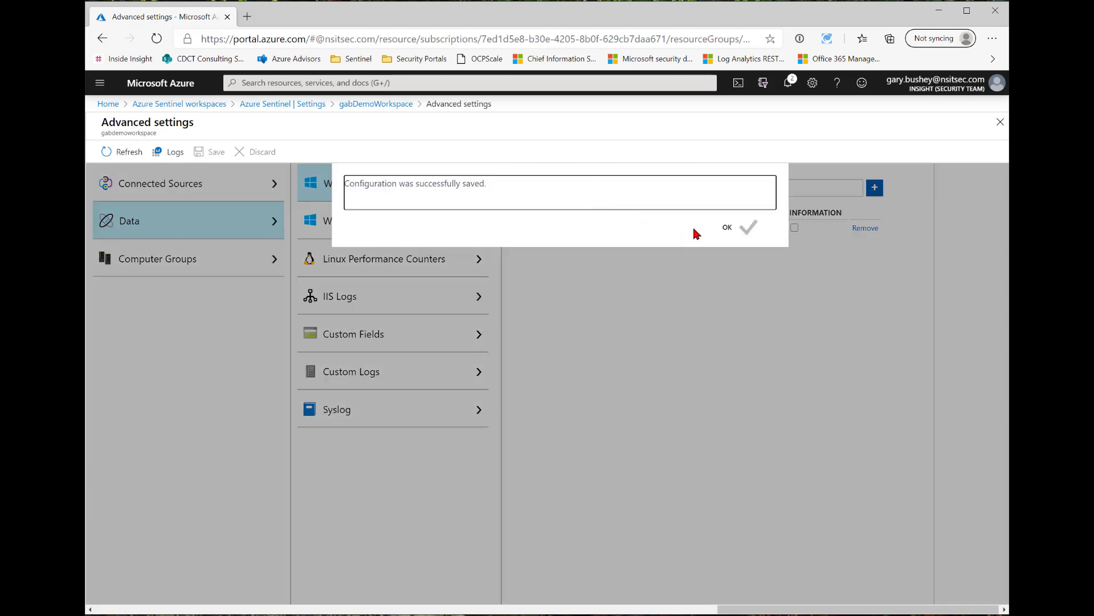
pyautogui.click(726, 227)
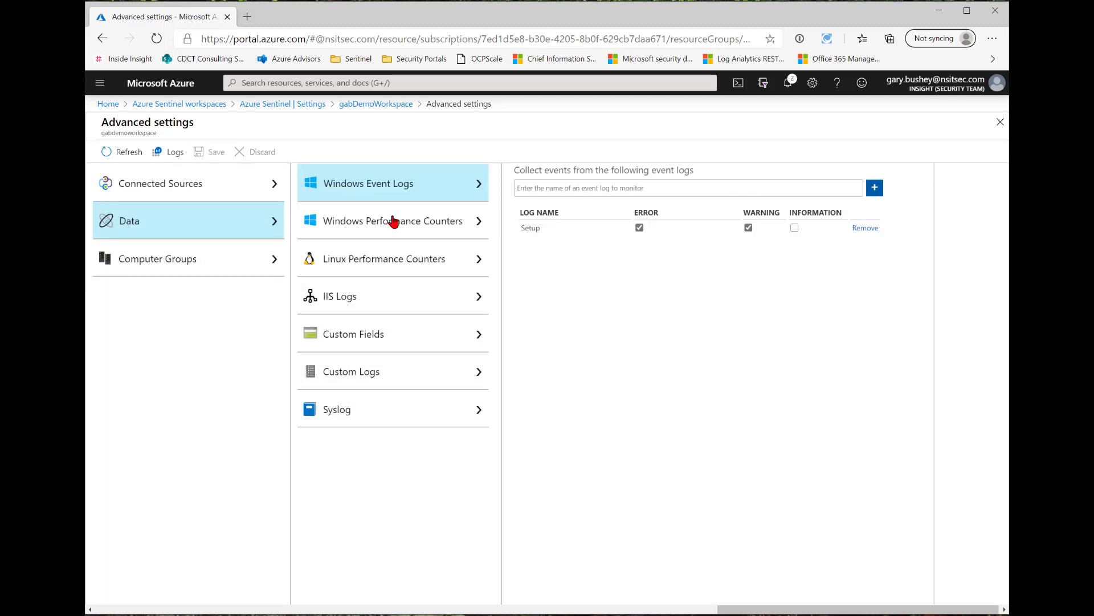
pyautogui.click(394, 220)
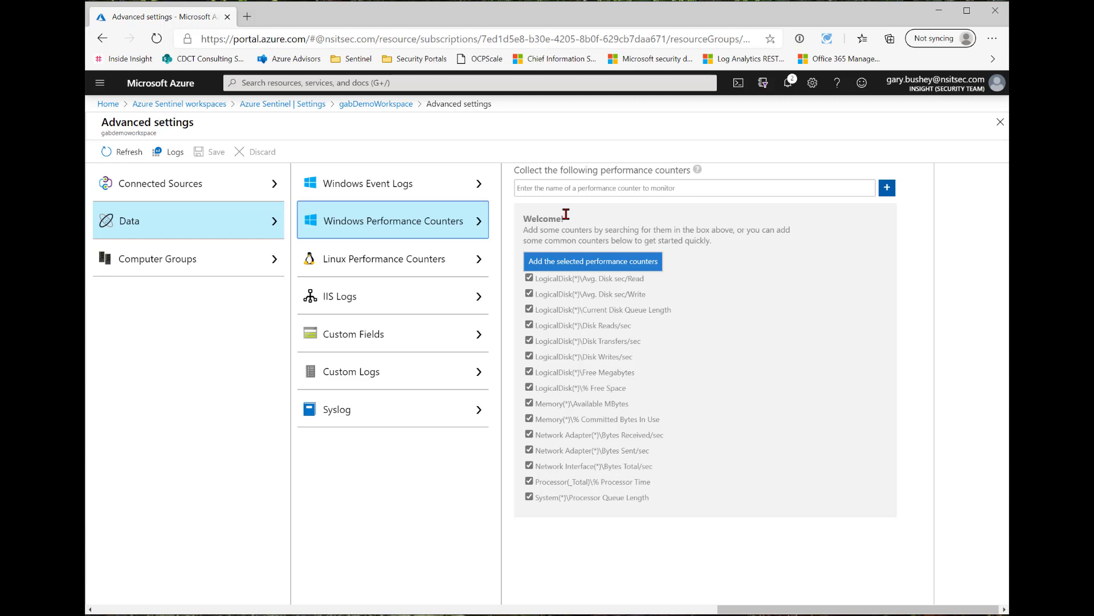
pyautogui.moveTo(652, 564)
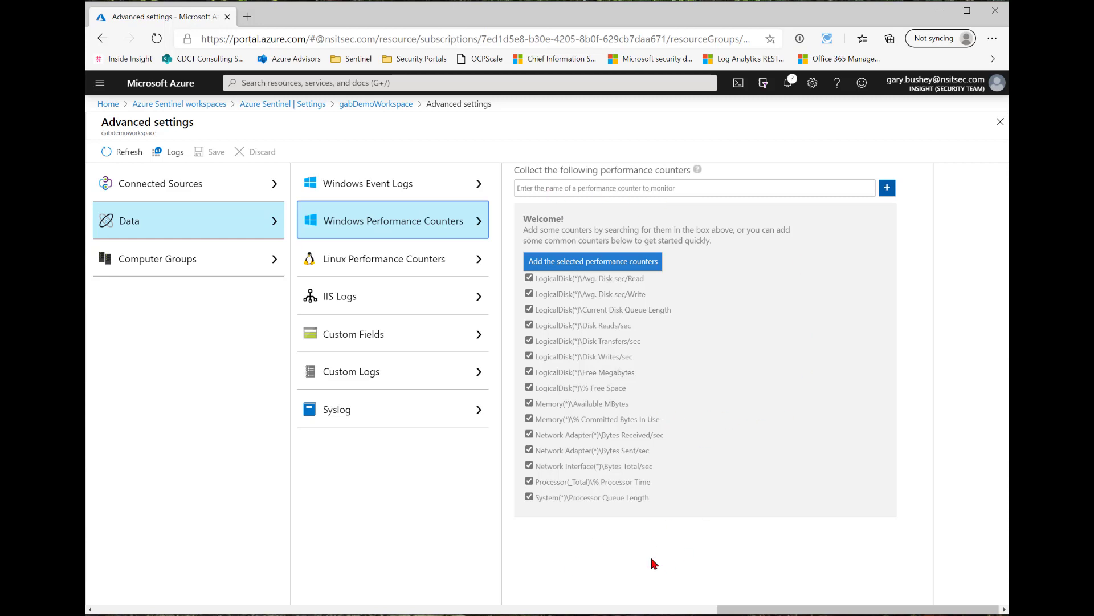
pyautogui.moveTo(618, 299)
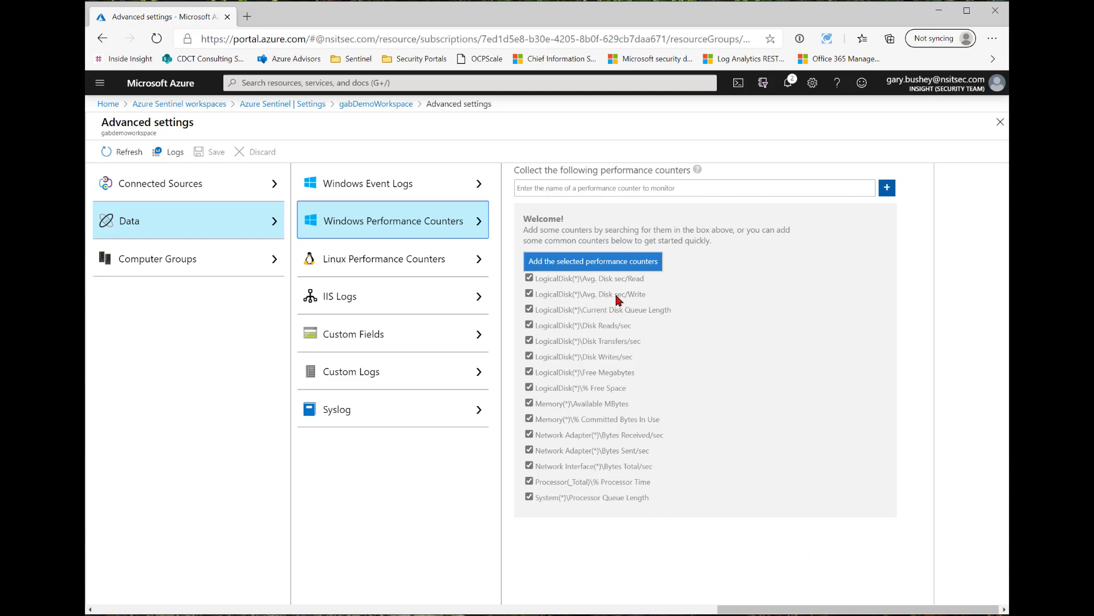
pyautogui.moveTo(611, 280)
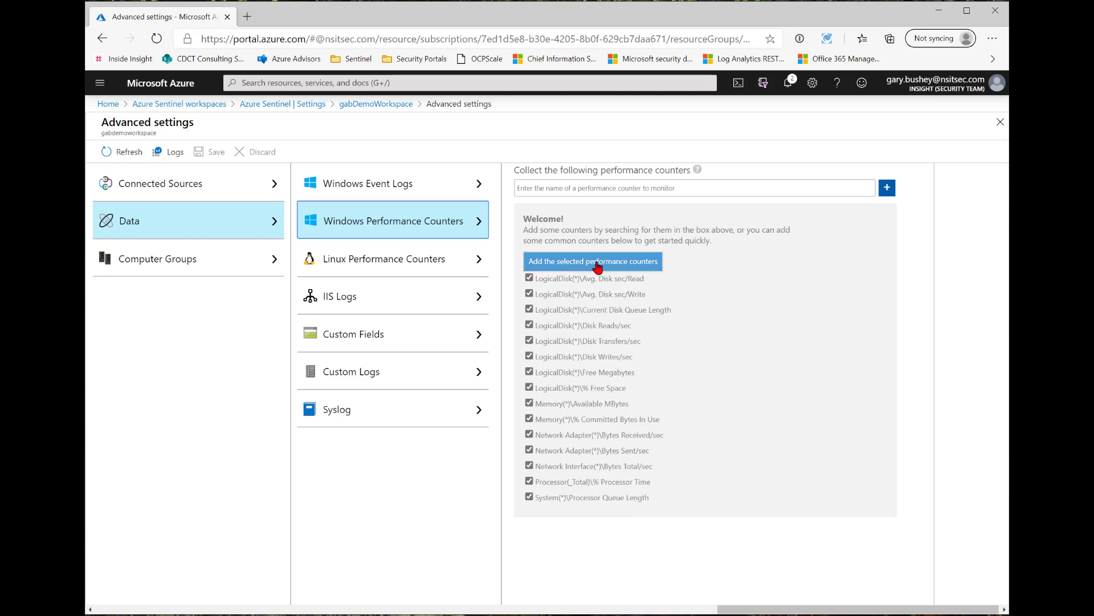
# Step: Add the suggested Windows performance counters and save, then browse the IIS and custom log settings
pyautogui.click(593, 260)
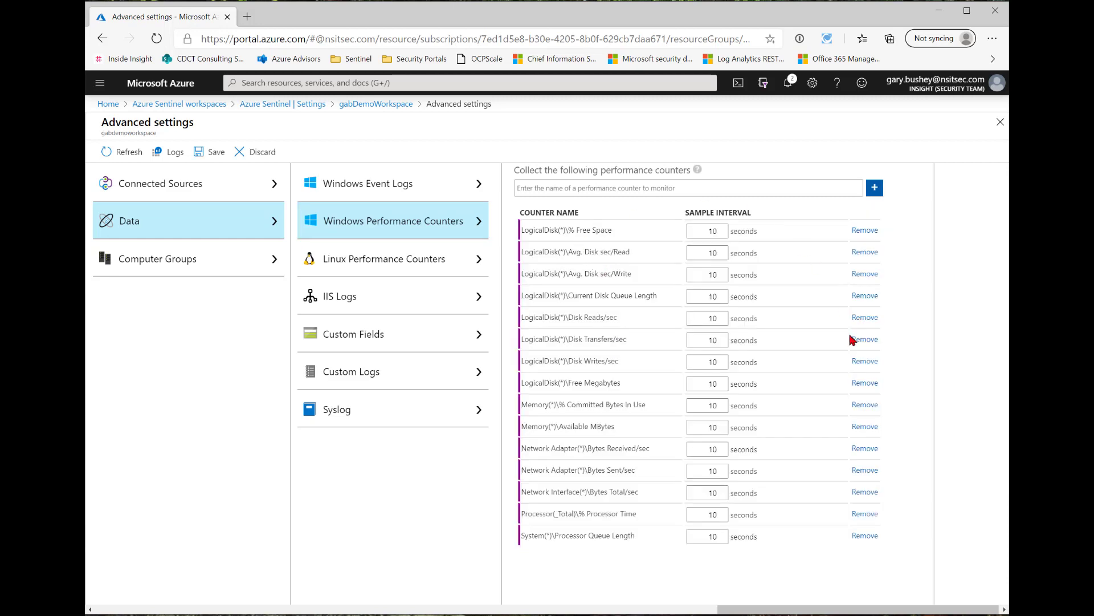
pyautogui.moveTo(738, 571)
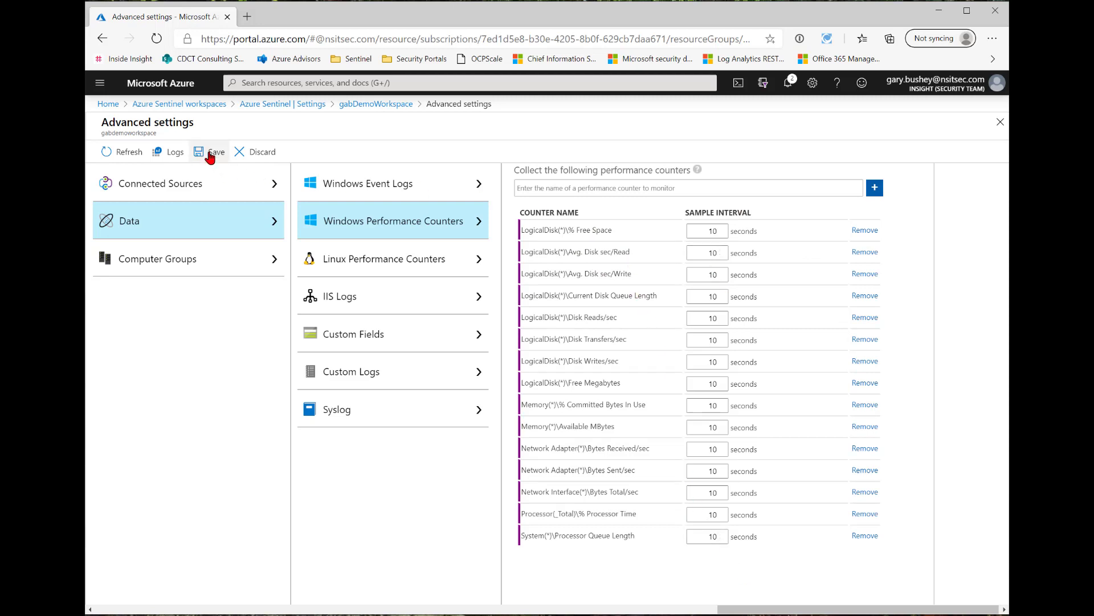
pyautogui.moveTo(537, 150)
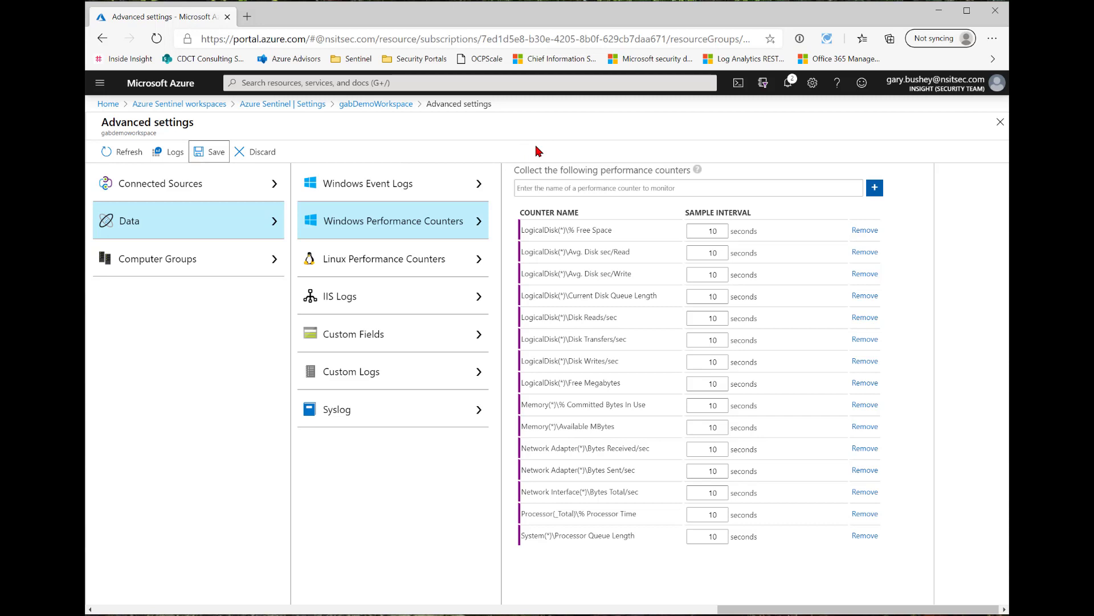
pyautogui.click(215, 152)
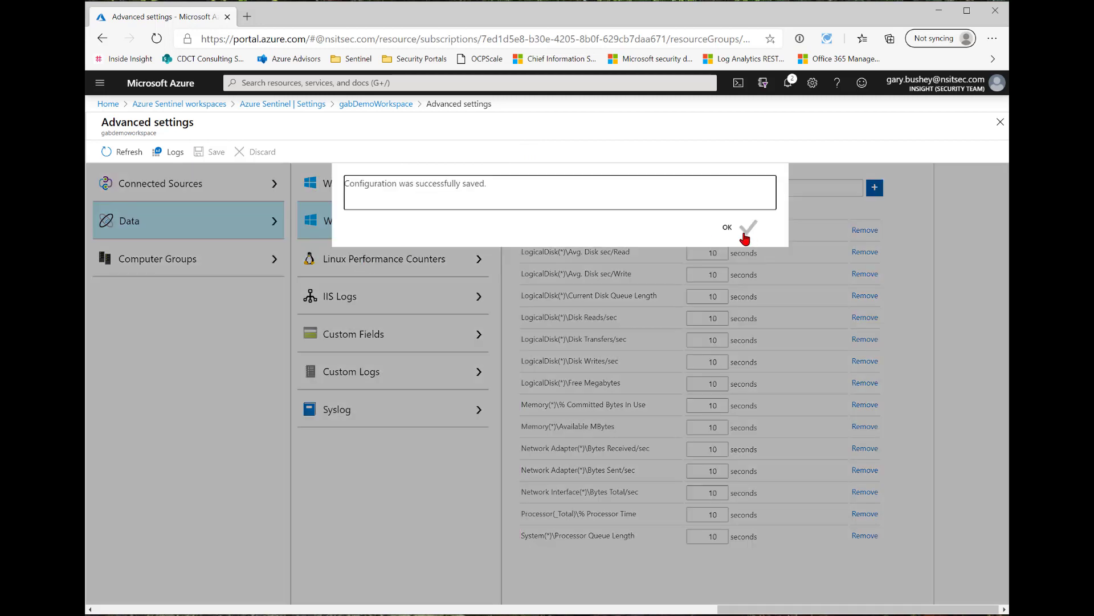
pyautogui.click(726, 228)
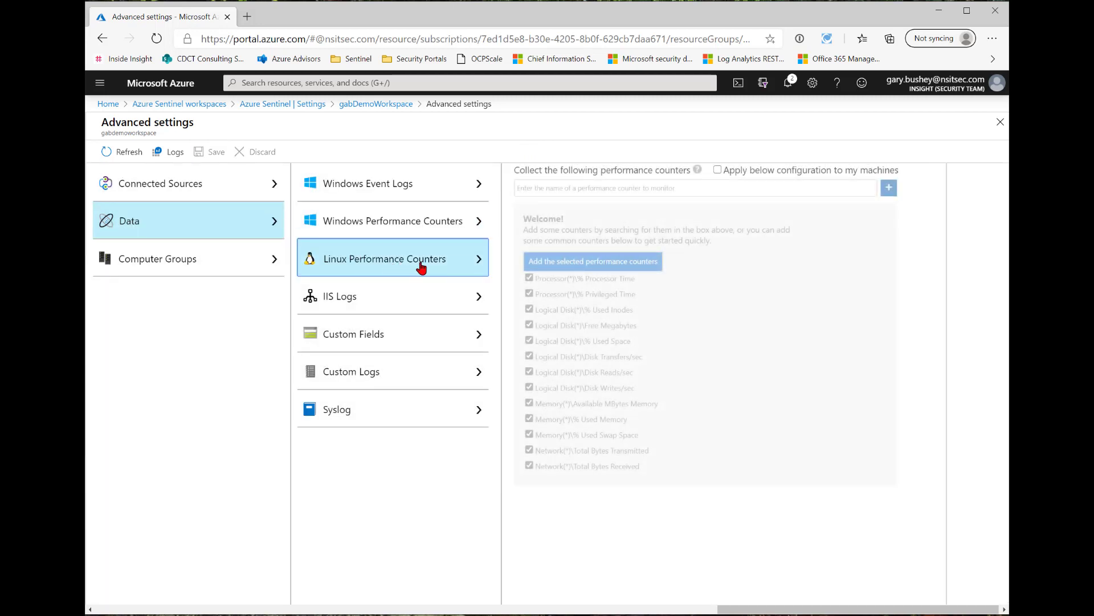
pyautogui.moveTo(733, 175)
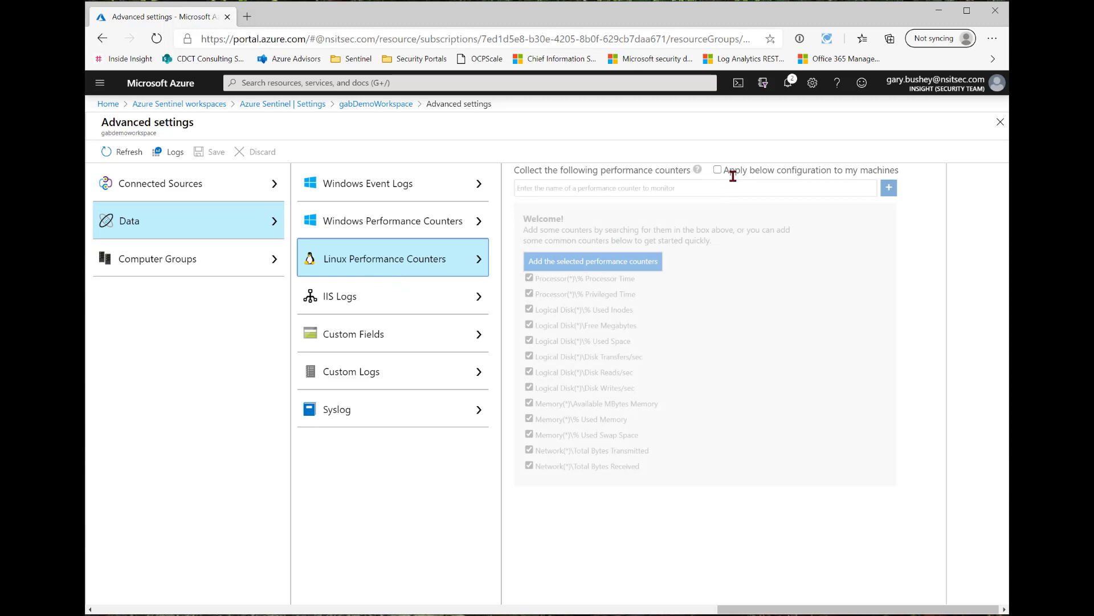
pyautogui.moveTo(764, 198)
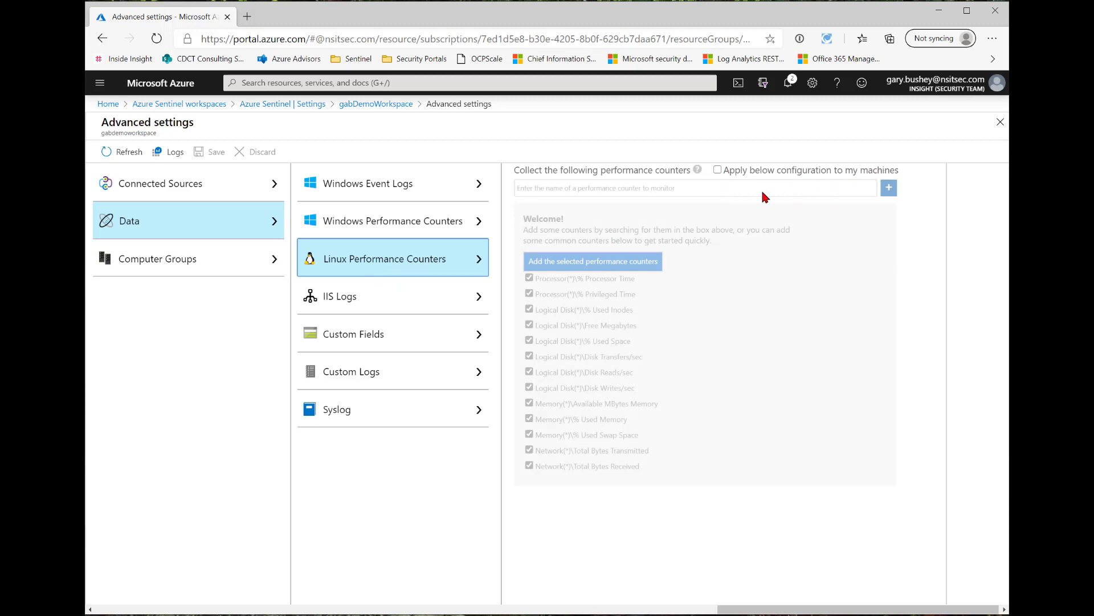
pyautogui.click(392, 296)
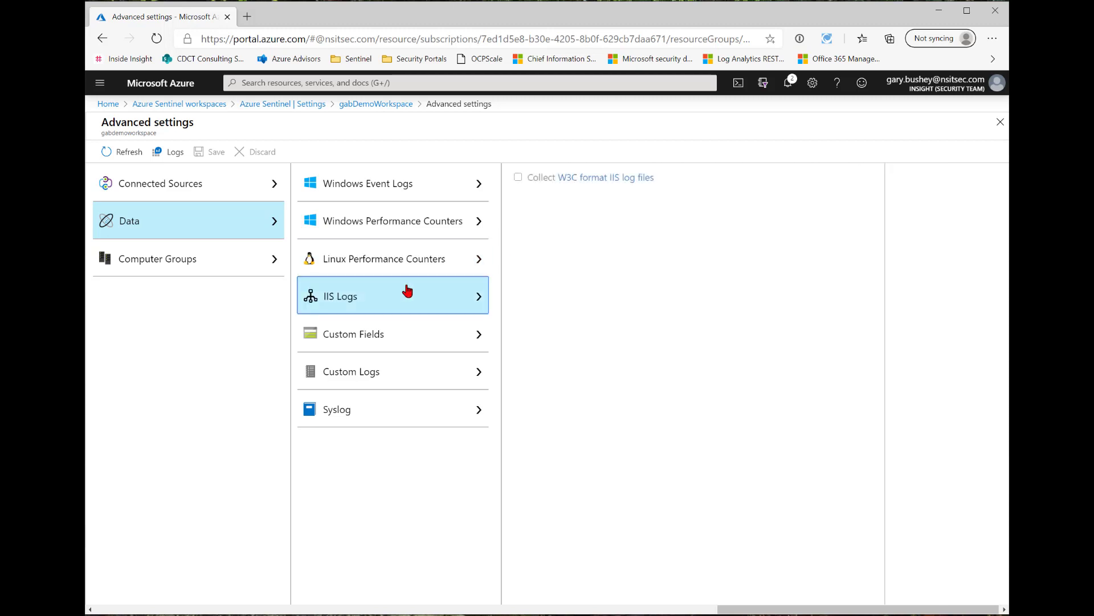
pyautogui.click(518, 177)
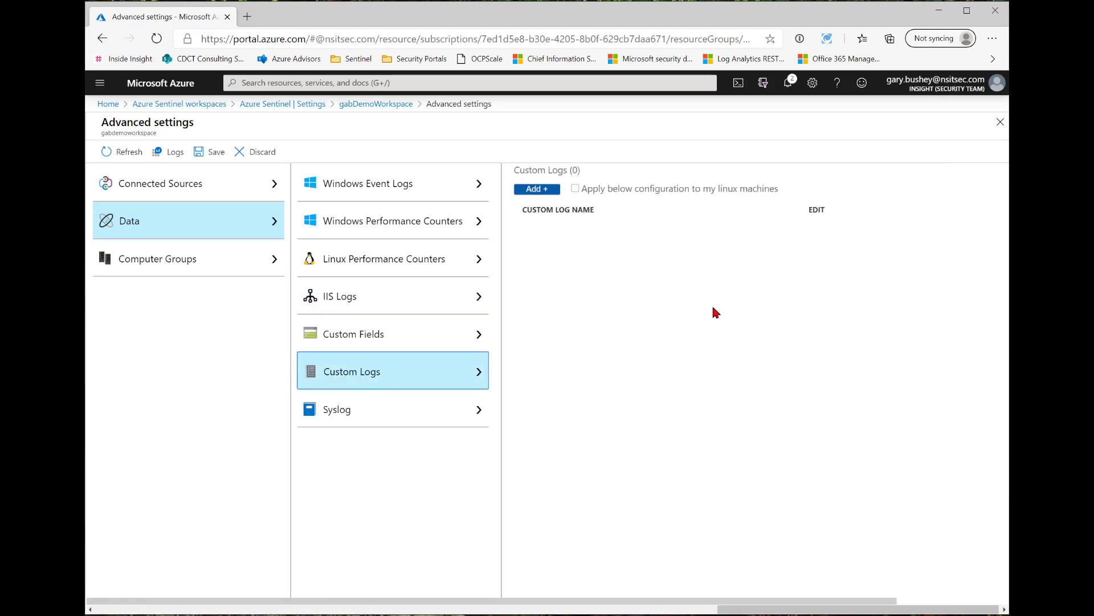
pyautogui.moveTo(703, 302)
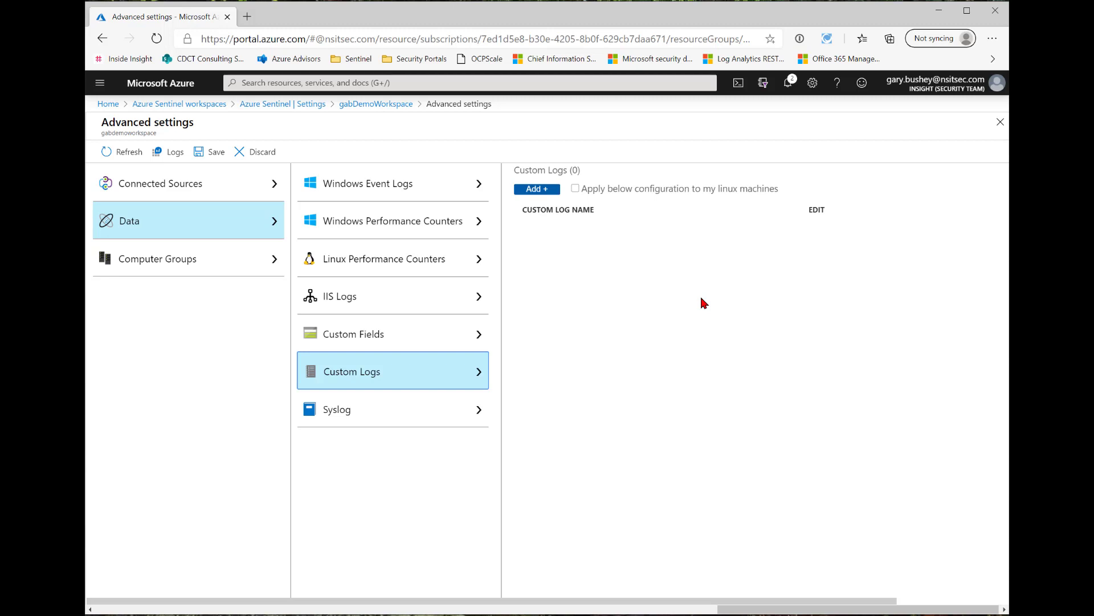
pyautogui.moveTo(764, 357)
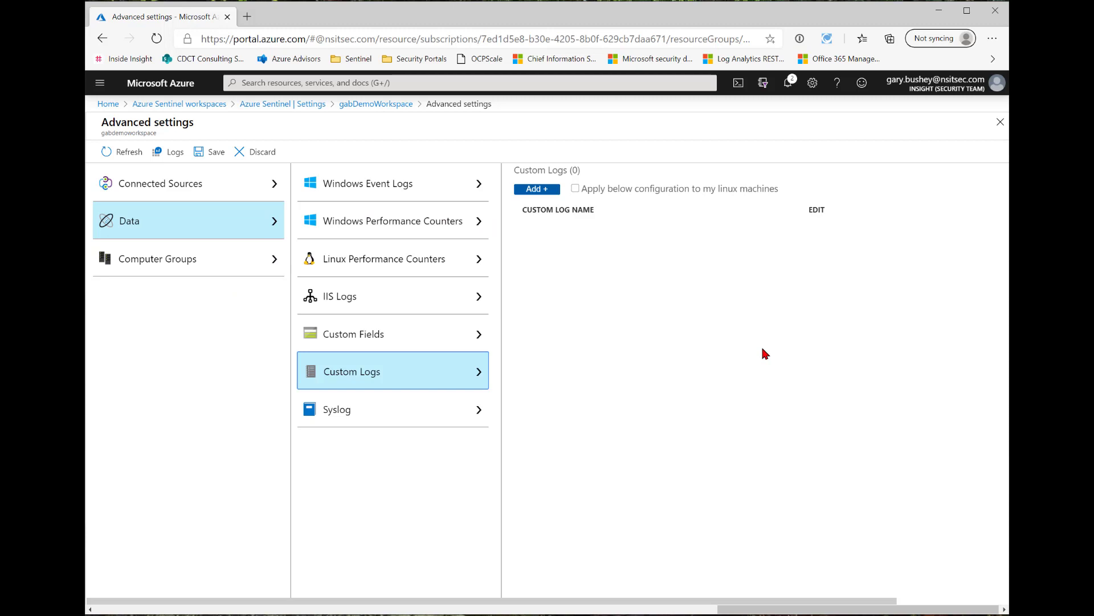
pyautogui.moveTo(399, 409)
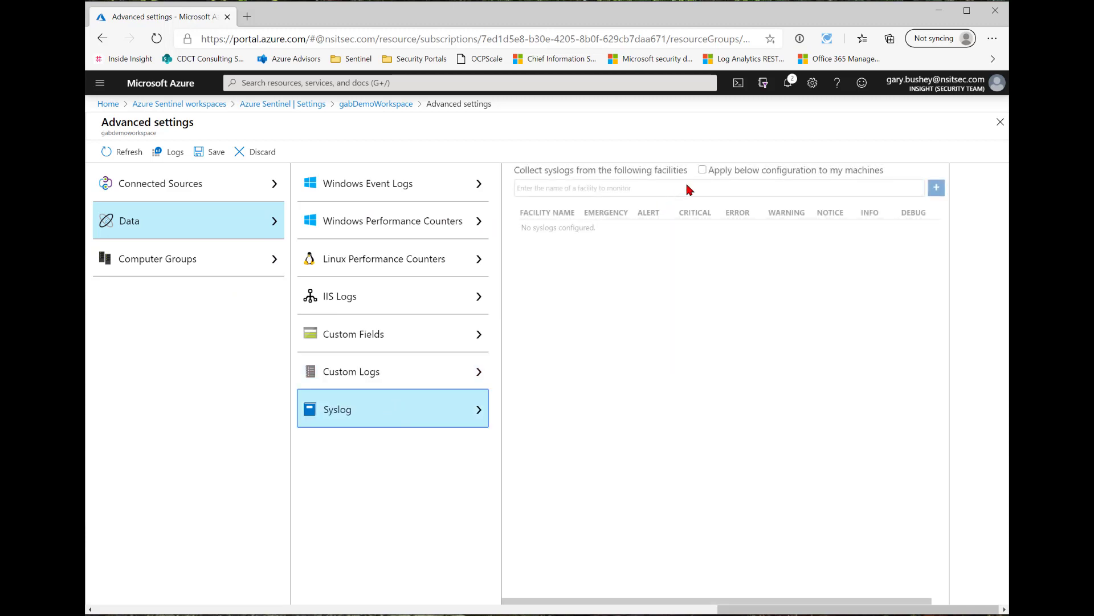
# Step: Add the mail syslog facility applied to my machines and save the configuration
pyautogui.click(702, 170)
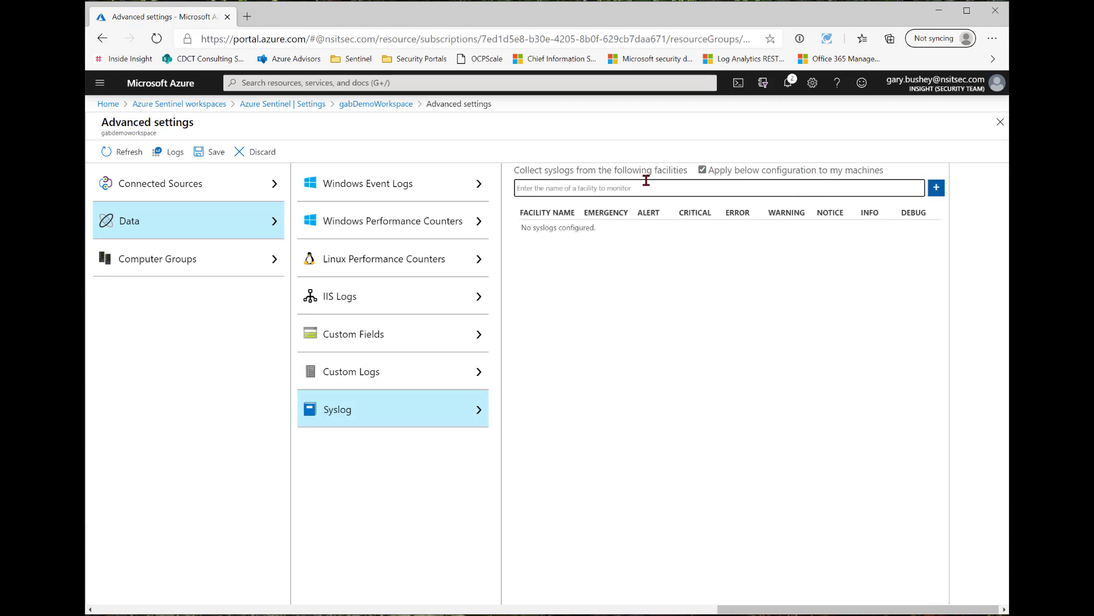
pyautogui.write('a')
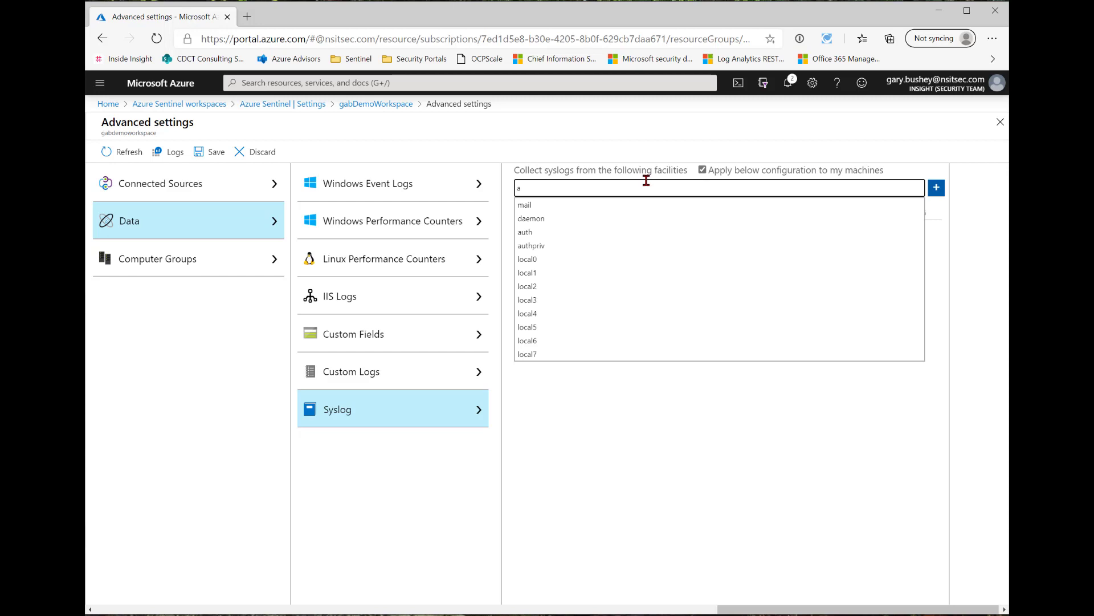
pyautogui.click(524, 204)
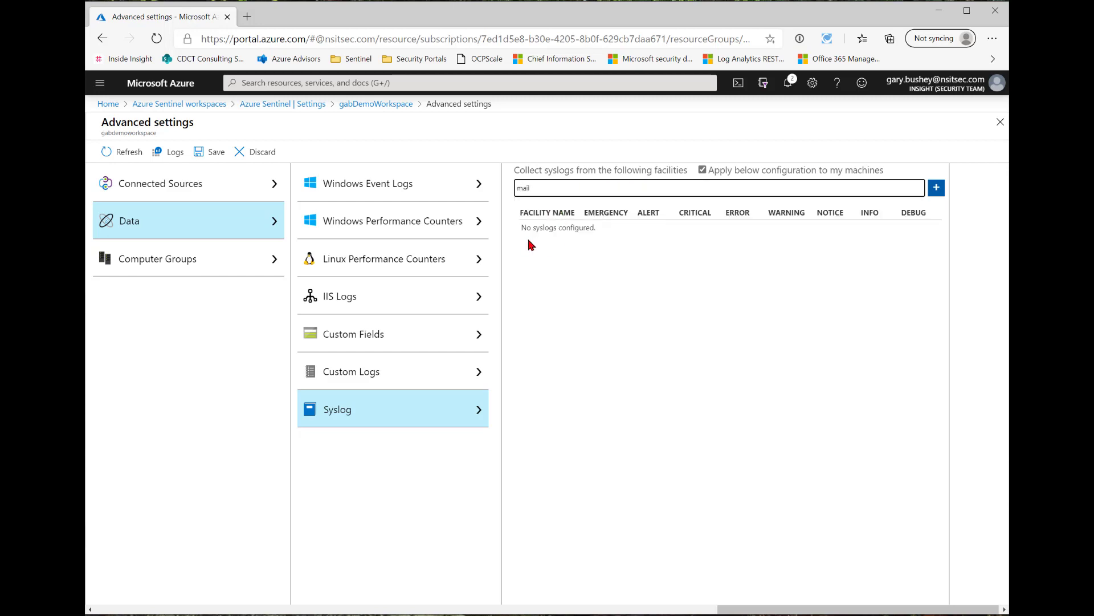
pyautogui.click(935, 188)
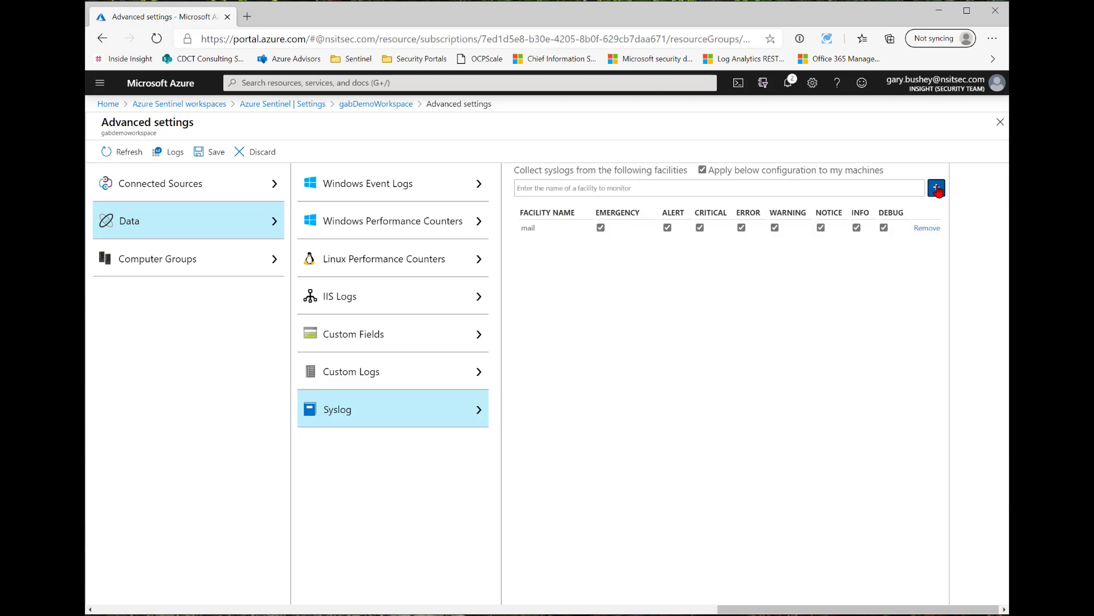
pyautogui.moveTo(908, 257)
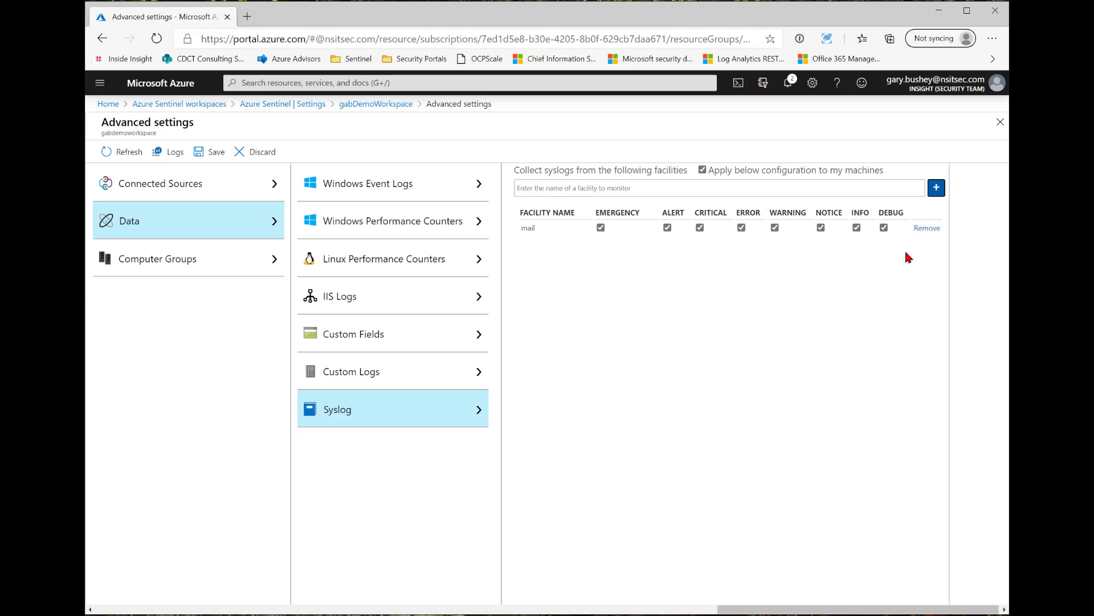
pyautogui.moveTo(443, 204)
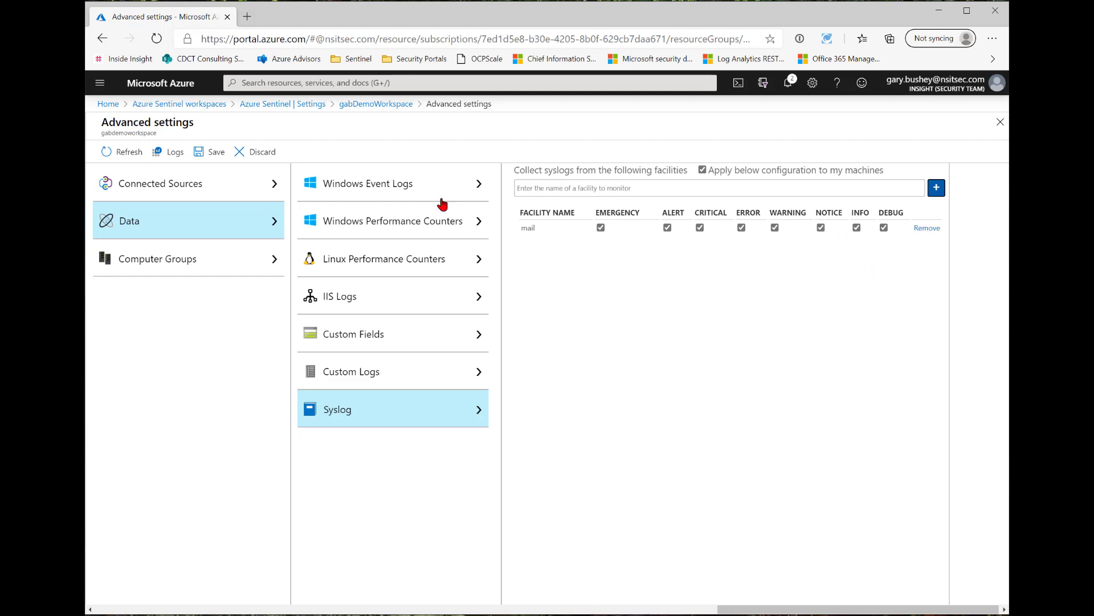
pyautogui.moveTo(213, 154)
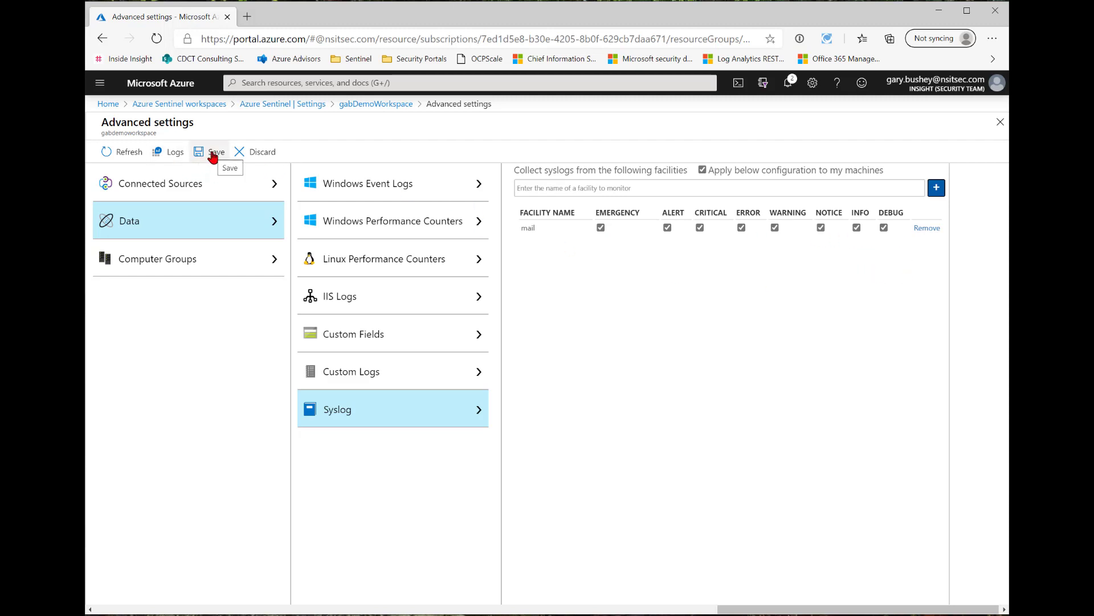
pyautogui.click(158, 258)
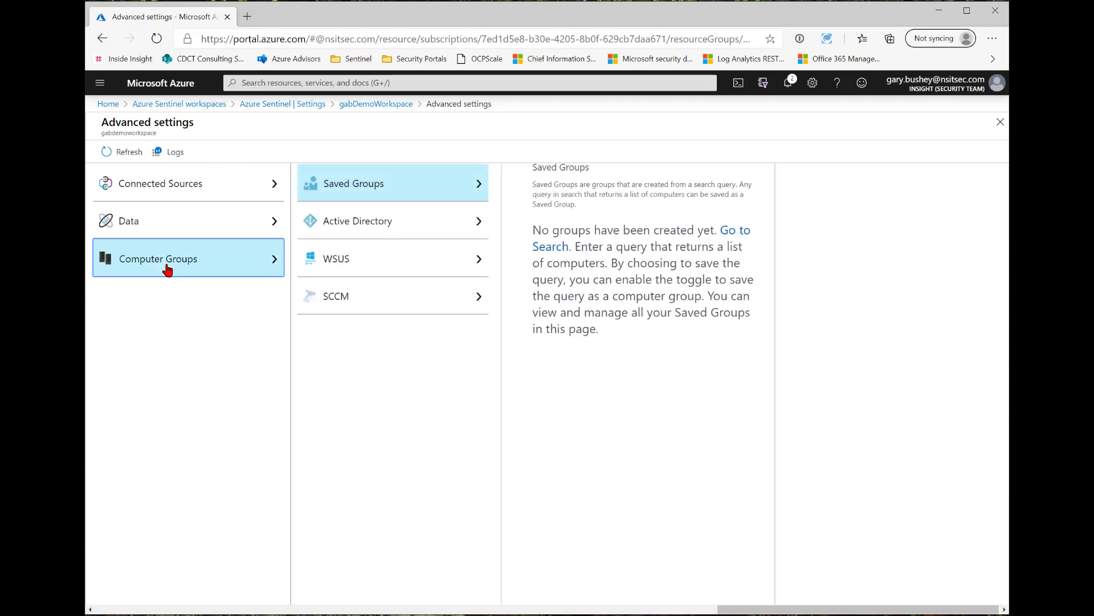
pyautogui.moveTo(535, 325)
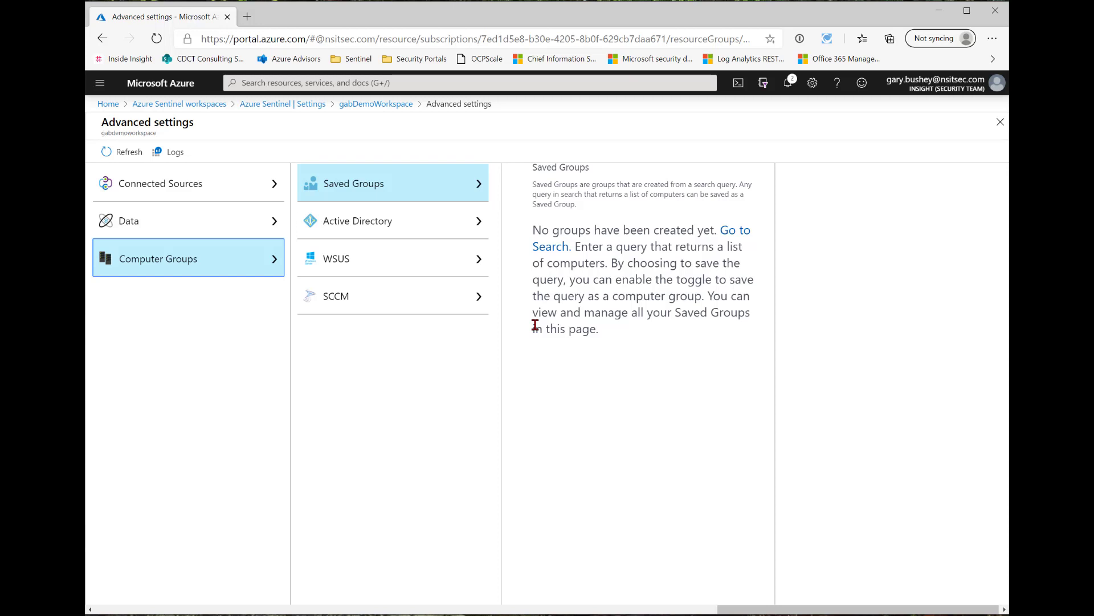
pyautogui.moveTo(528, 396)
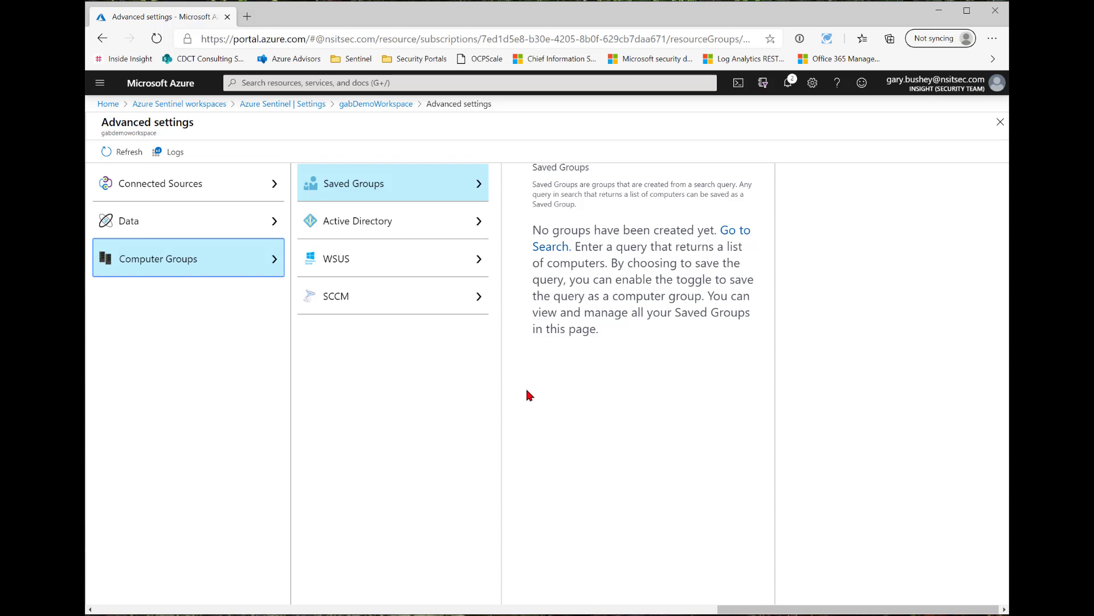
pyautogui.moveTo(670, 327)
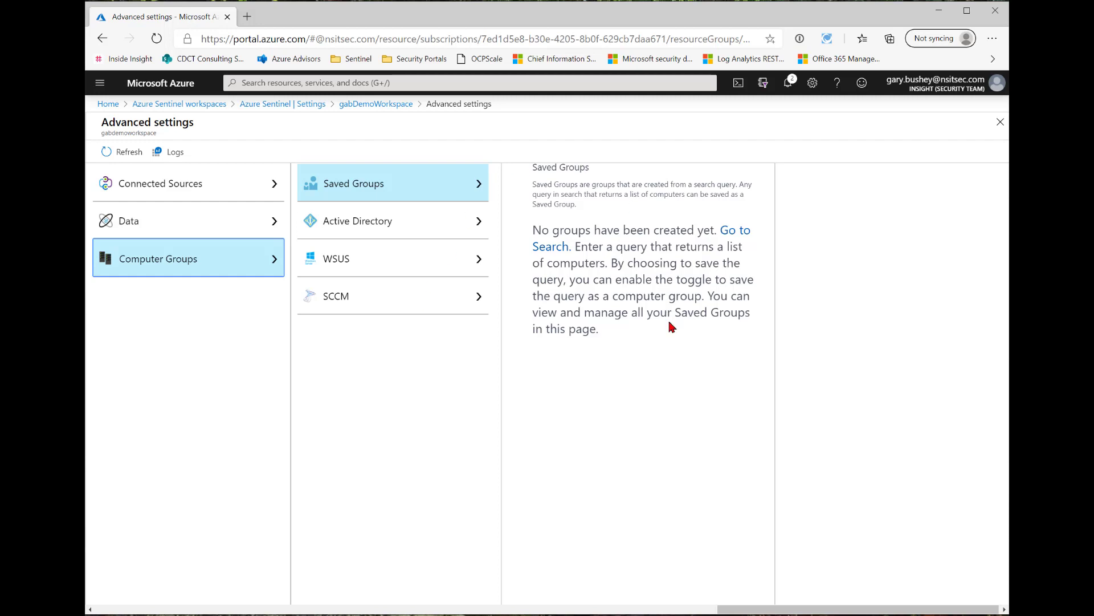
pyautogui.moveTo(530, 286)
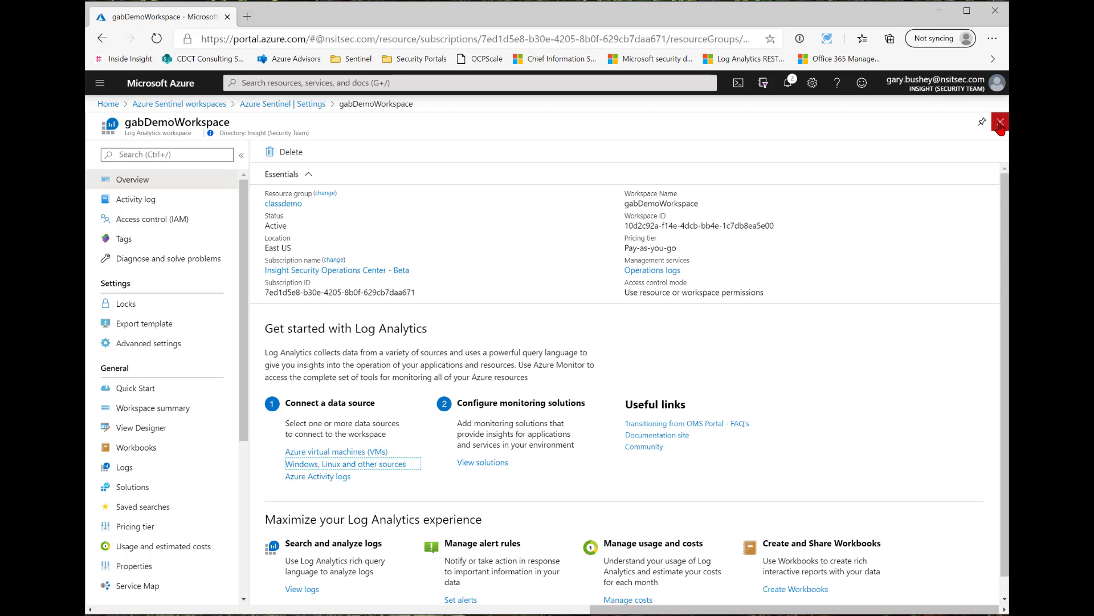
# Step: Close the workspace blade to return to the Azure Sentinel pricing settings
pyautogui.click(999, 122)
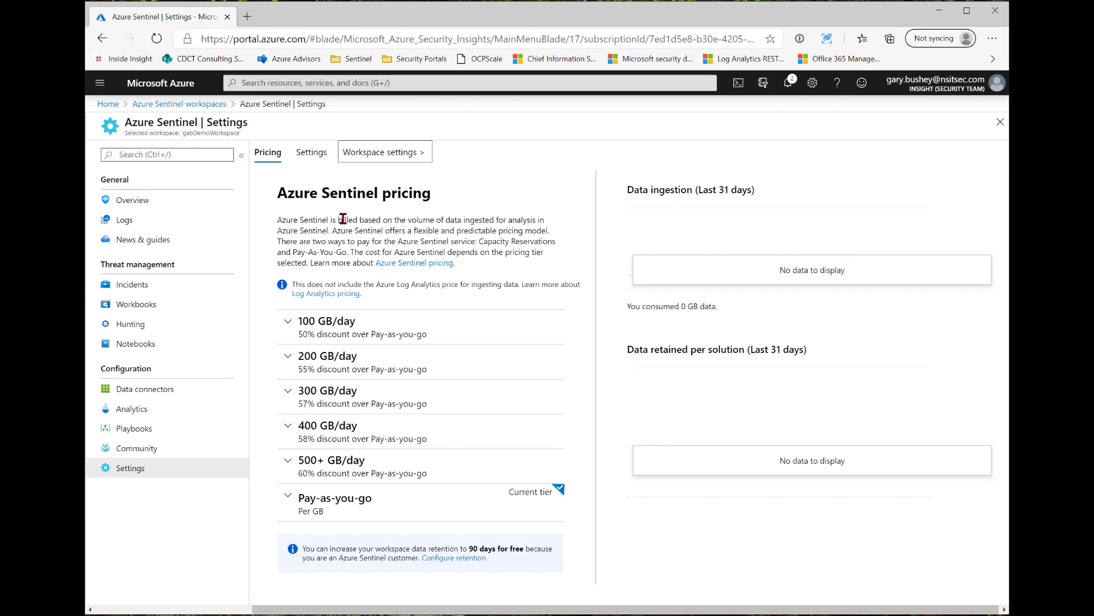
pyautogui.moveTo(167, 397)
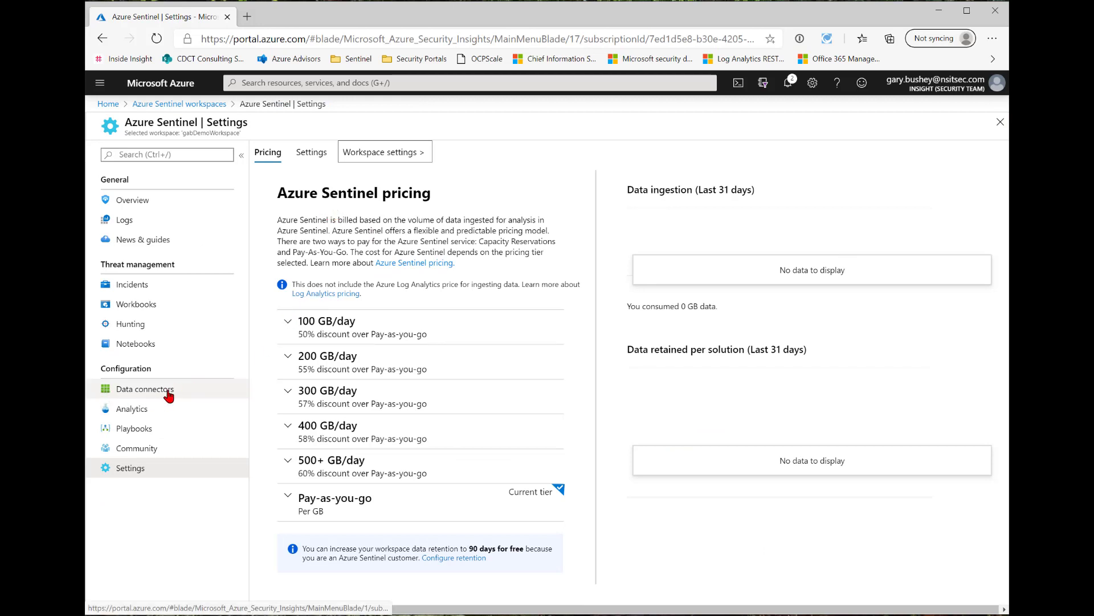
# Step: Scroll the 39-item data connectors list down until the Office 365 row is visible
pyautogui.click(145, 388)
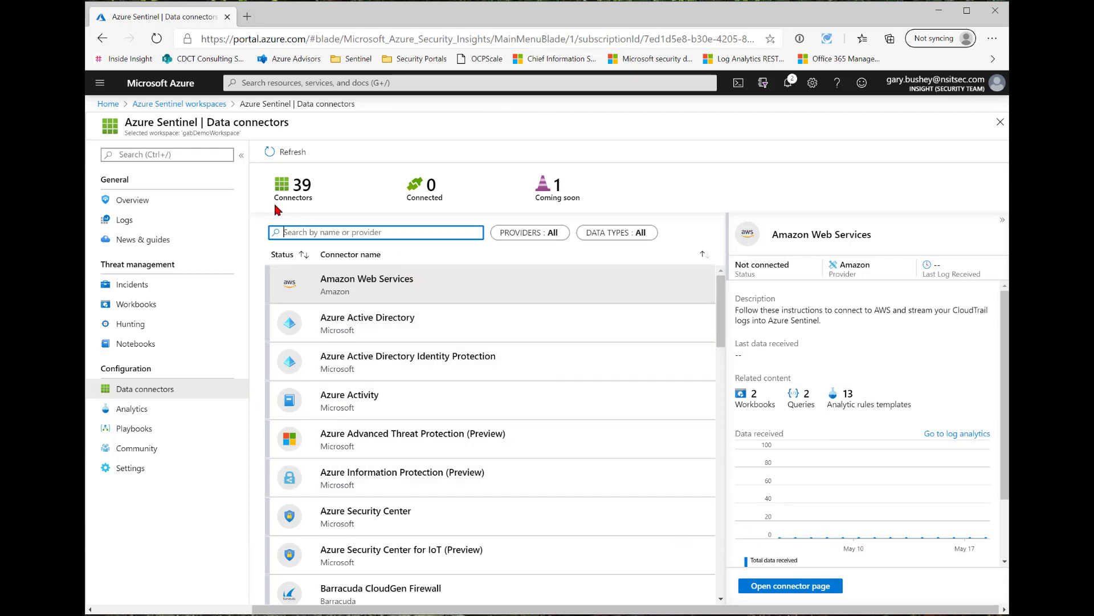
pyautogui.moveTo(424, 210)
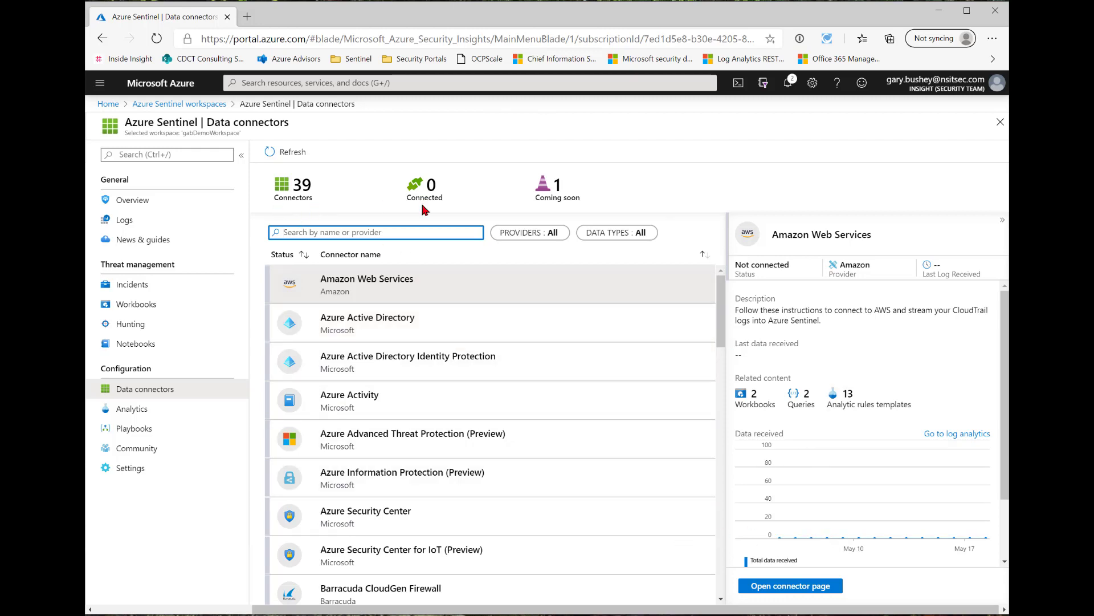
pyautogui.moveTo(614, 220)
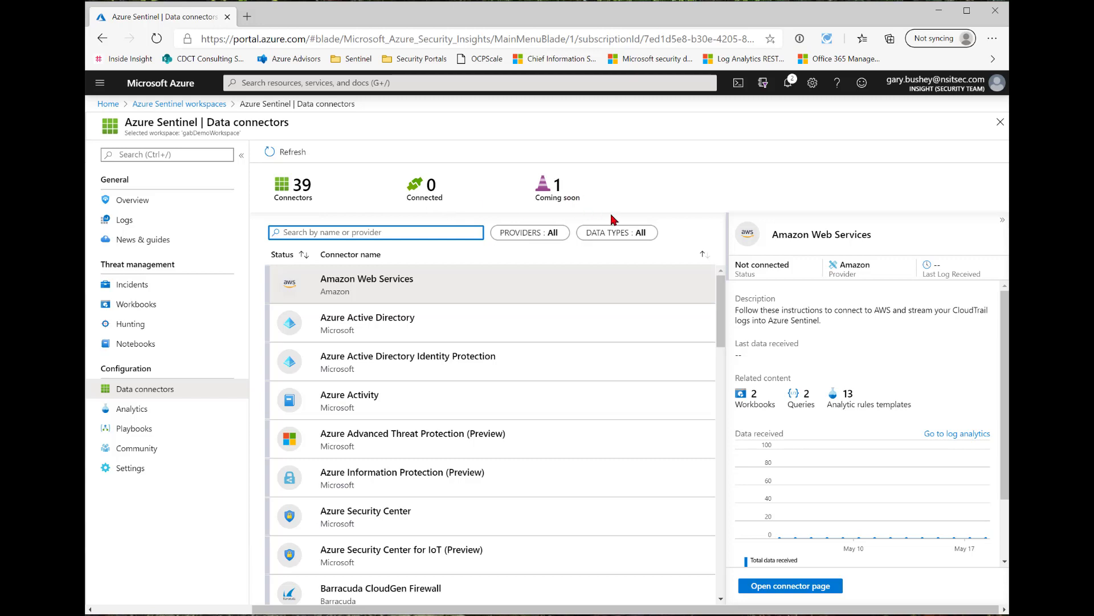
pyautogui.moveTo(405, 301)
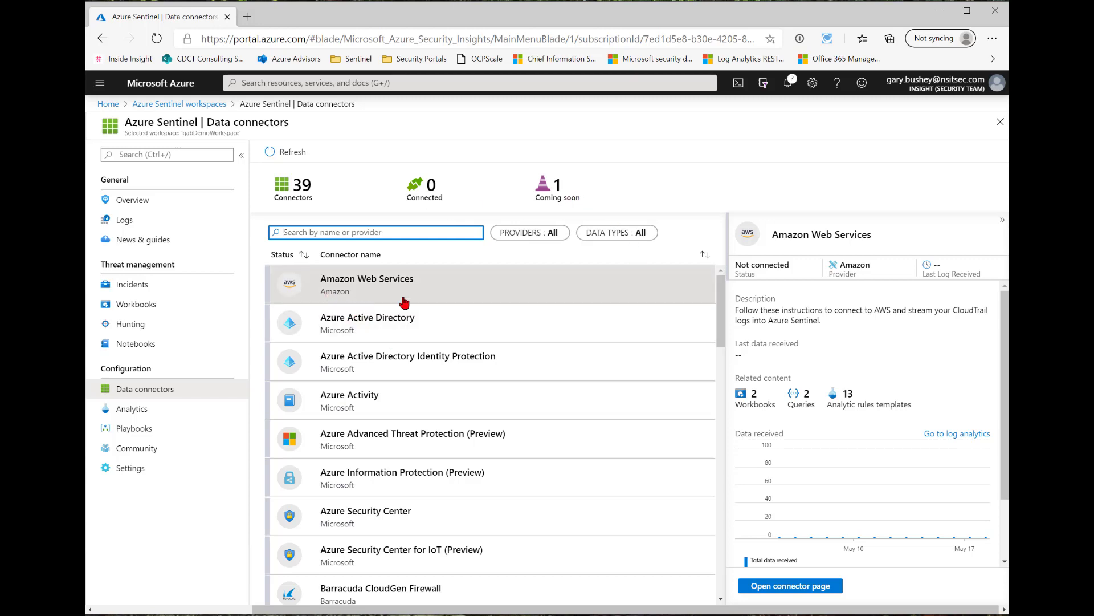
pyautogui.moveTo(346, 306)
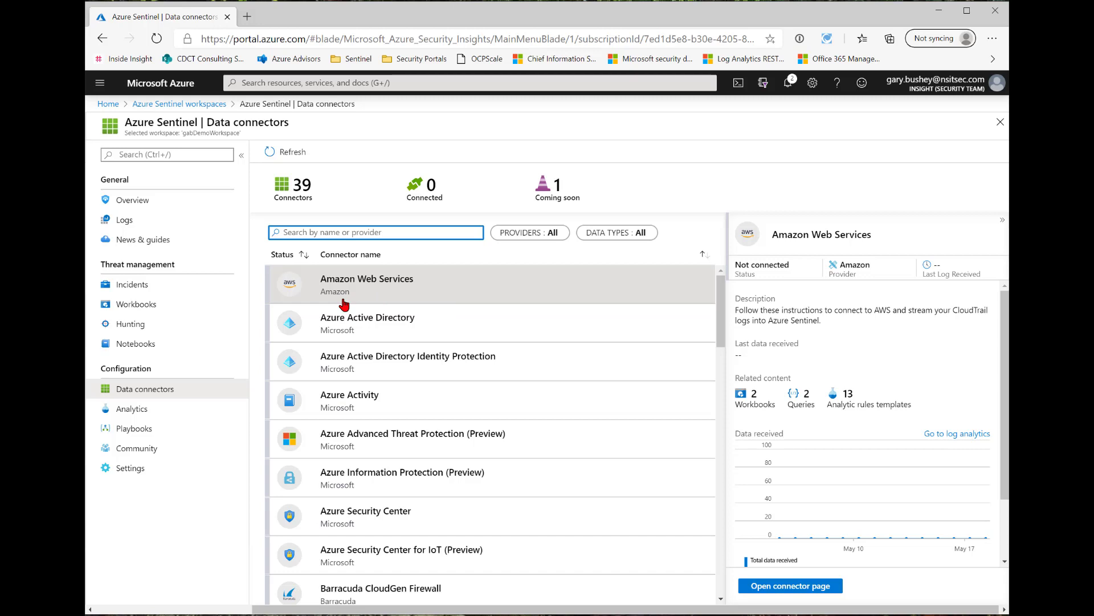
pyautogui.moveTo(440, 513)
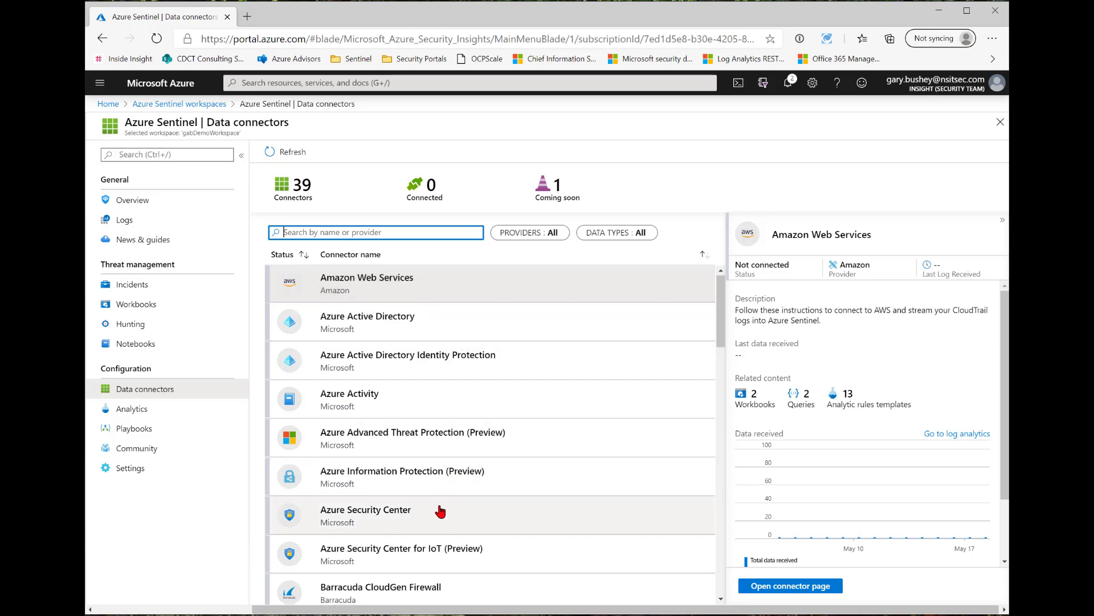
pyautogui.scroll(-3)
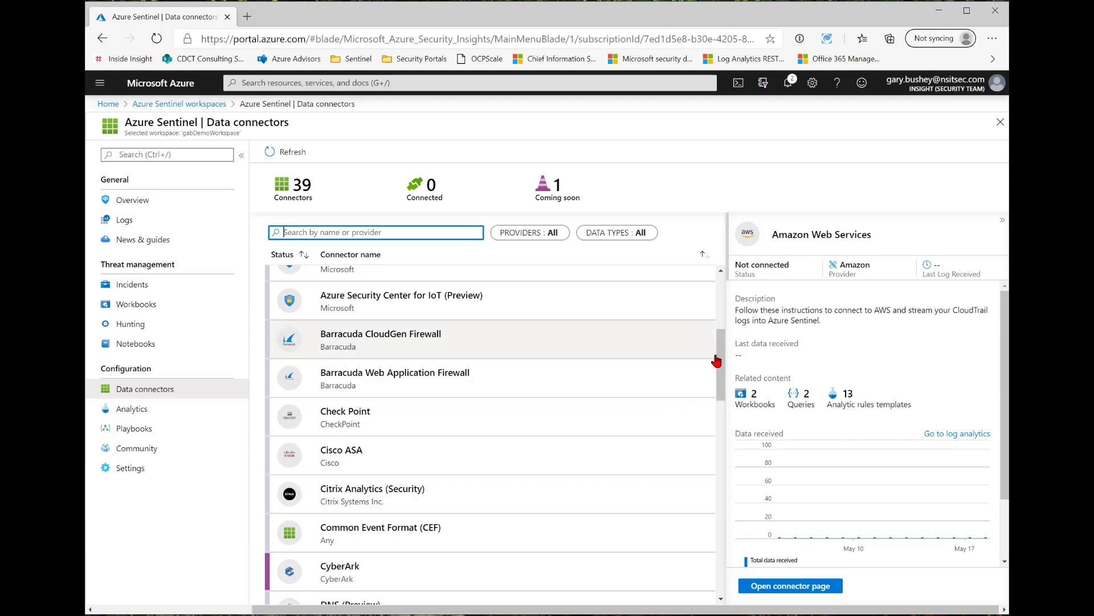
pyautogui.scroll(-3)
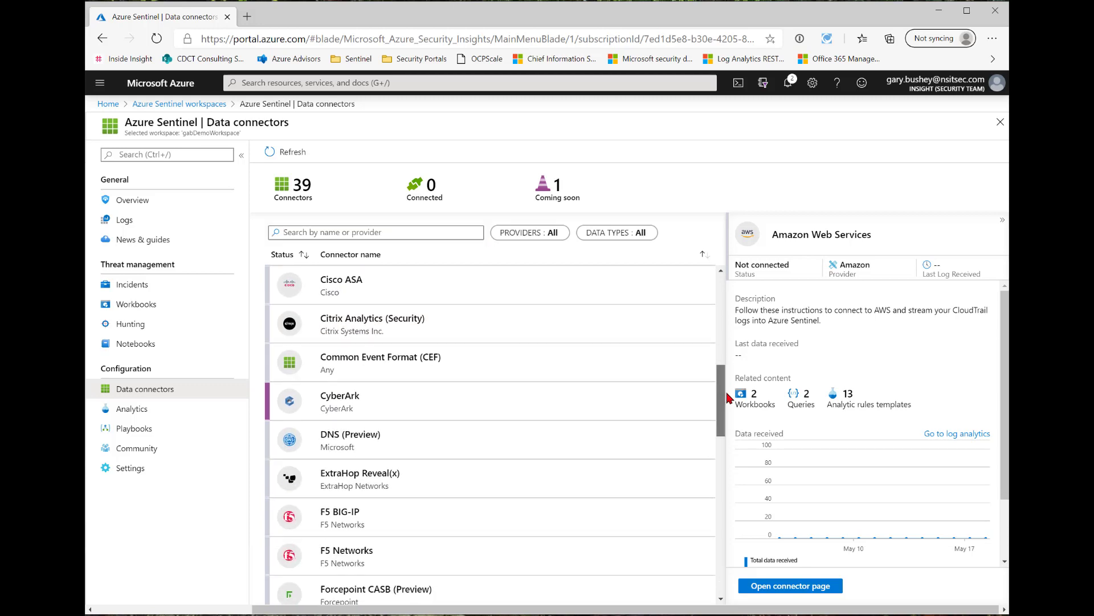
pyautogui.scroll(-3)
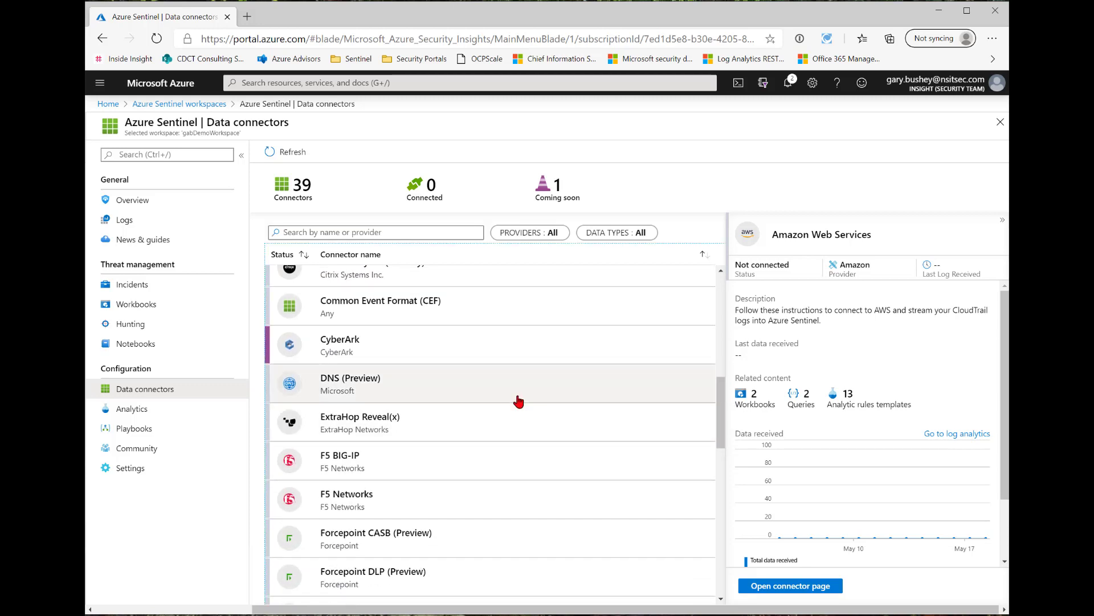
pyautogui.moveTo(446, 397)
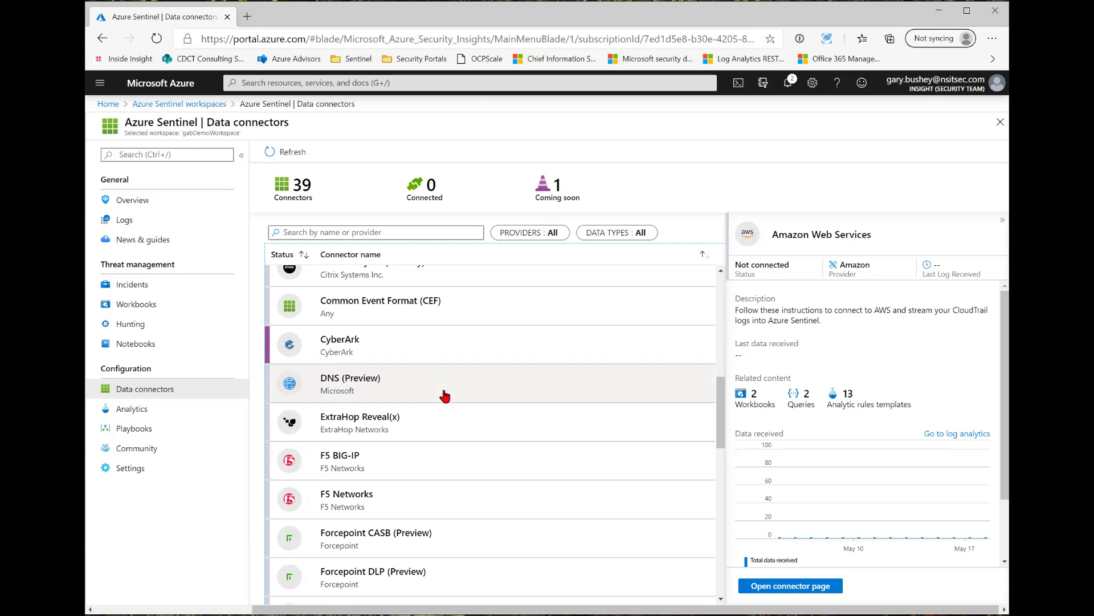
pyautogui.moveTo(396, 316)
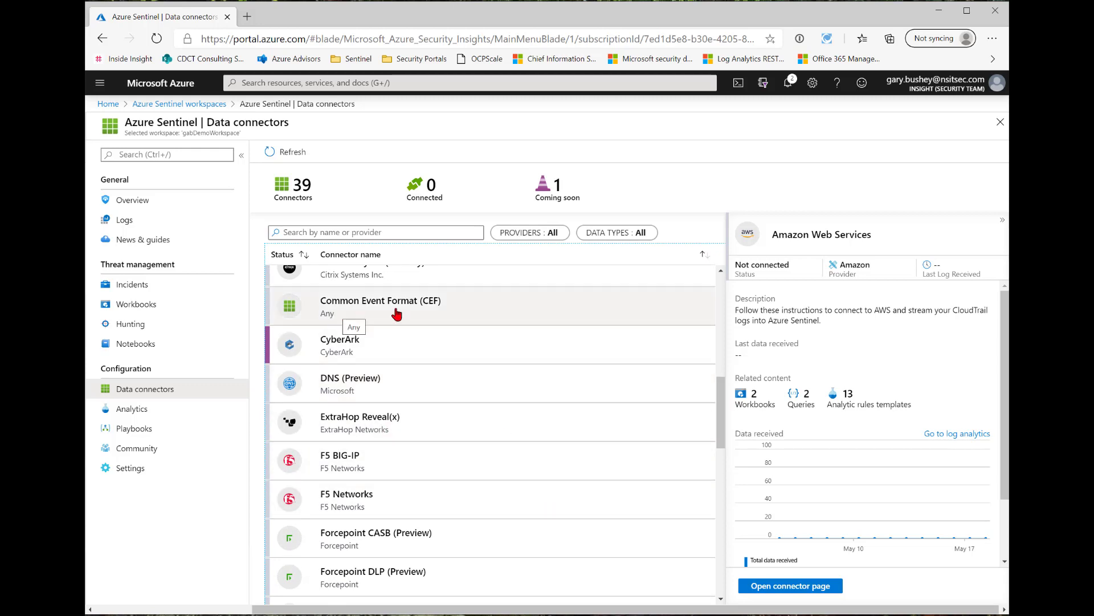
pyautogui.scroll(-3)
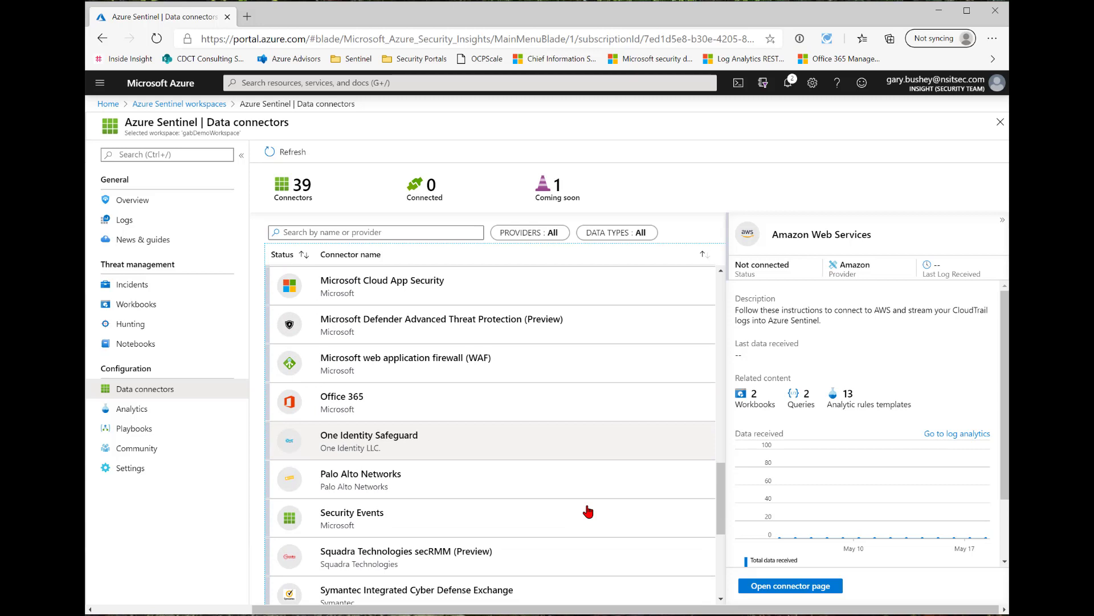
pyautogui.scroll(-3)
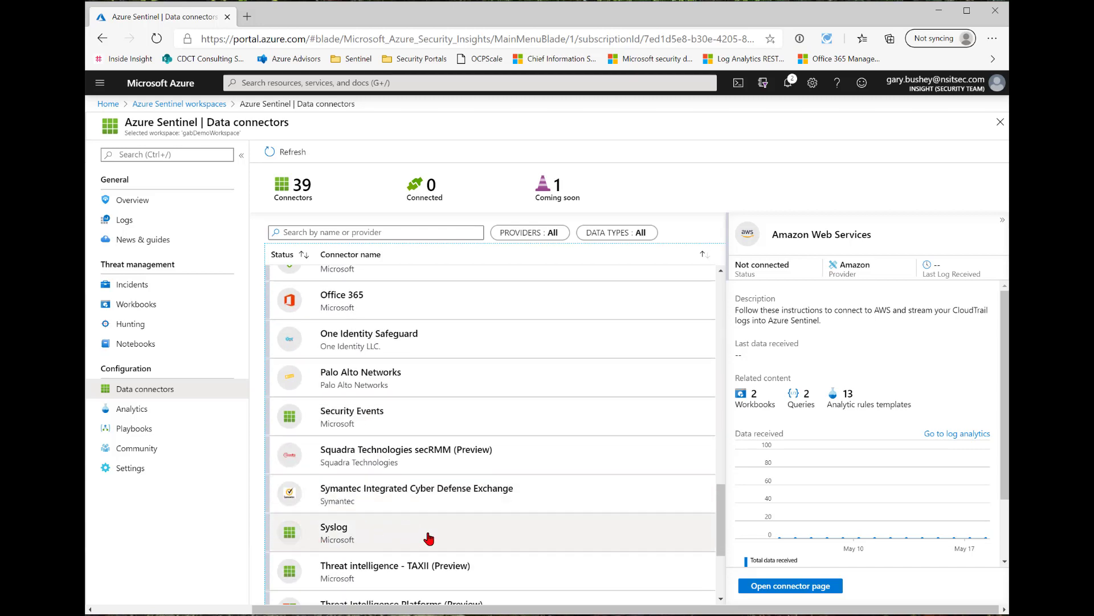
pyautogui.moveTo(429, 538)
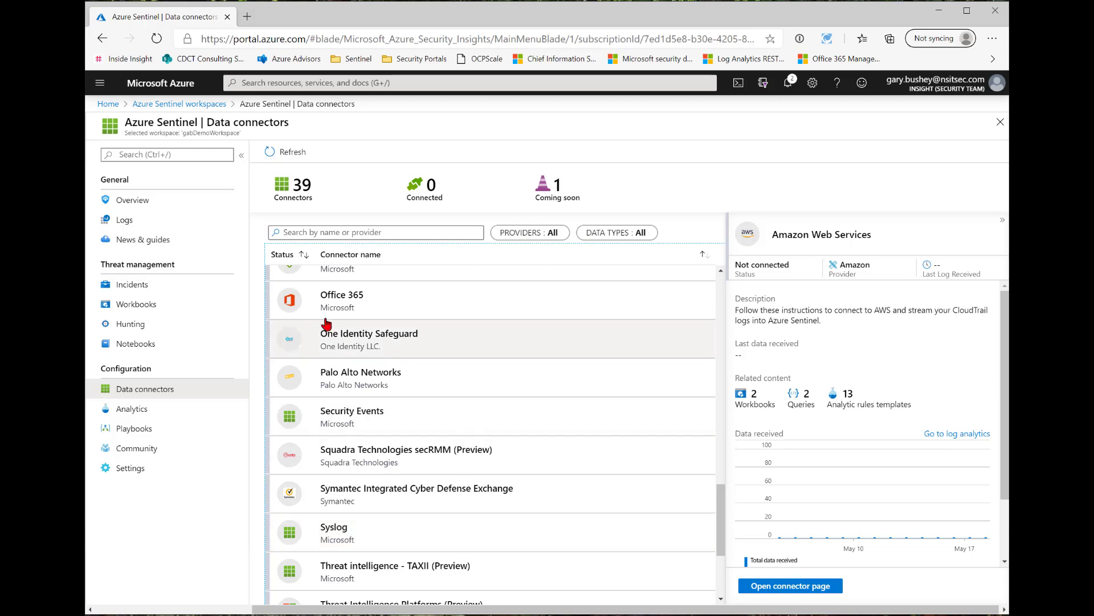
pyautogui.moveTo(427, 303)
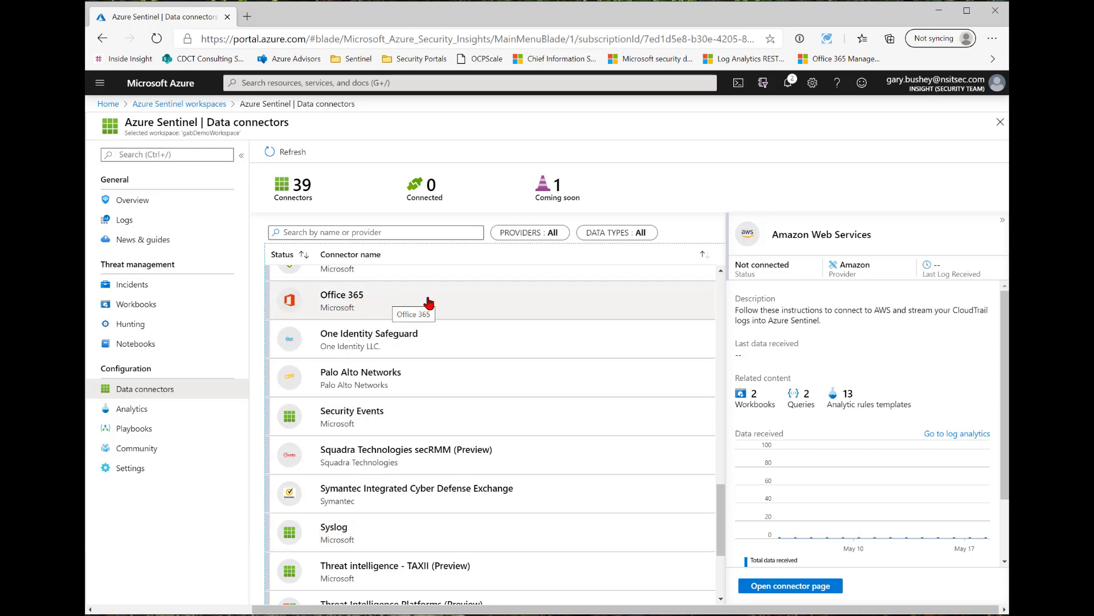
# Step: Select the Office 365 row to reveal its not-connected status and OfficeActivity data types
pyautogui.click(342, 299)
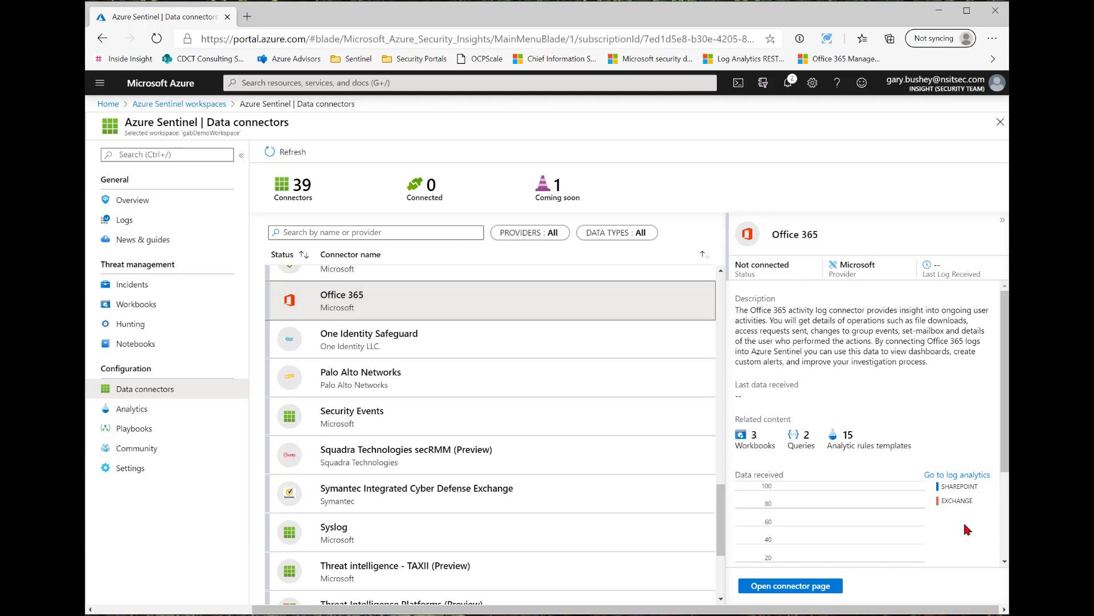
pyautogui.moveTo(901, 375)
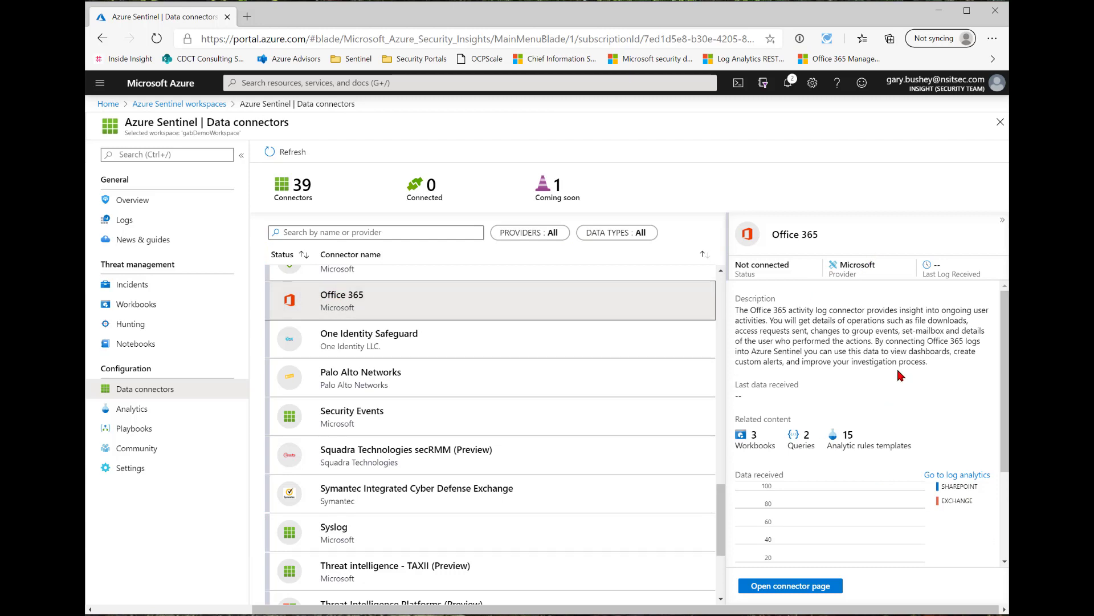
pyautogui.moveTo(773, 268)
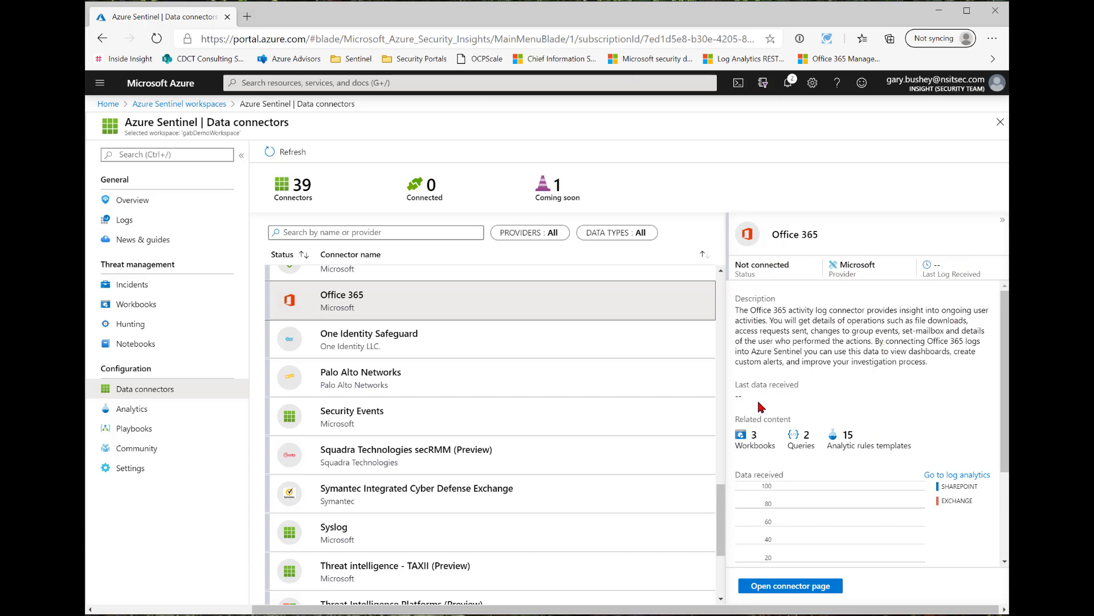
pyautogui.moveTo(781, 400)
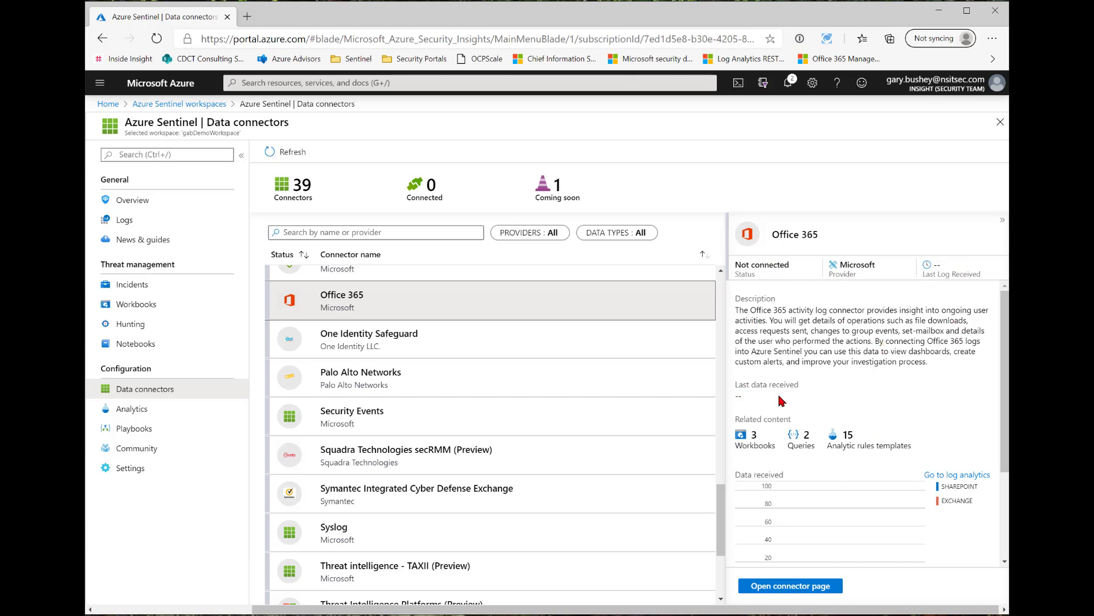
pyautogui.scroll(-3)
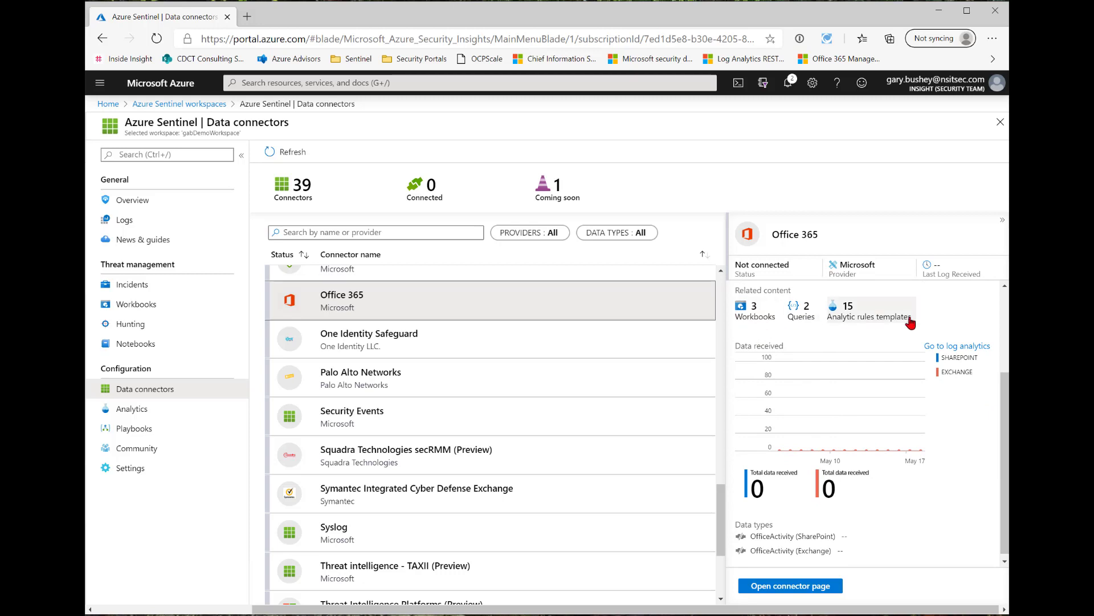
pyautogui.moveTo(748, 331)
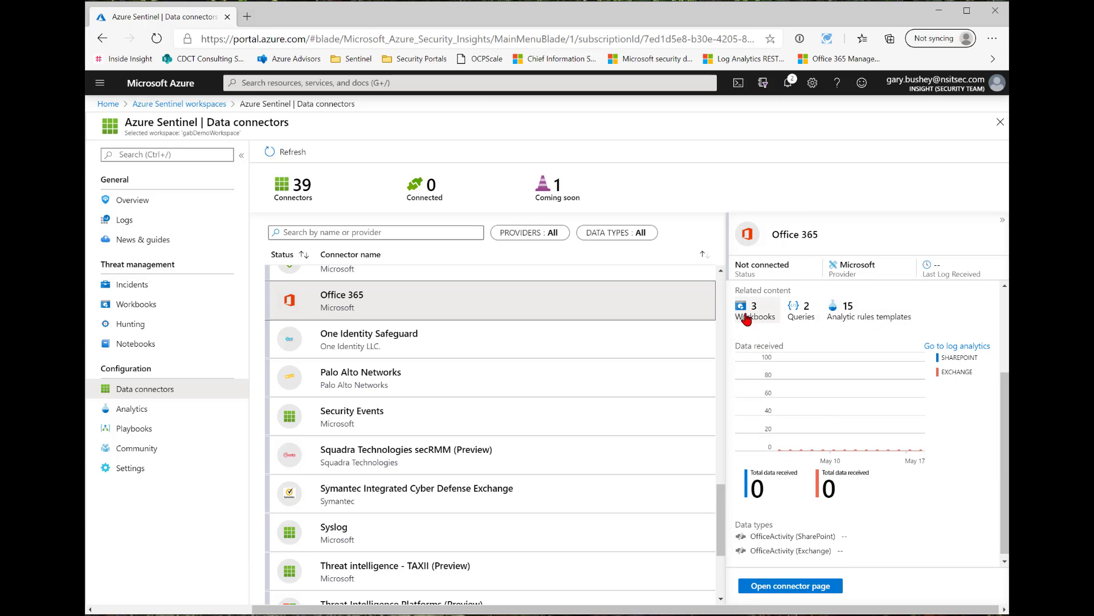
pyautogui.moveTo(800, 316)
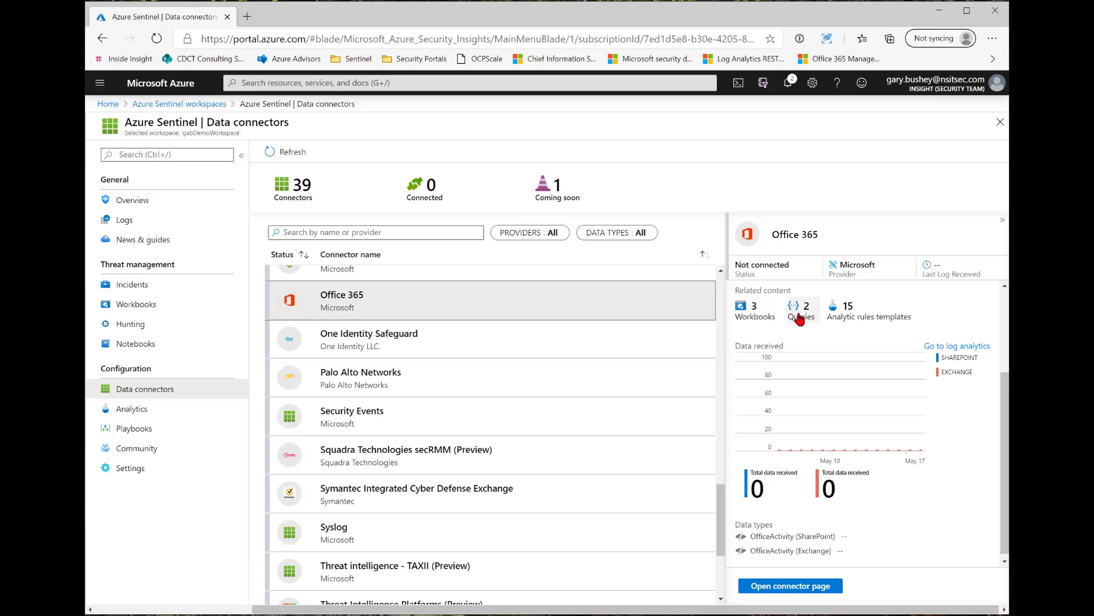
pyautogui.moveTo(858, 325)
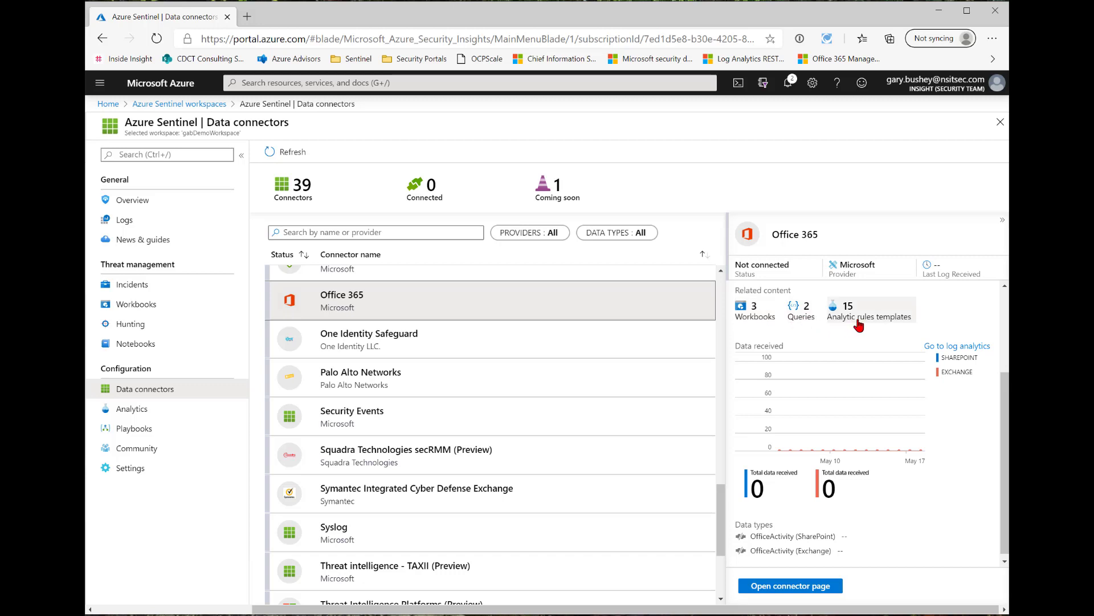
pyautogui.moveTo(857, 267)
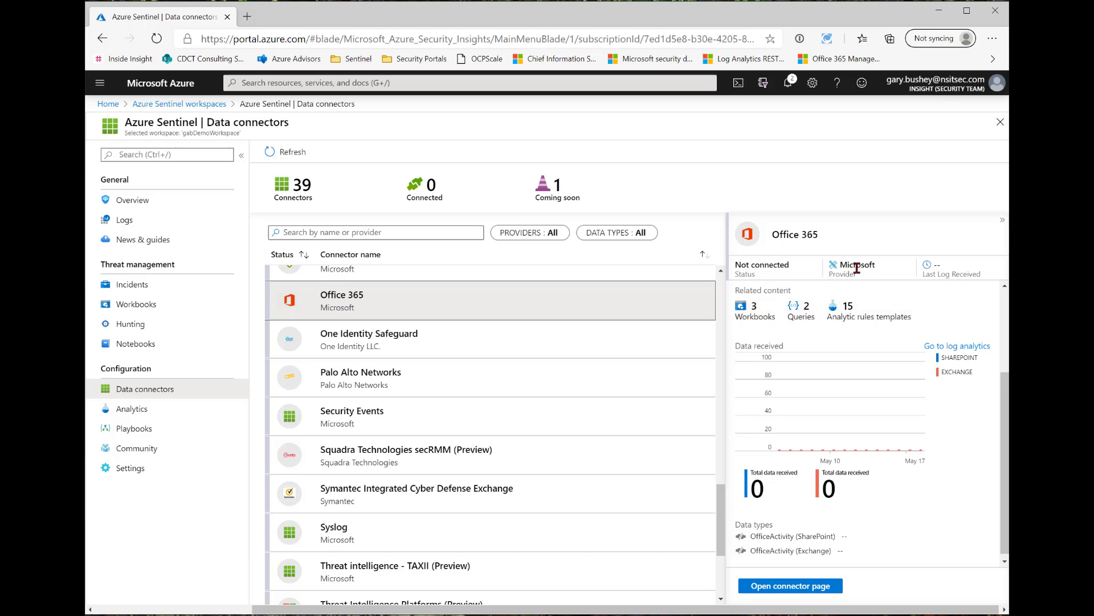
pyautogui.moveTo(896, 352)
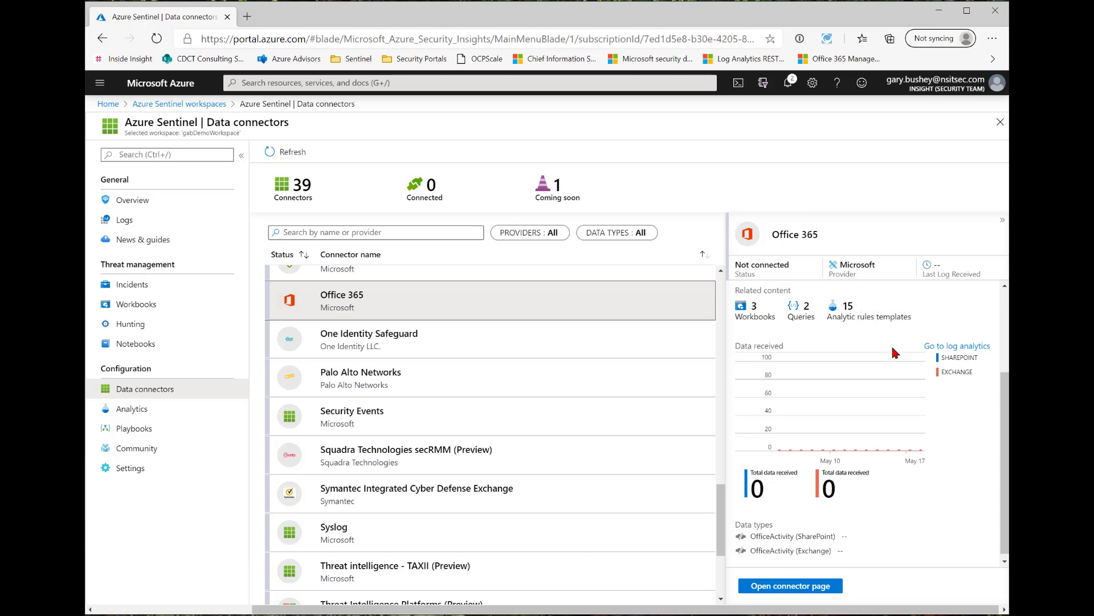
pyautogui.moveTo(773, 450)
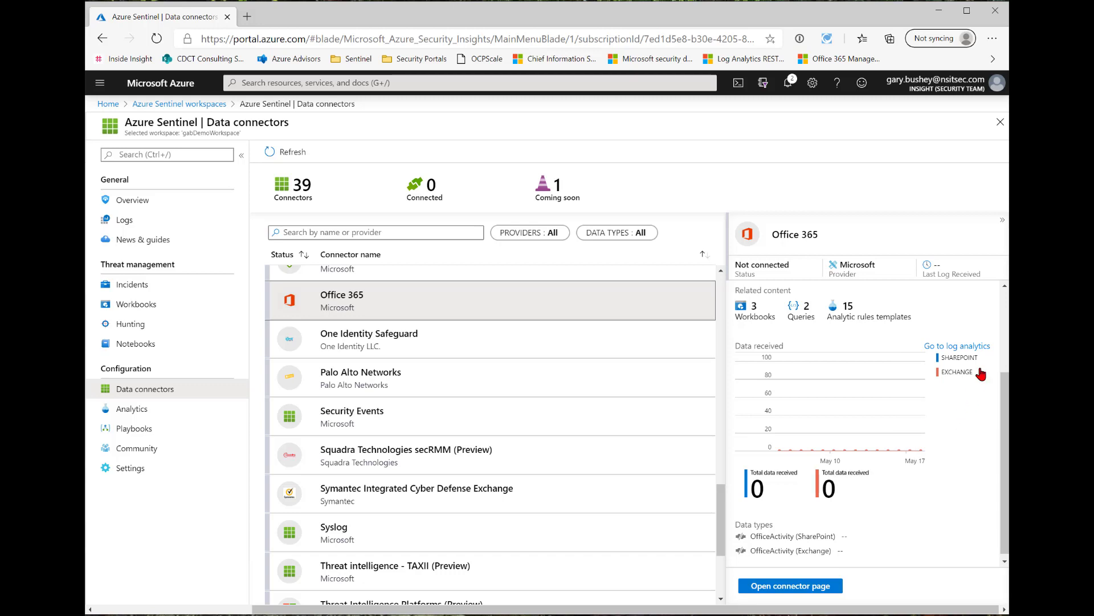
pyautogui.moveTo(960, 357)
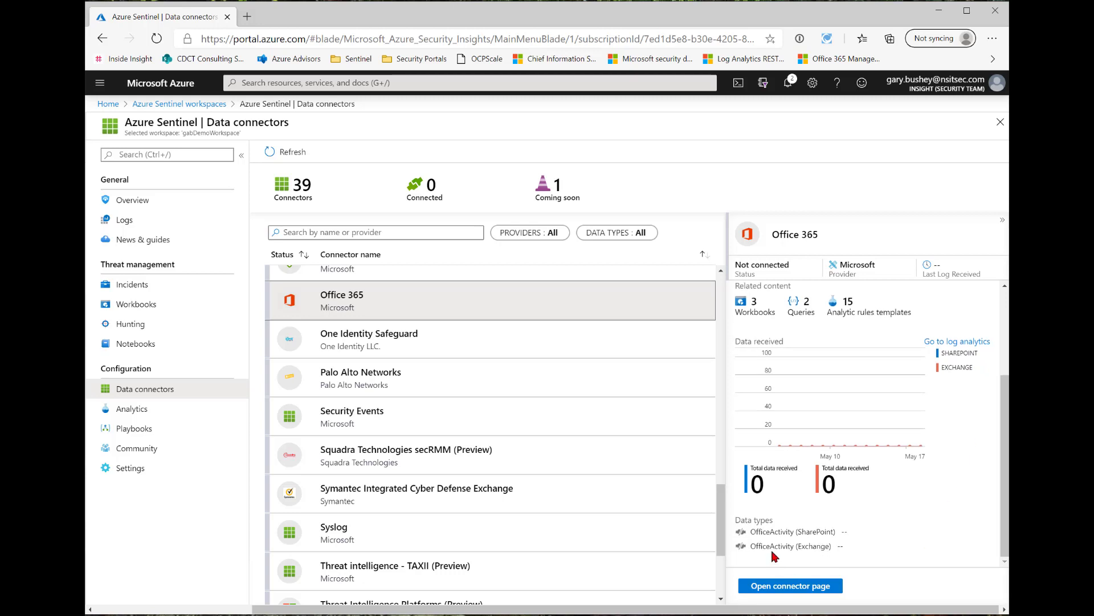
pyautogui.moveTo(801, 544)
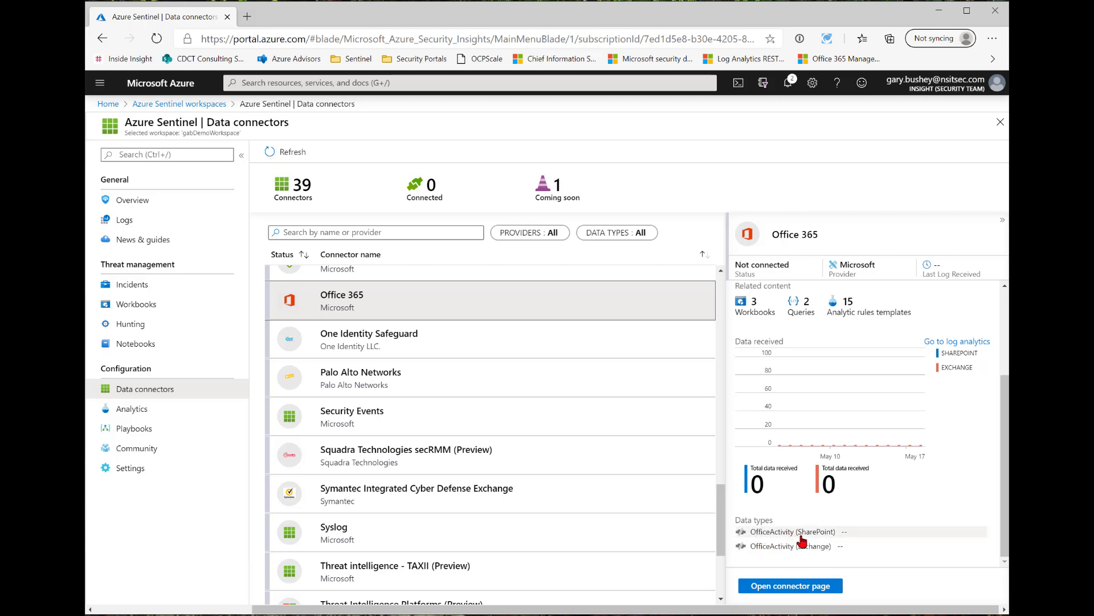
pyautogui.moveTo(754, 541)
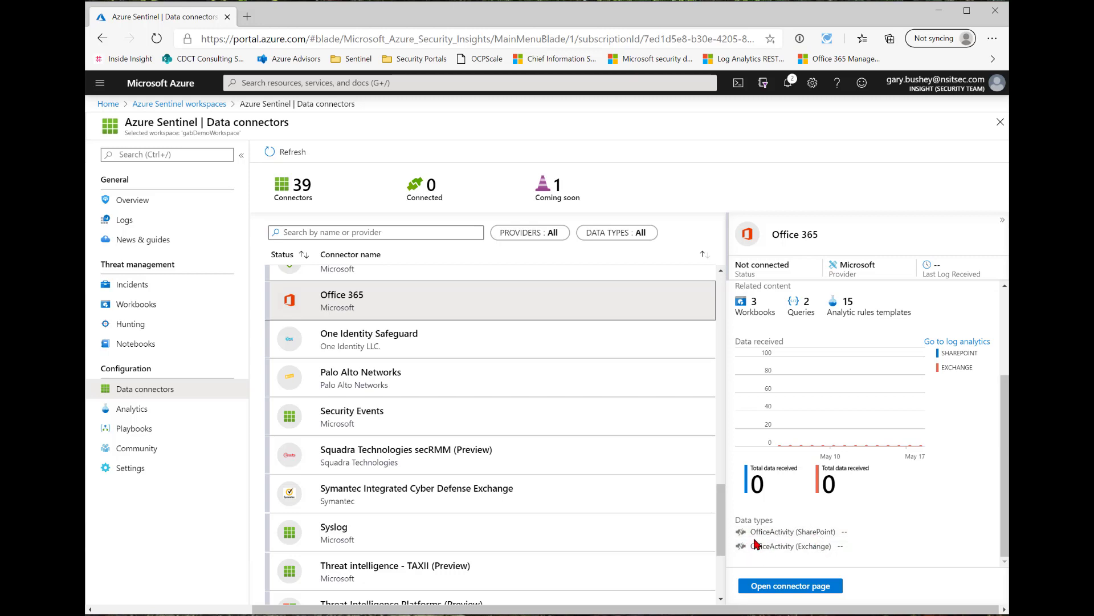
pyautogui.moveTo(795, 562)
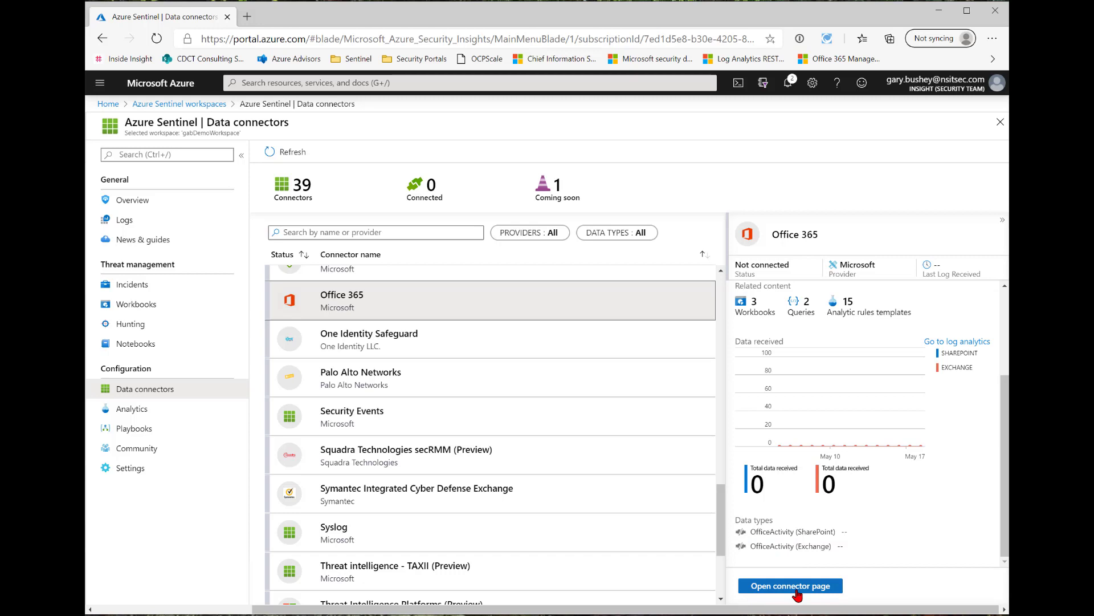
# Step: On the Office 365 setup page, enable Exchange and SharePoint record types and apply the changes
pyautogui.click(789, 586)
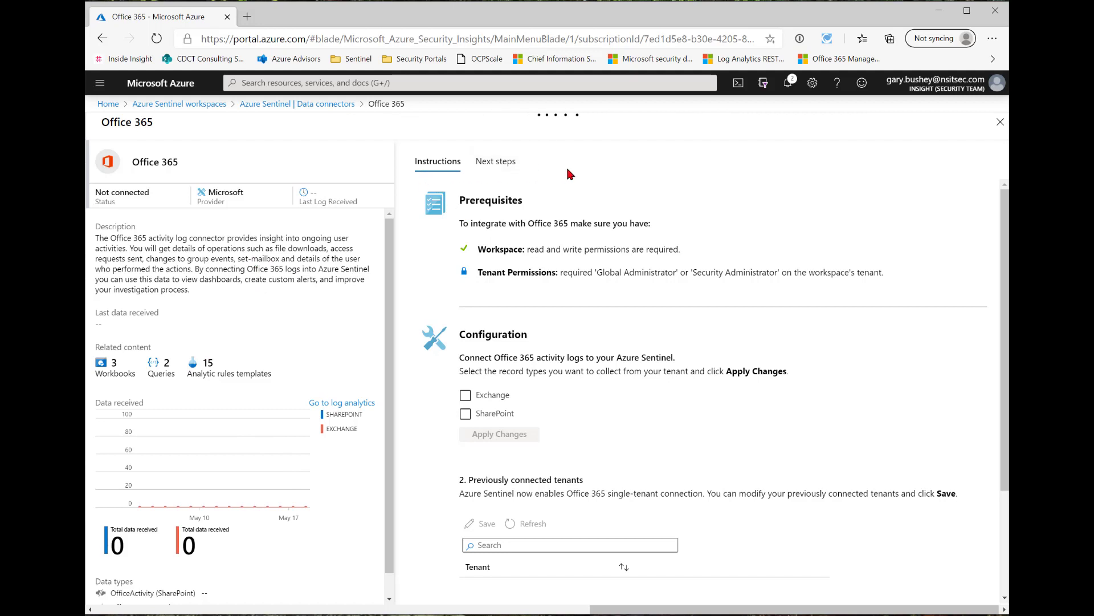
pyautogui.moveTo(630, 260)
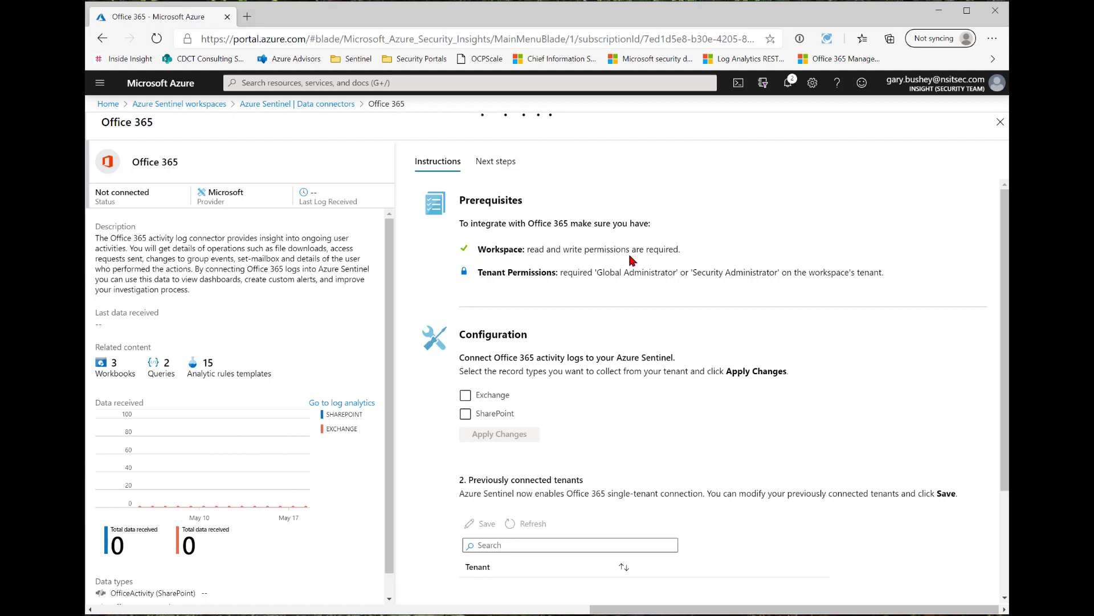
pyautogui.moveTo(654, 260)
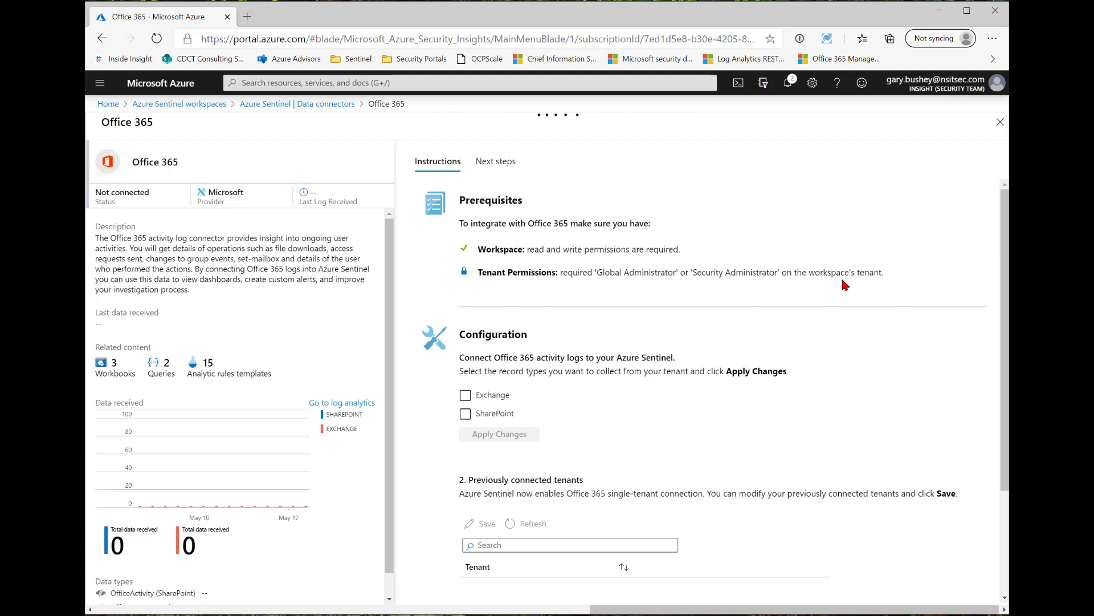
pyautogui.moveTo(483, 374)
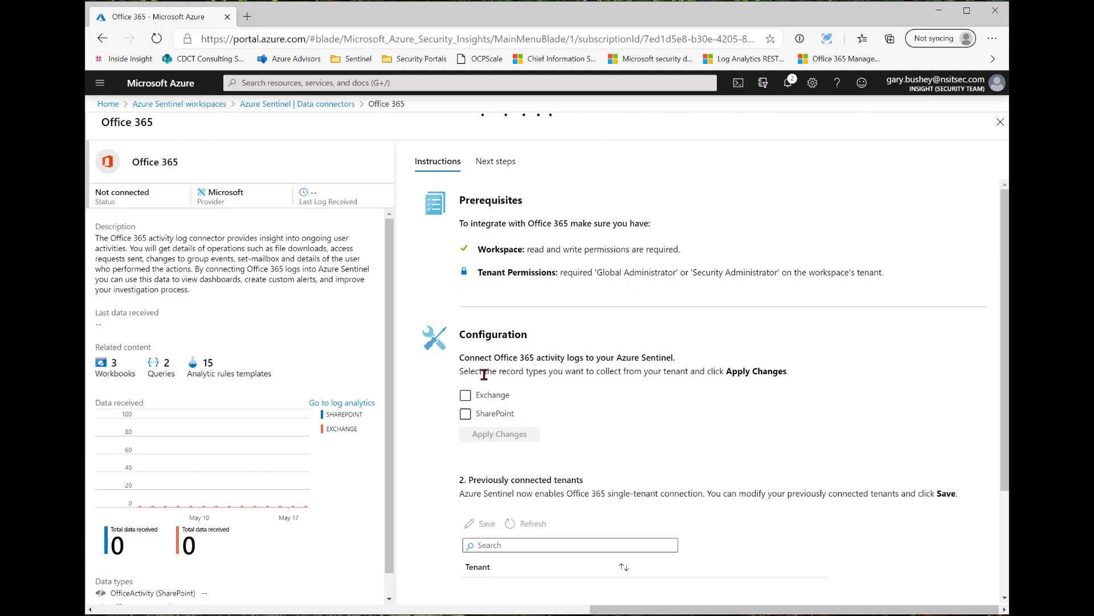
pyautogui.click(466, 395)
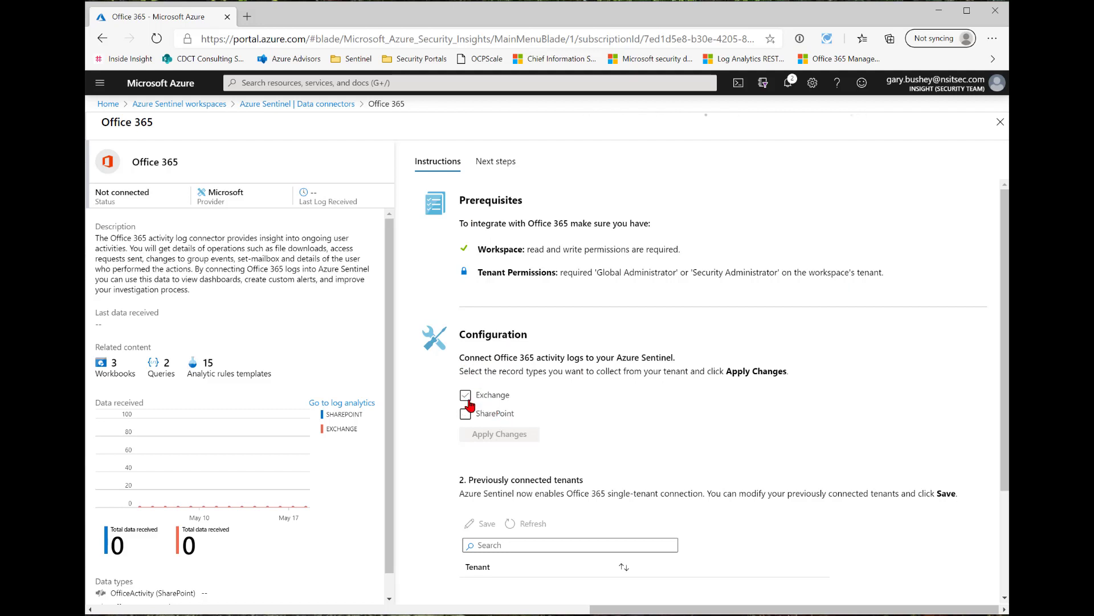
pyautogui.click(465, 394)
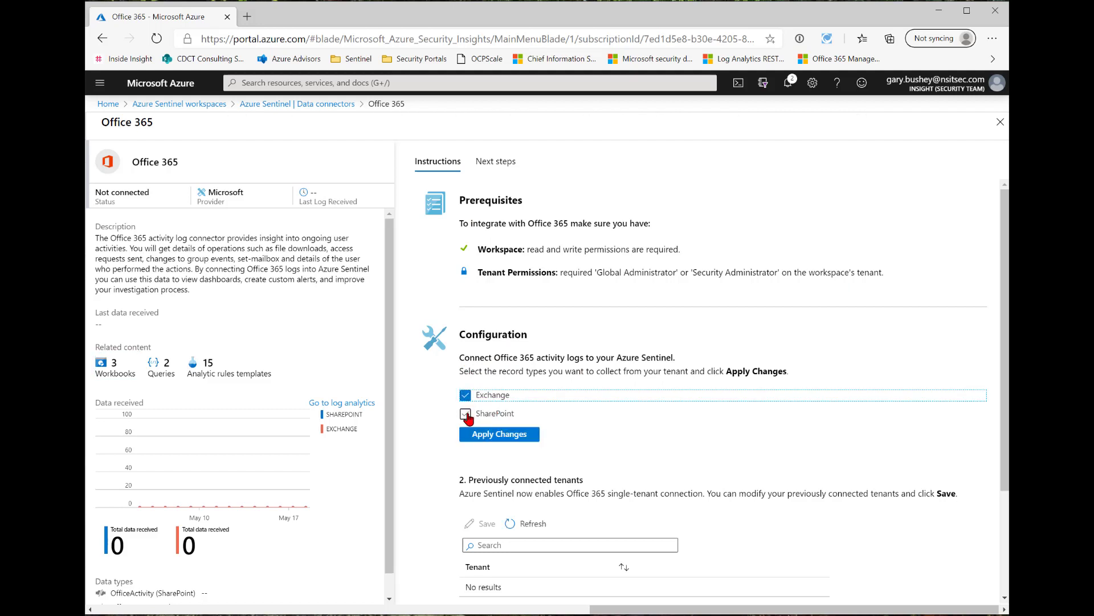
pyautogui.click(465, 413)
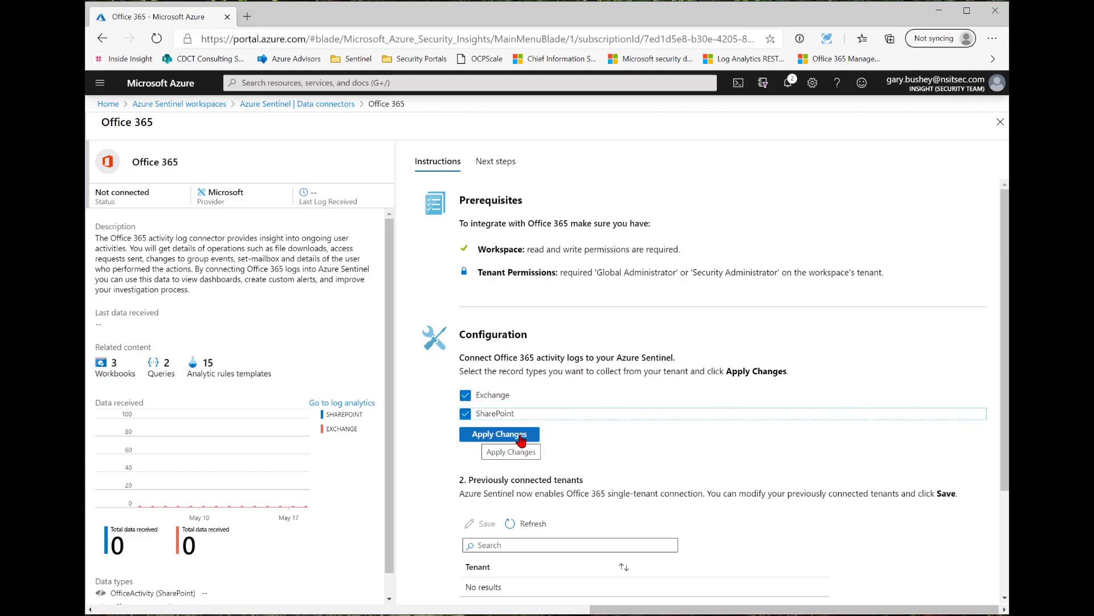
pyautogui.click(500, 433)
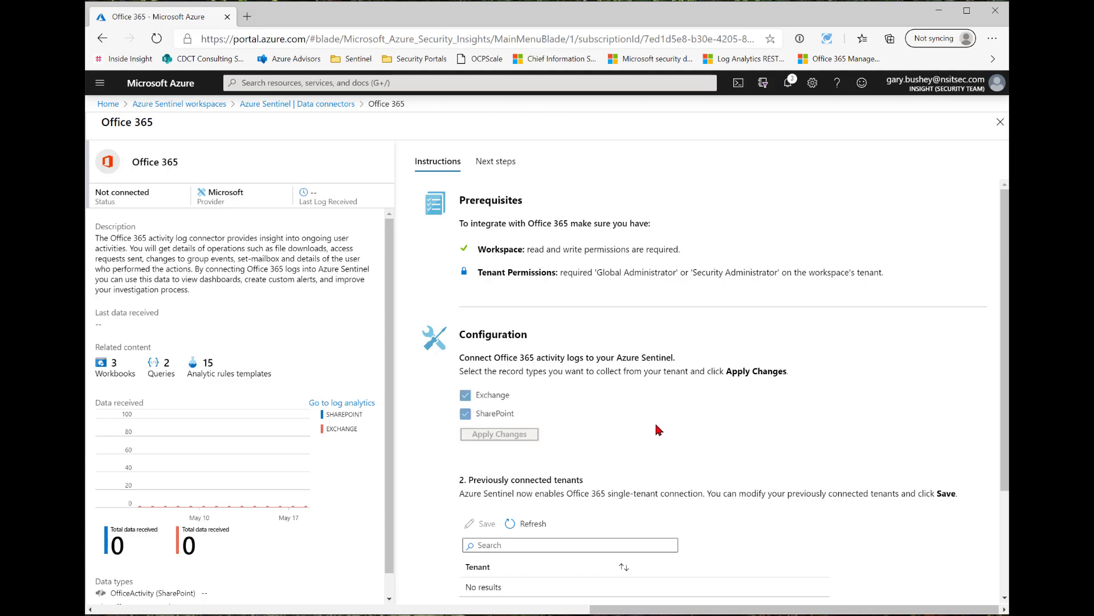
pyautogui.scroll(-3)
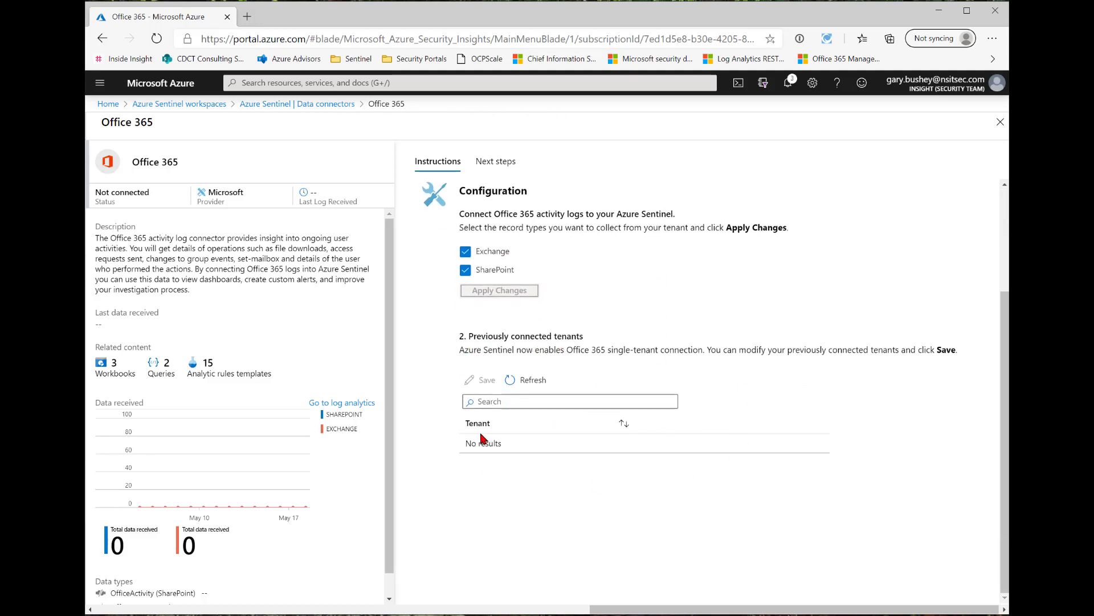
pyautogui.moveTo(658, 461)
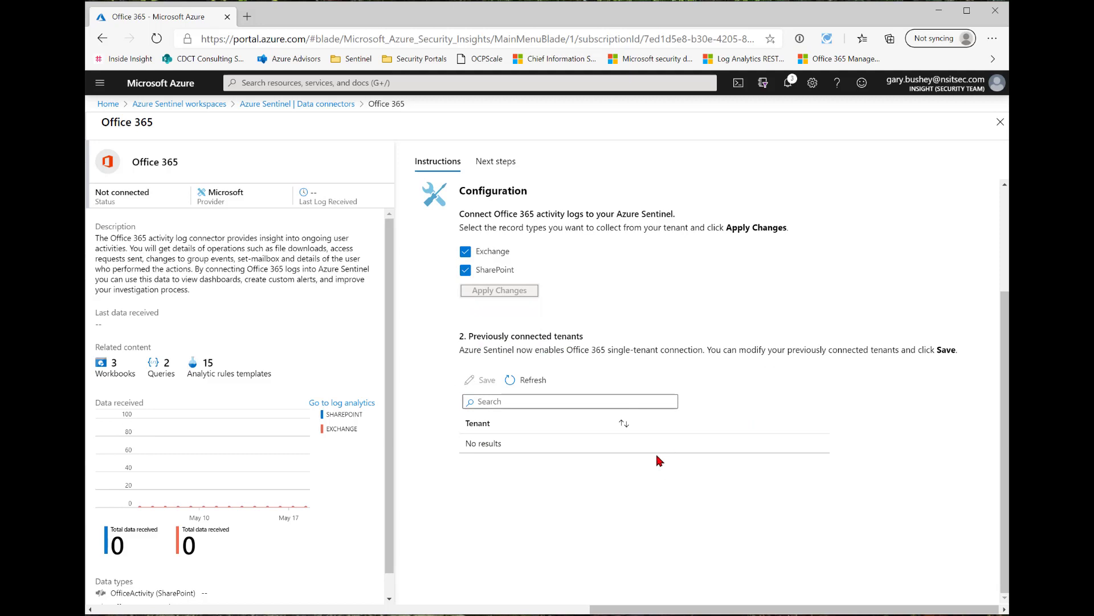
pyautogui.scroll(3)
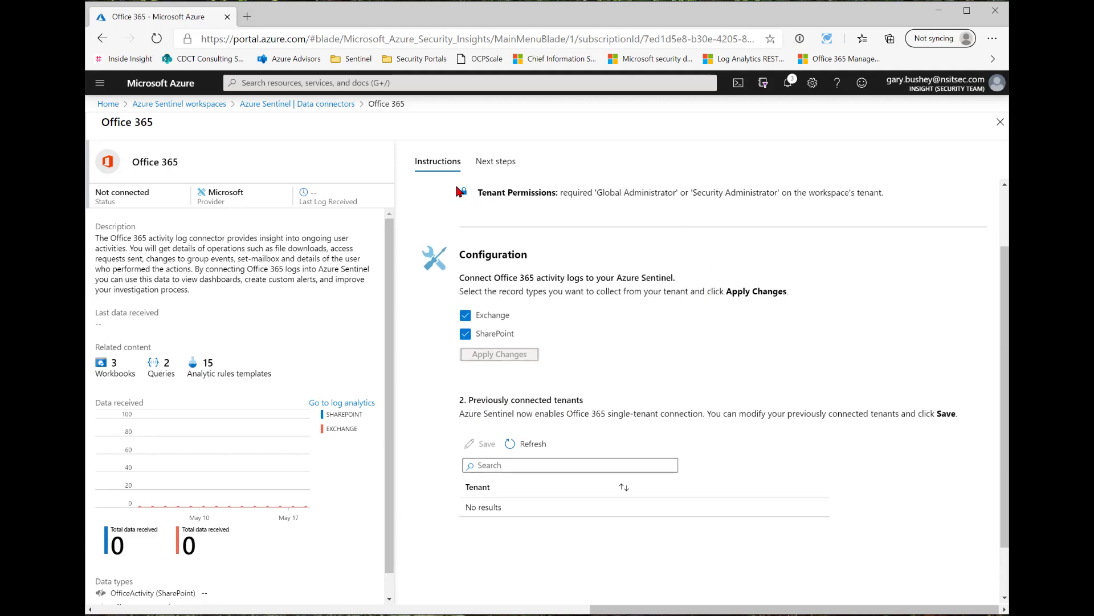
pyautogui.moveTo(606, 350)
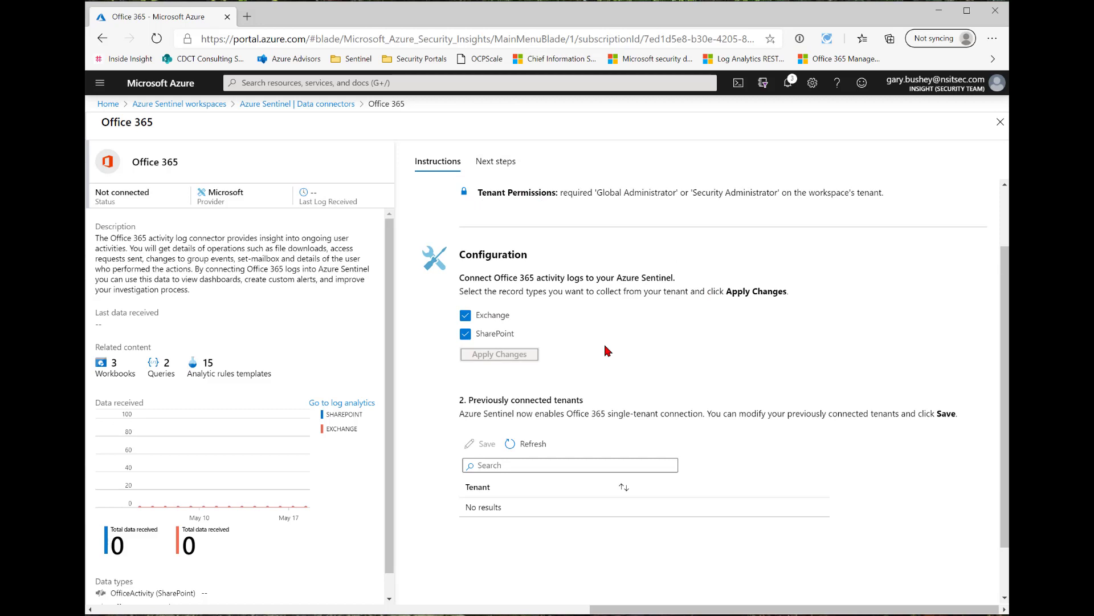
pyautogui.moveTo(608, 338)
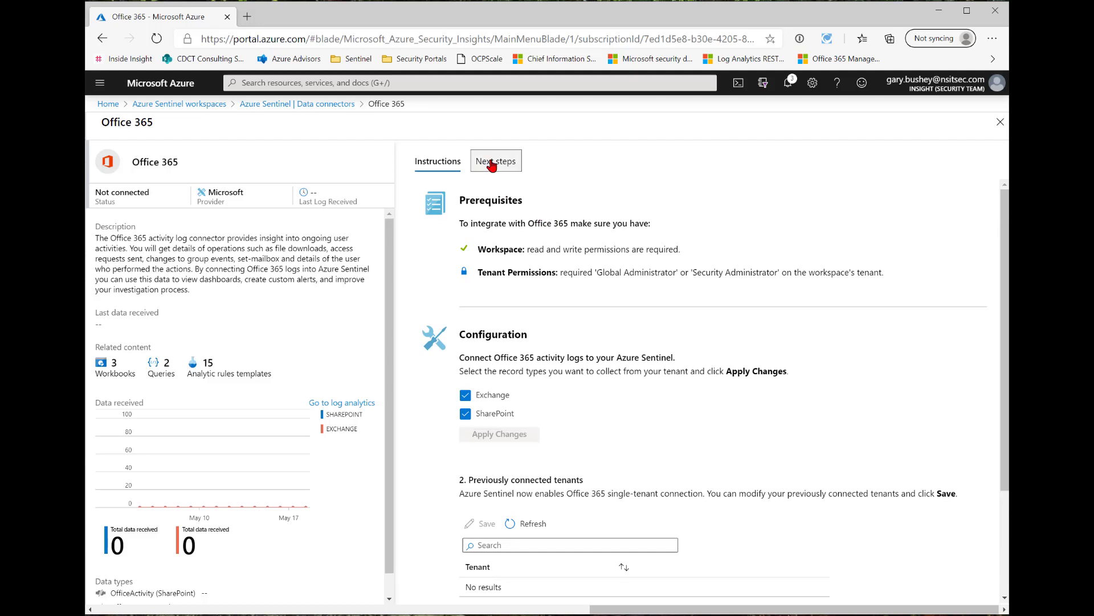
# Step: View the Next steps: recommended workbooks, query samples and fifteen analytic rule templates
pyautogui.click(496, 161)
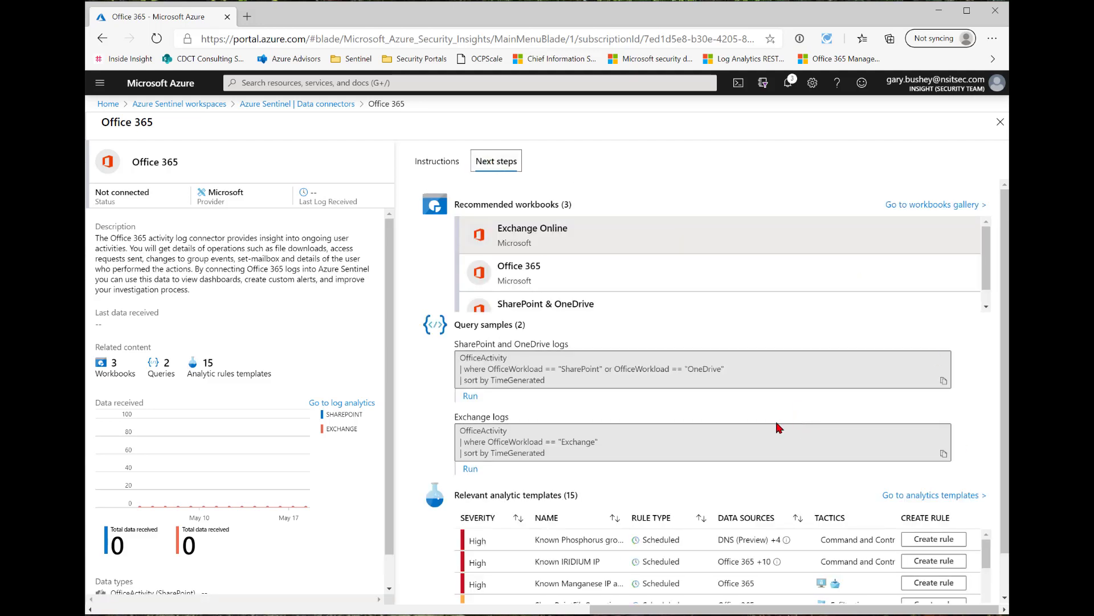
pyautogui.moveTo(582, 260)
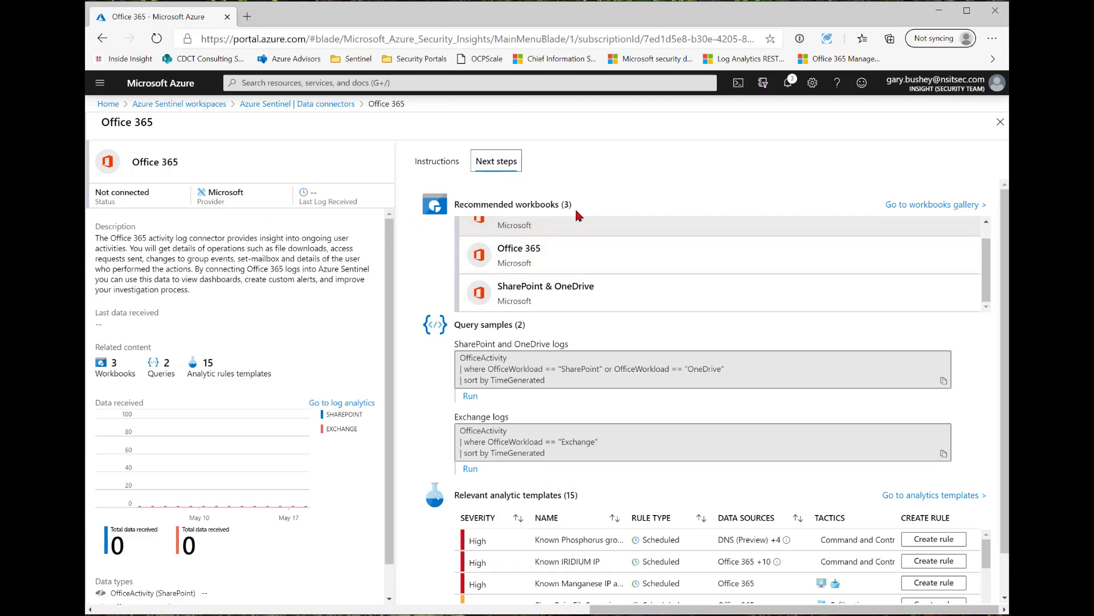
pyautogui.moveTo(691, 408)
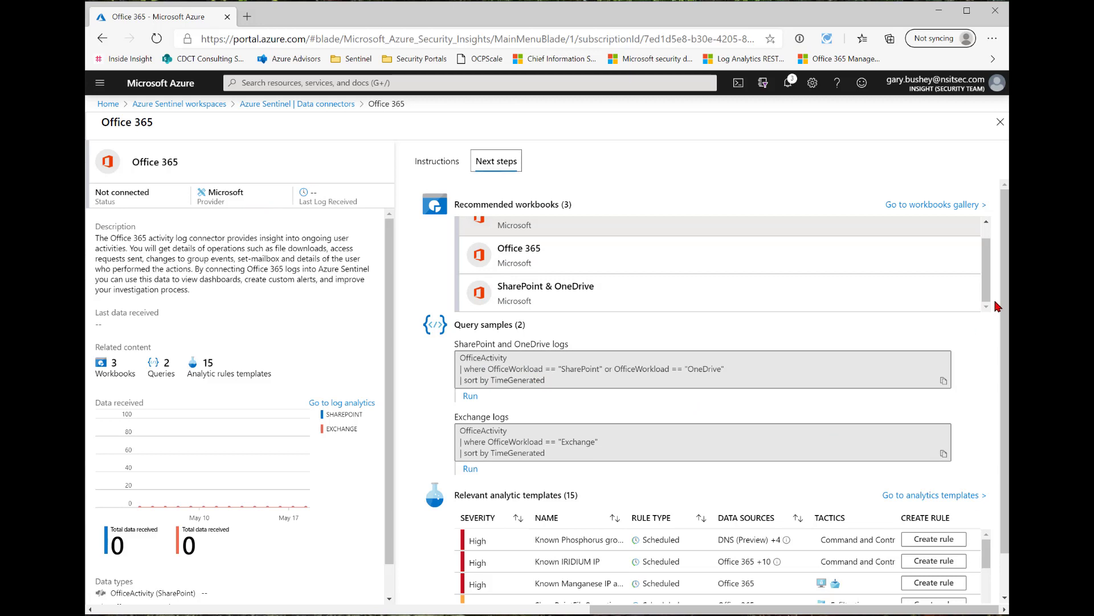
pyautogui.scroll(3)
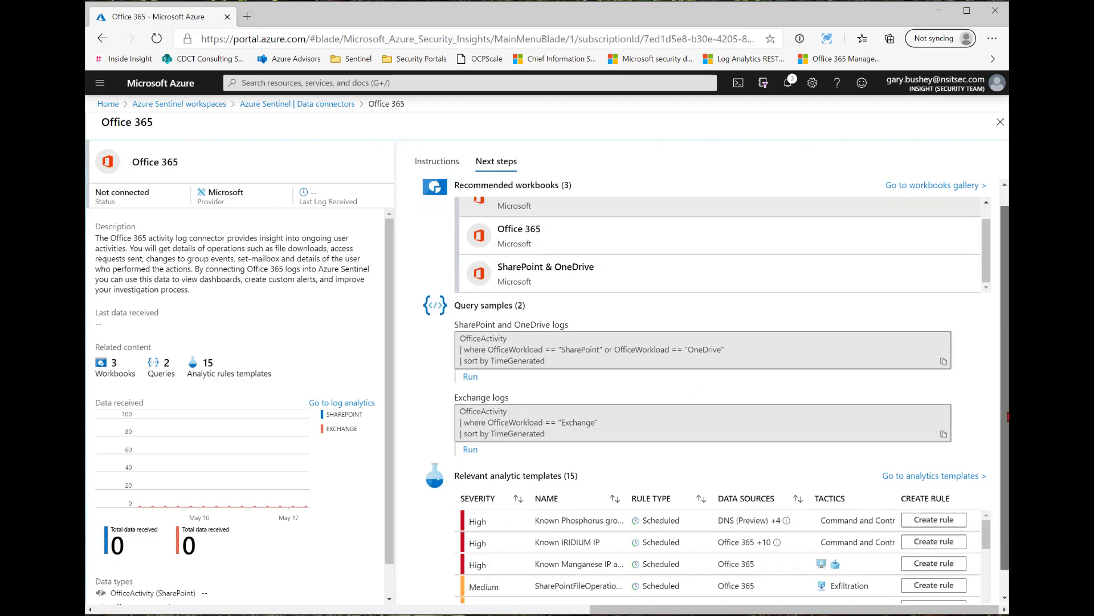
pyautogui.scroll(-3)
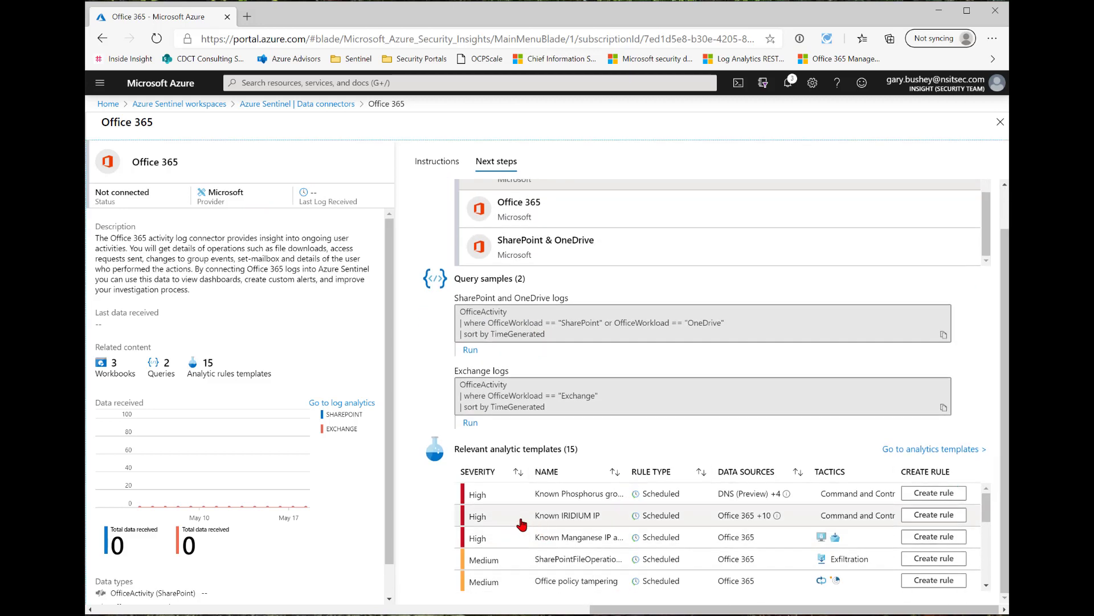
pyautogui.moveTo(934, 492)
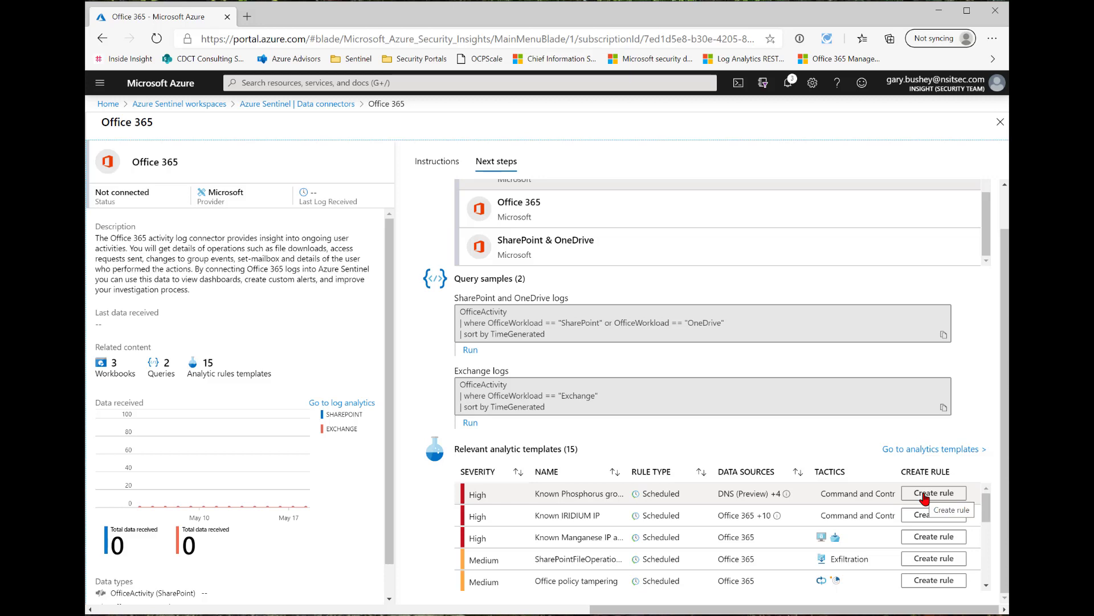
# Step: Create the Known Phosphorus group domains/IP rule, accepting defaults through every wizard page
pyautogui.click(934, 492)
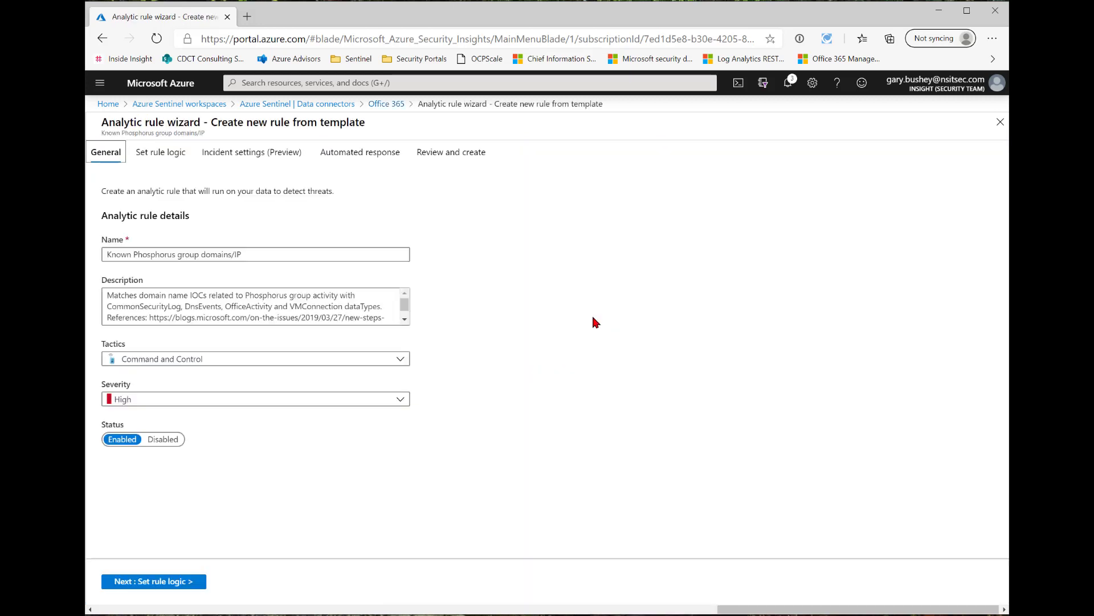
pyautogui.moveTo(231, 220)
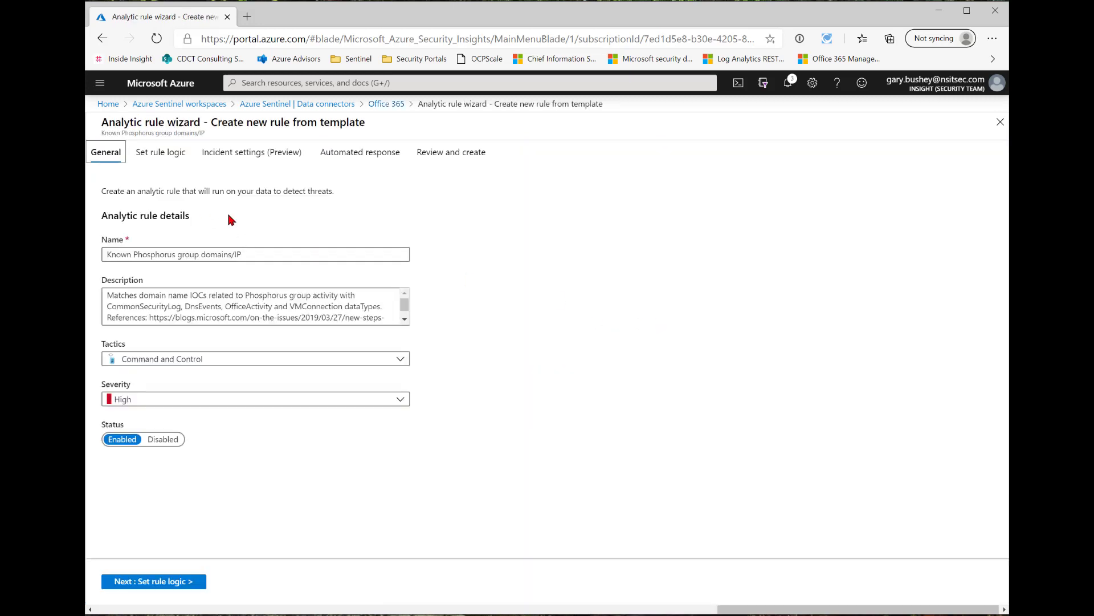
pyautogui.moveTo(174, 549)
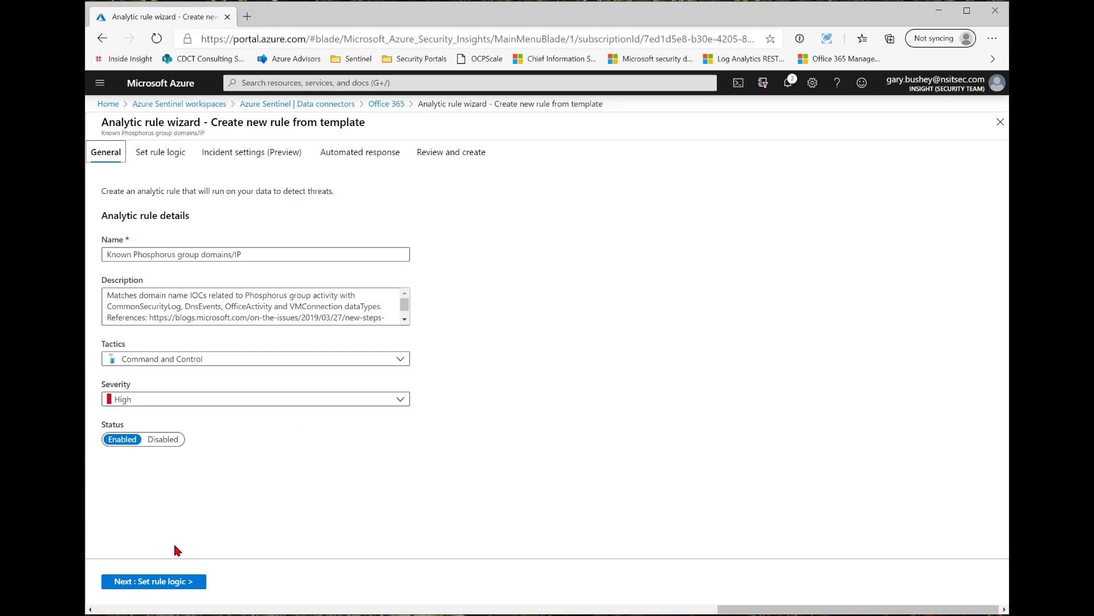
pyautogui.click(153, 580)
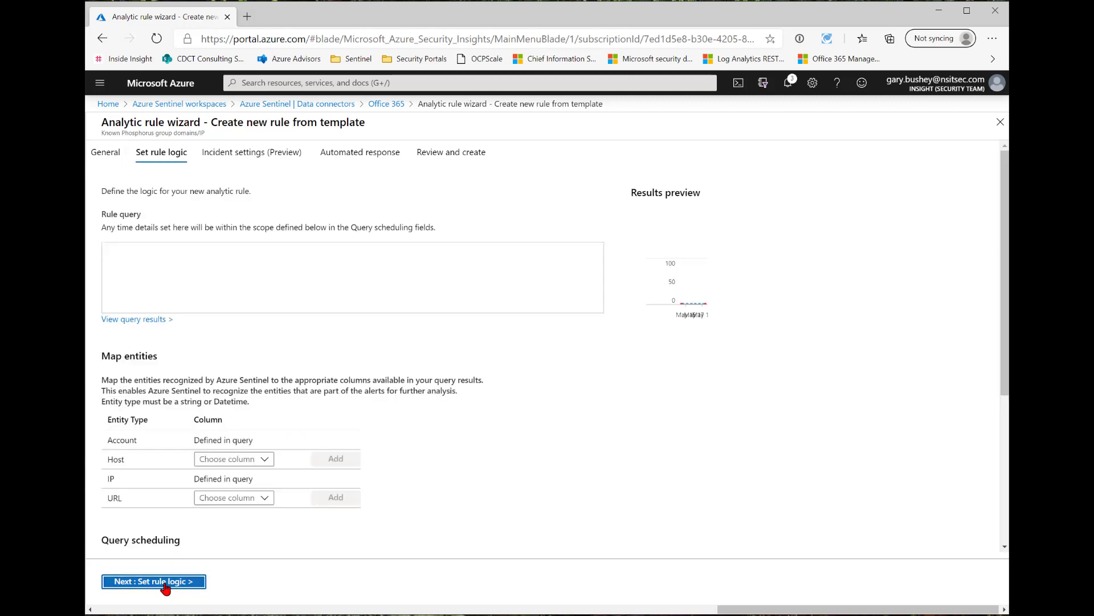
pyautogui.click(153, 580)
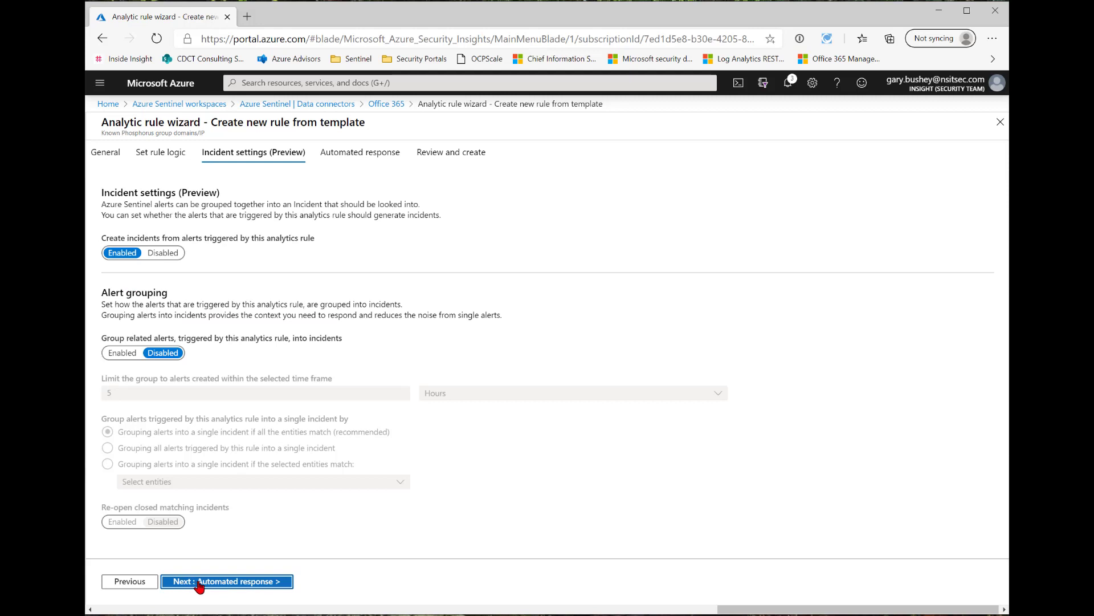
pyautogui.click(226, 580)
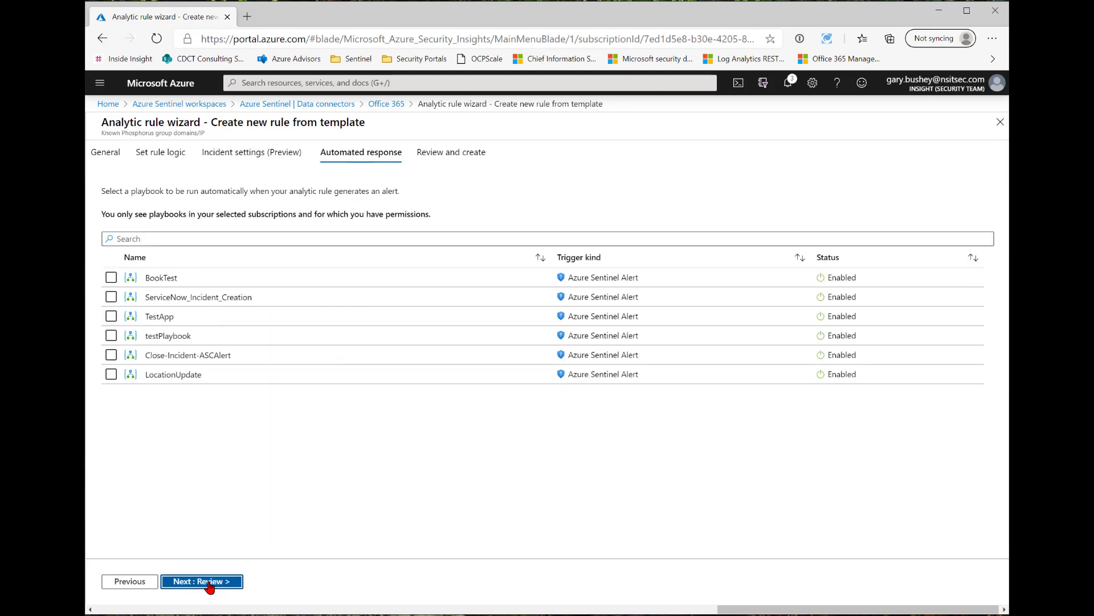
pyautogui.click(201, 581)
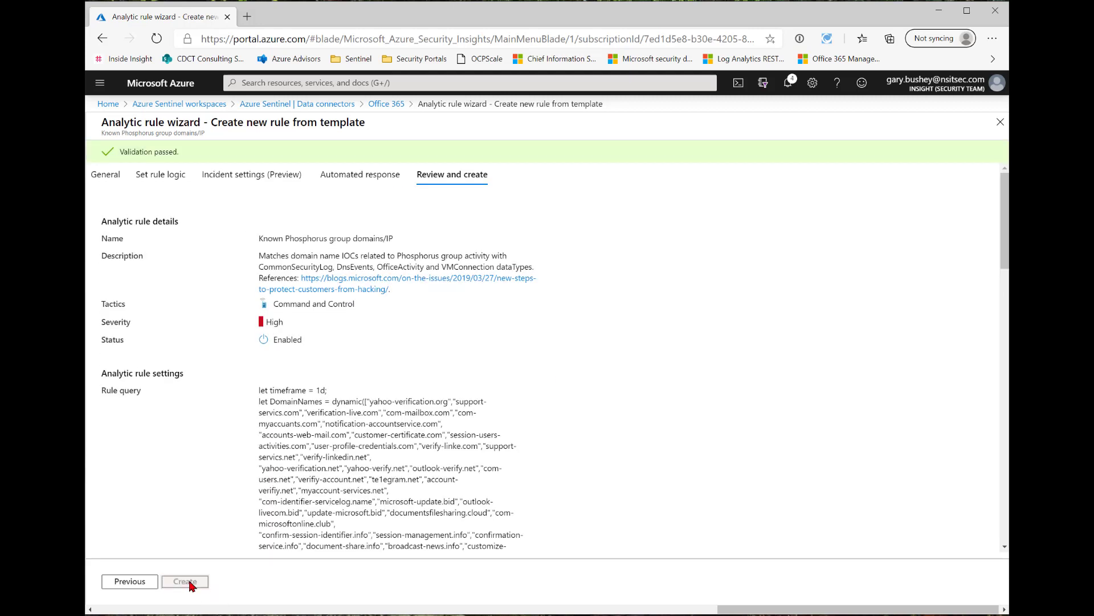
pyautogui.click(185, 580)
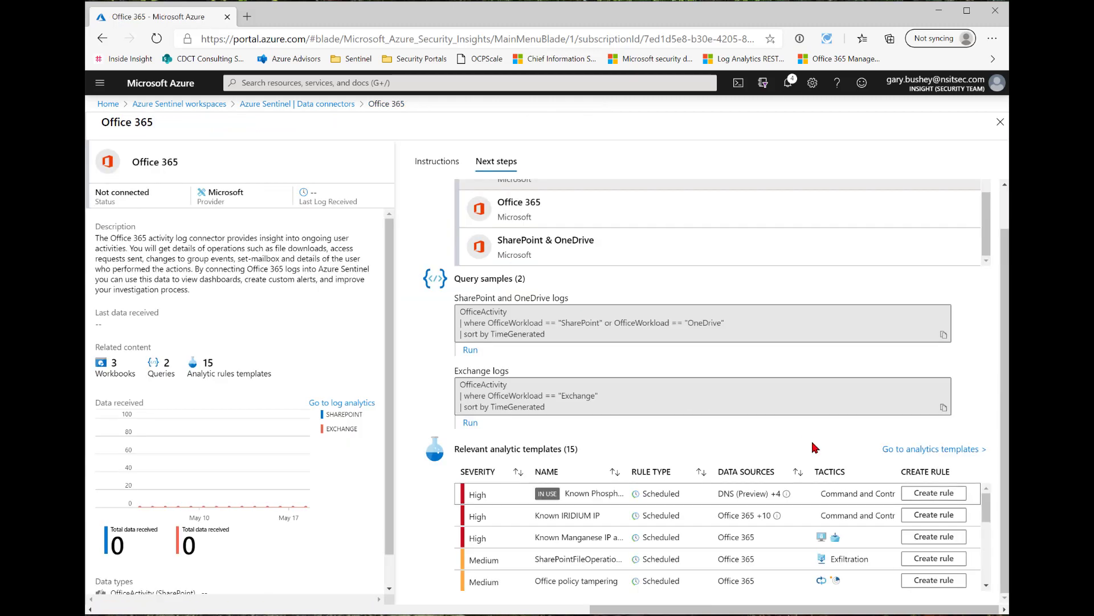
pyautogui.moveTo(988, 133)
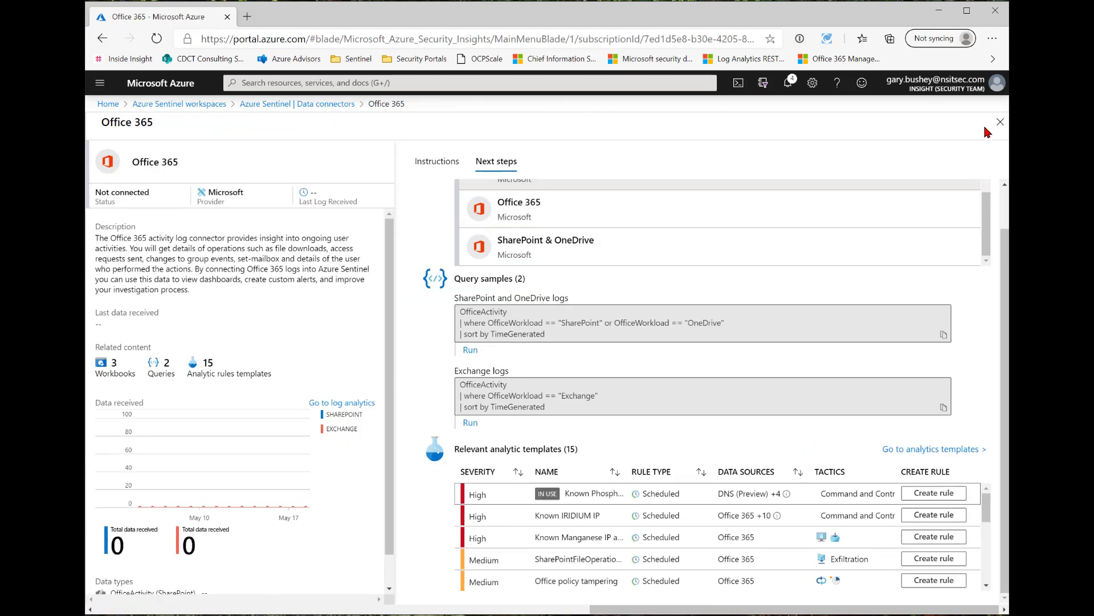
# Step: Close the Office 365 and Data connectors blades to return to the Sentinel workspaces list
pyautogui.click(999, 122)
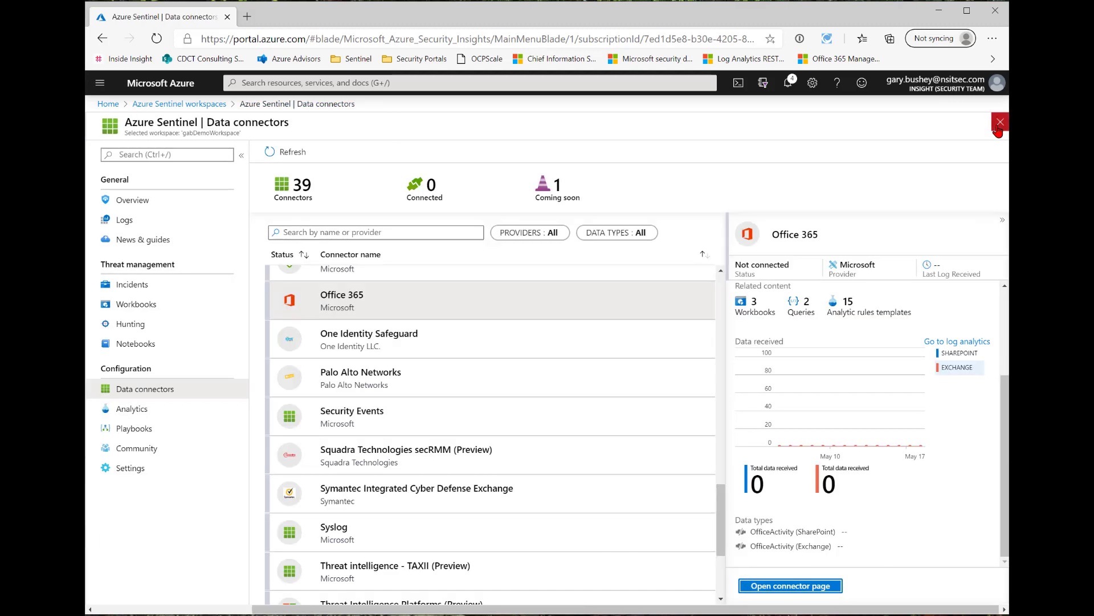
pyautogui.click(999, 122)
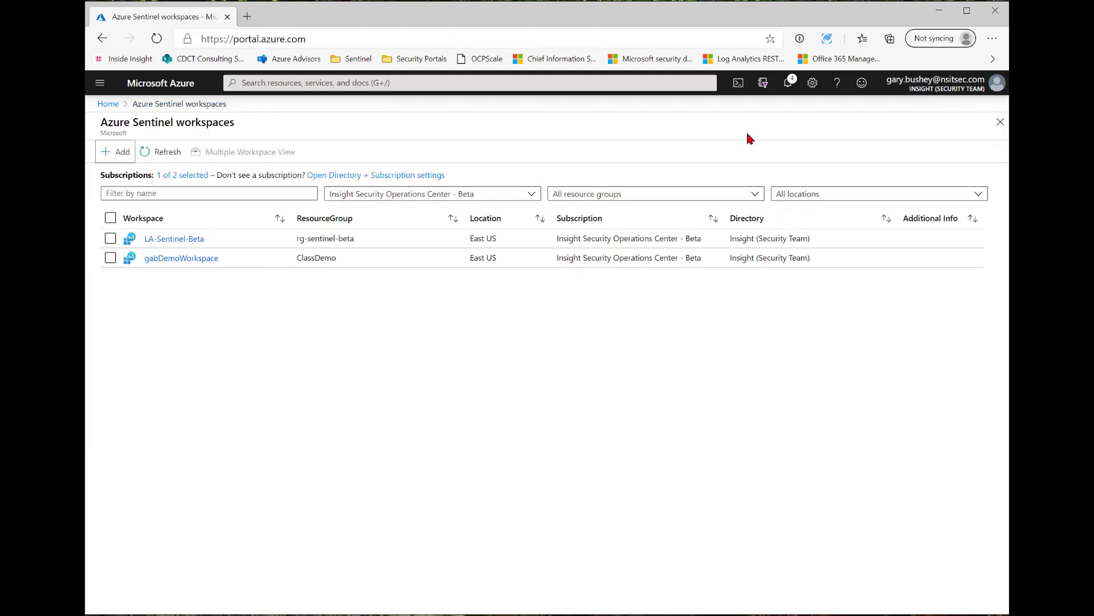